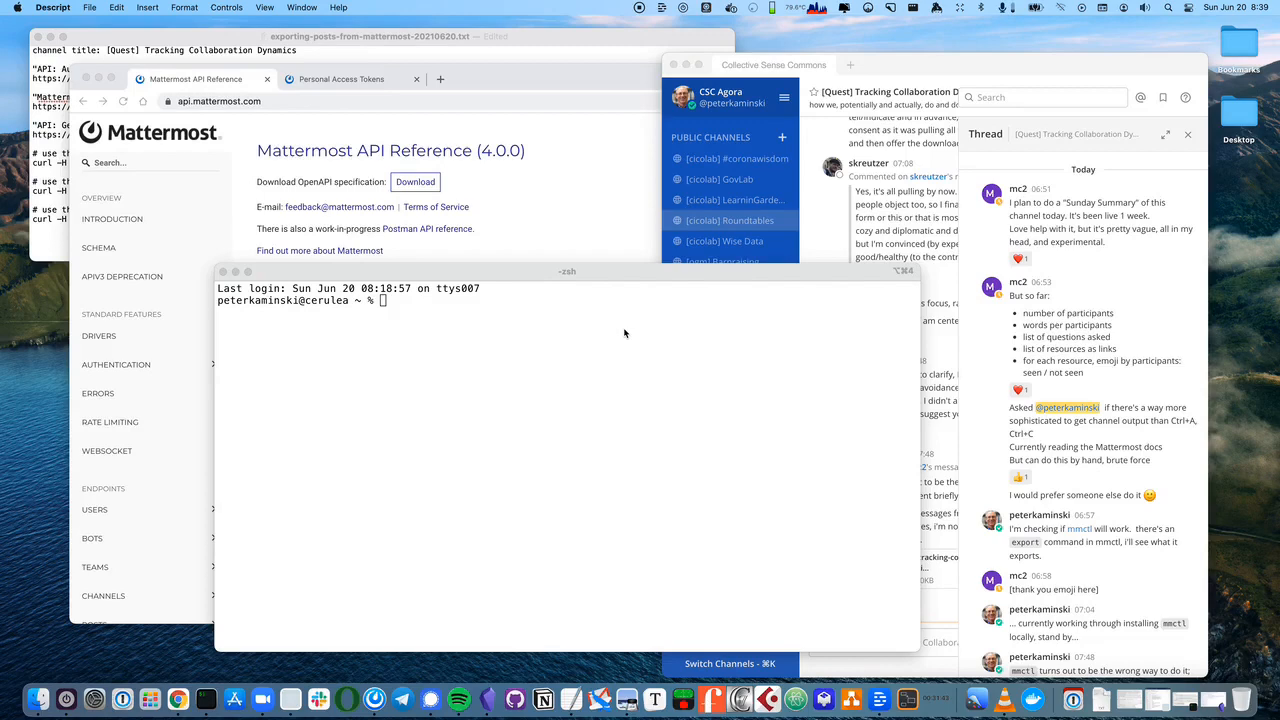
mouse_move(356, 184)
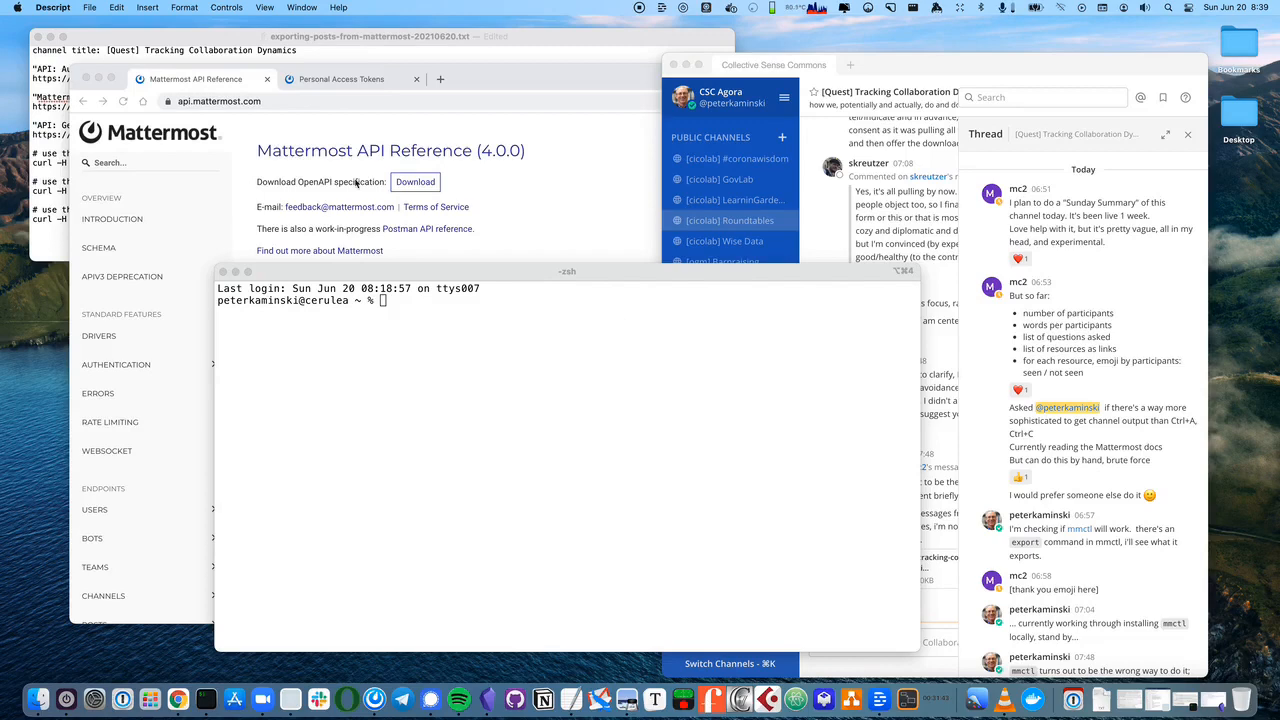
mouse_move(260, 118)
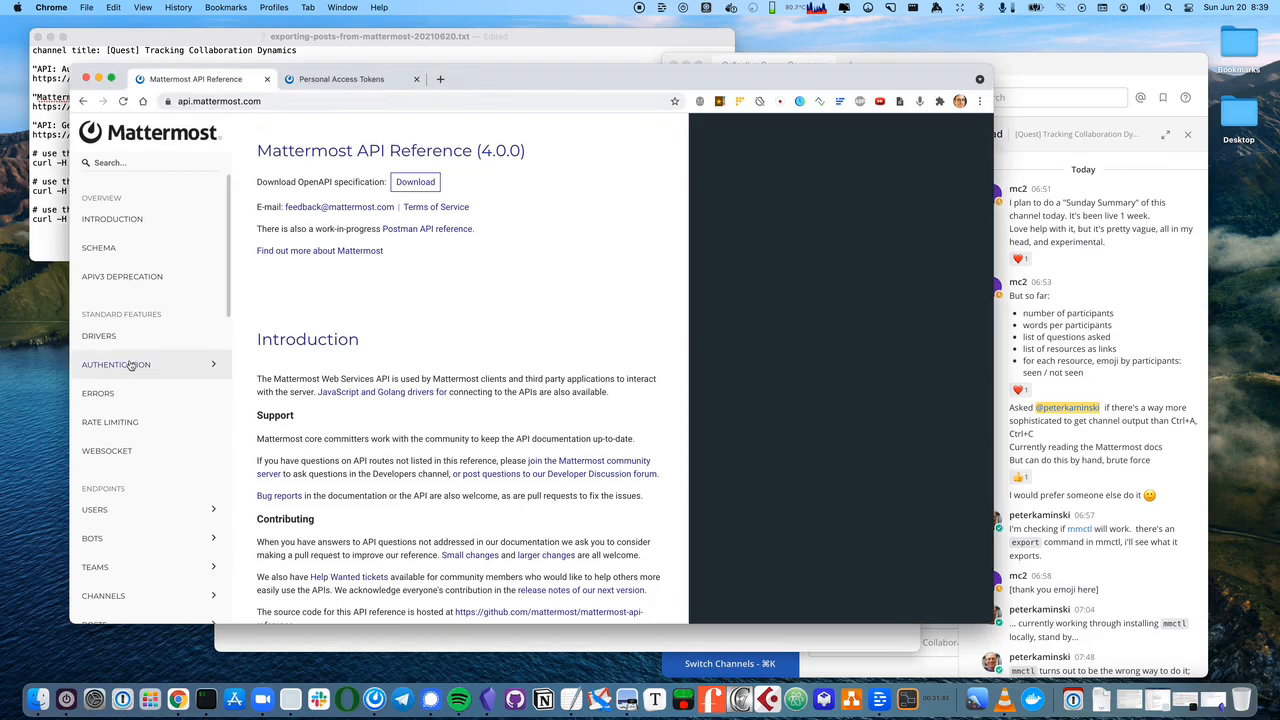
mouse_move(130, 364)
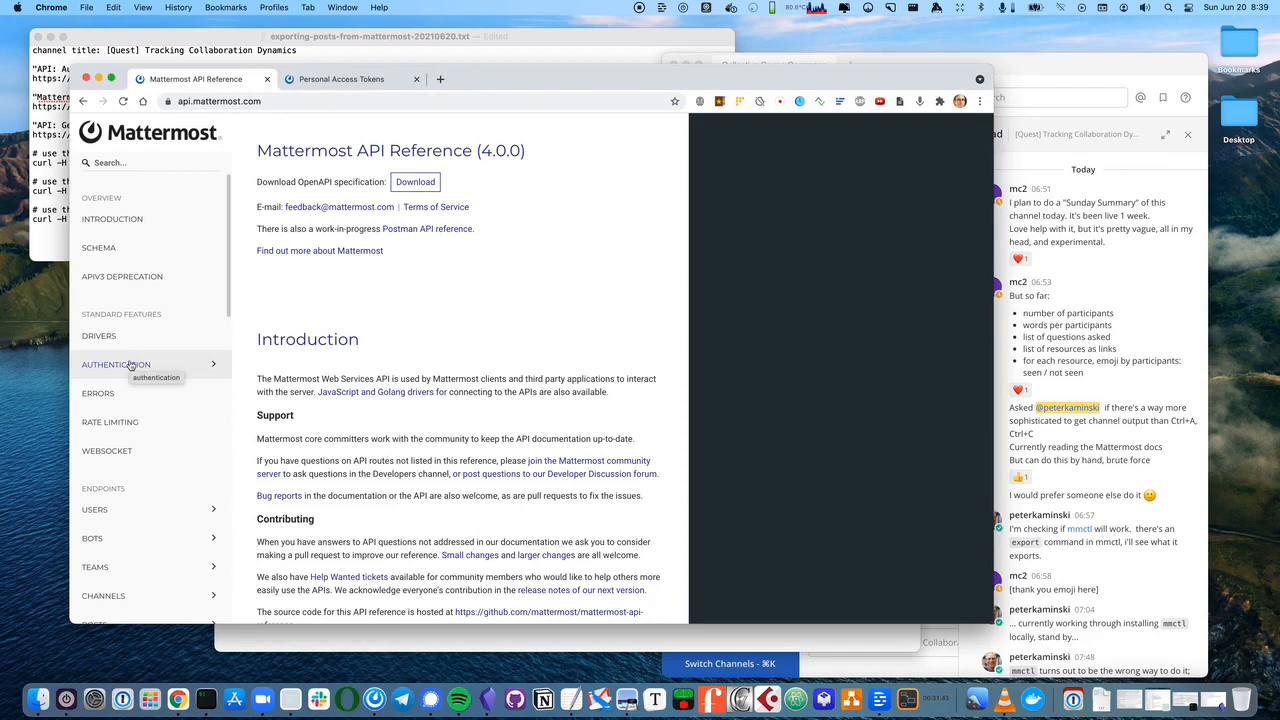
mouse_move(130, 364)
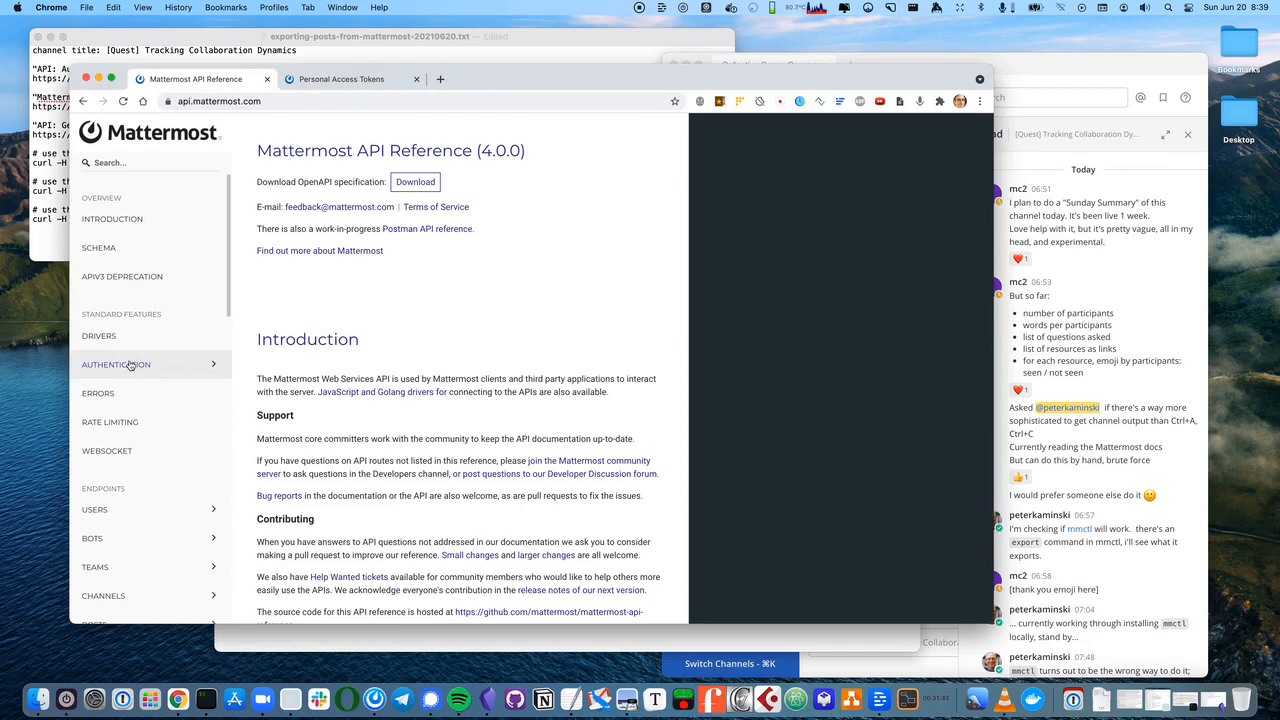
Read the API reference's Authentication section down to Personal Access Tokens
click(116, 364)
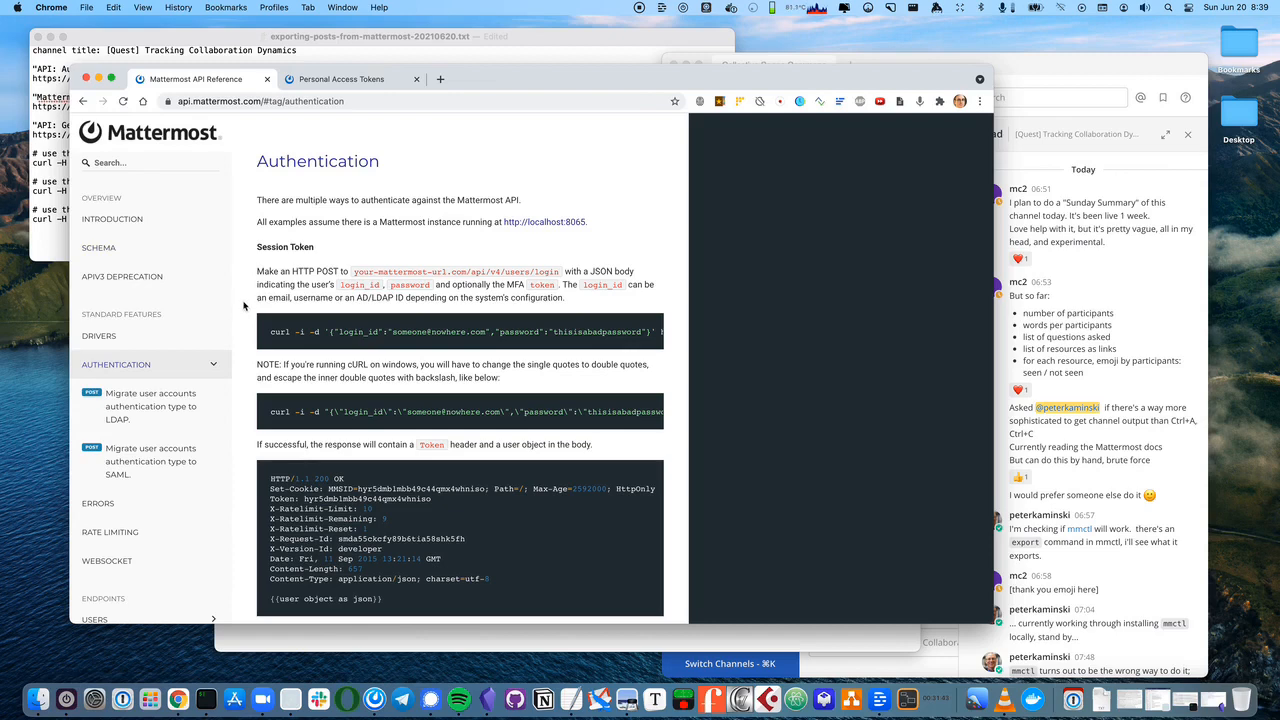
scroll(down, 3)
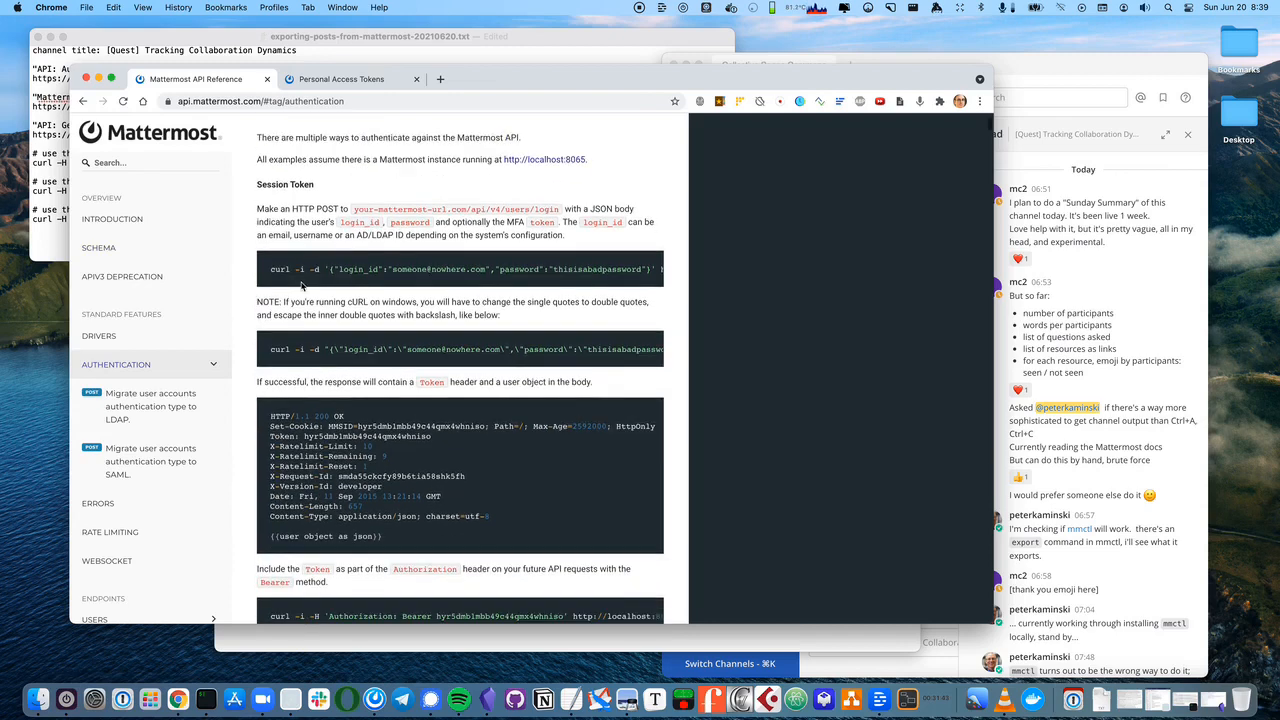
scroll(down, 3)
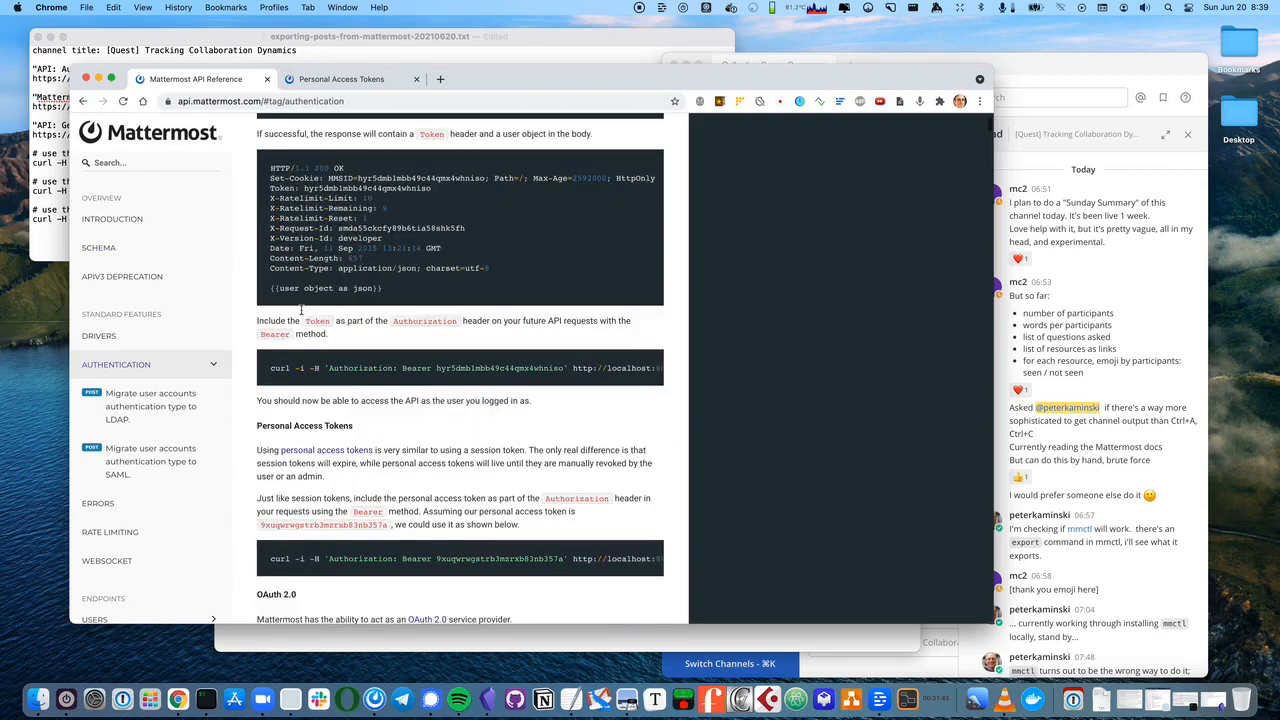
scroll(down, 3)
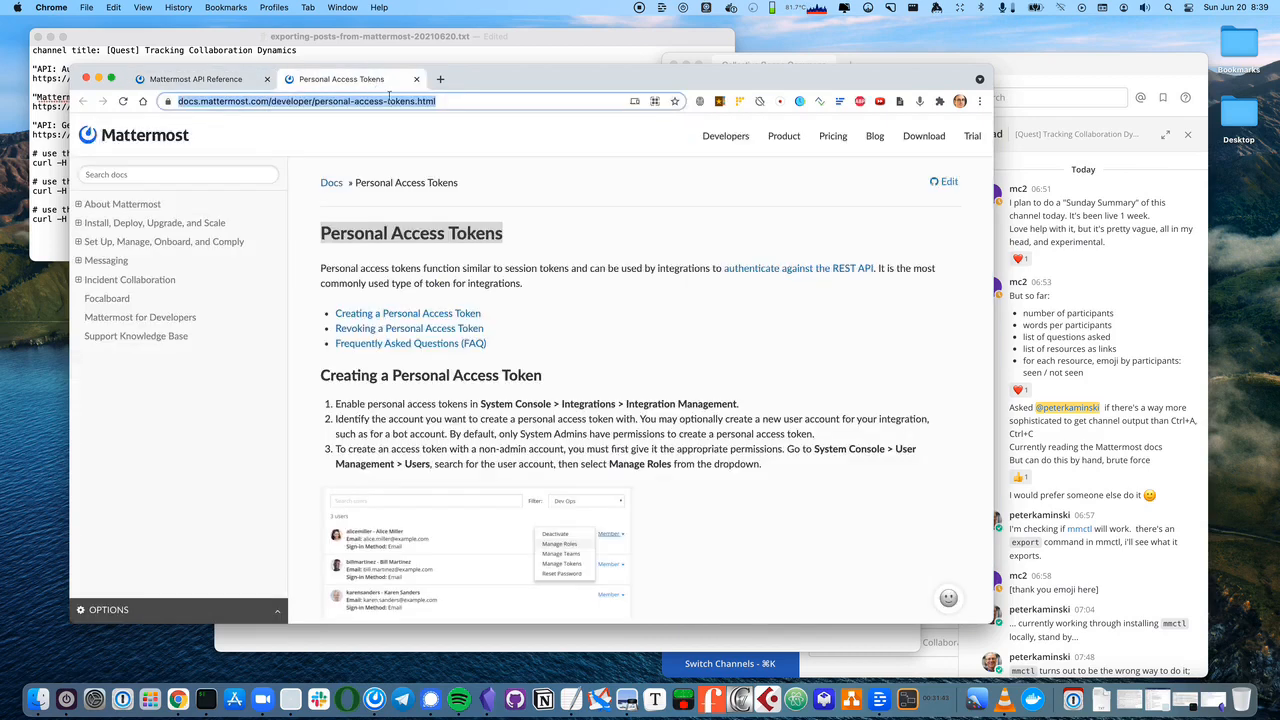
Scroll through the docs' steps for Creating a Personal Access Token
scroll(down, 3)
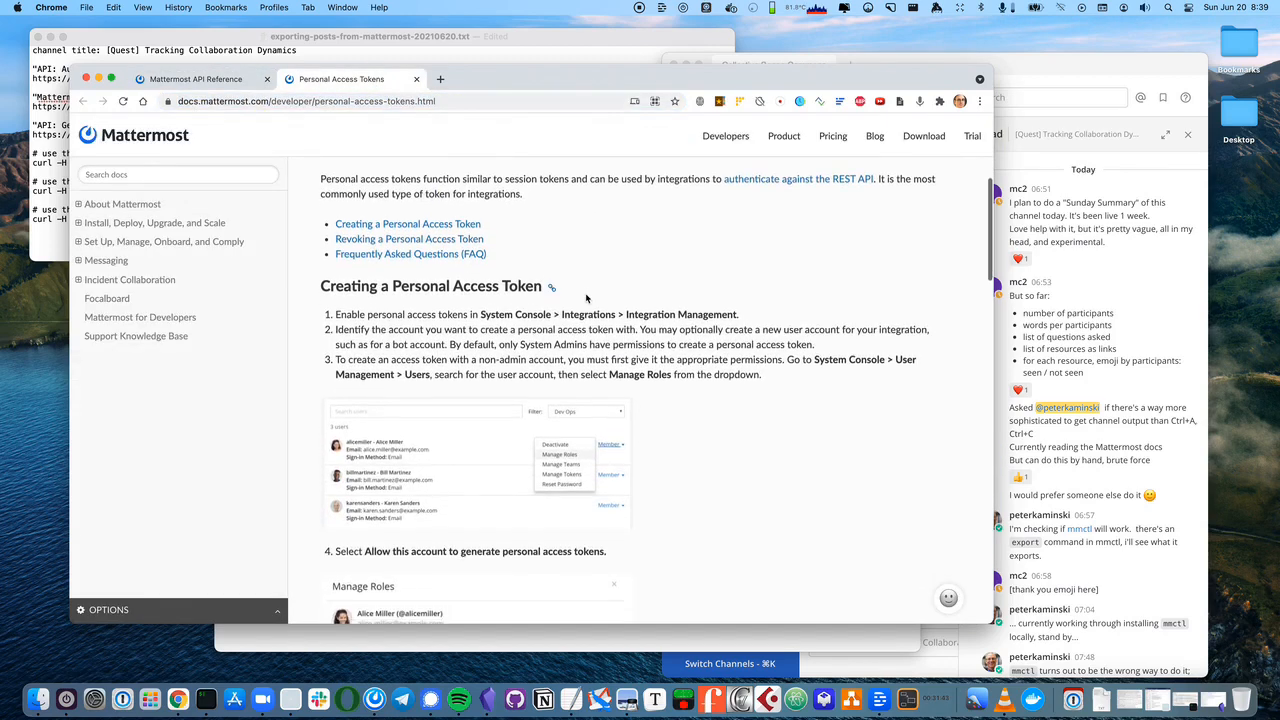
scroll(down, 3)
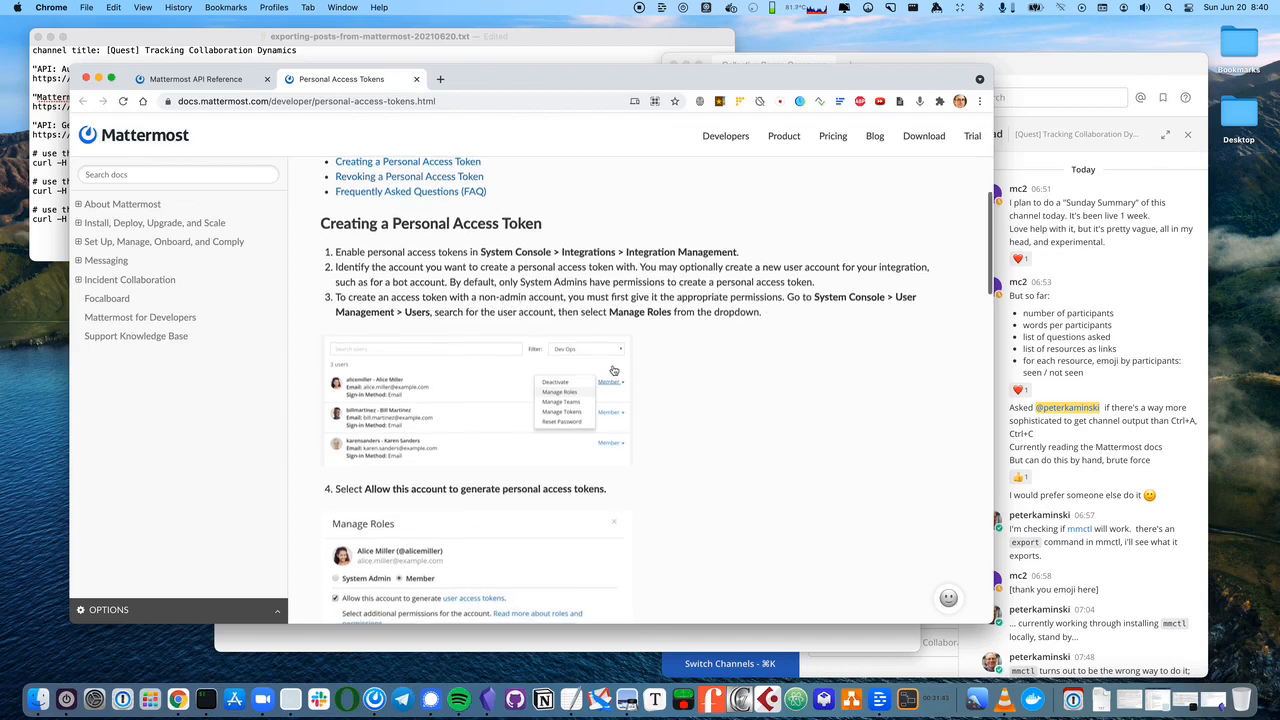
scroll(down, 3)
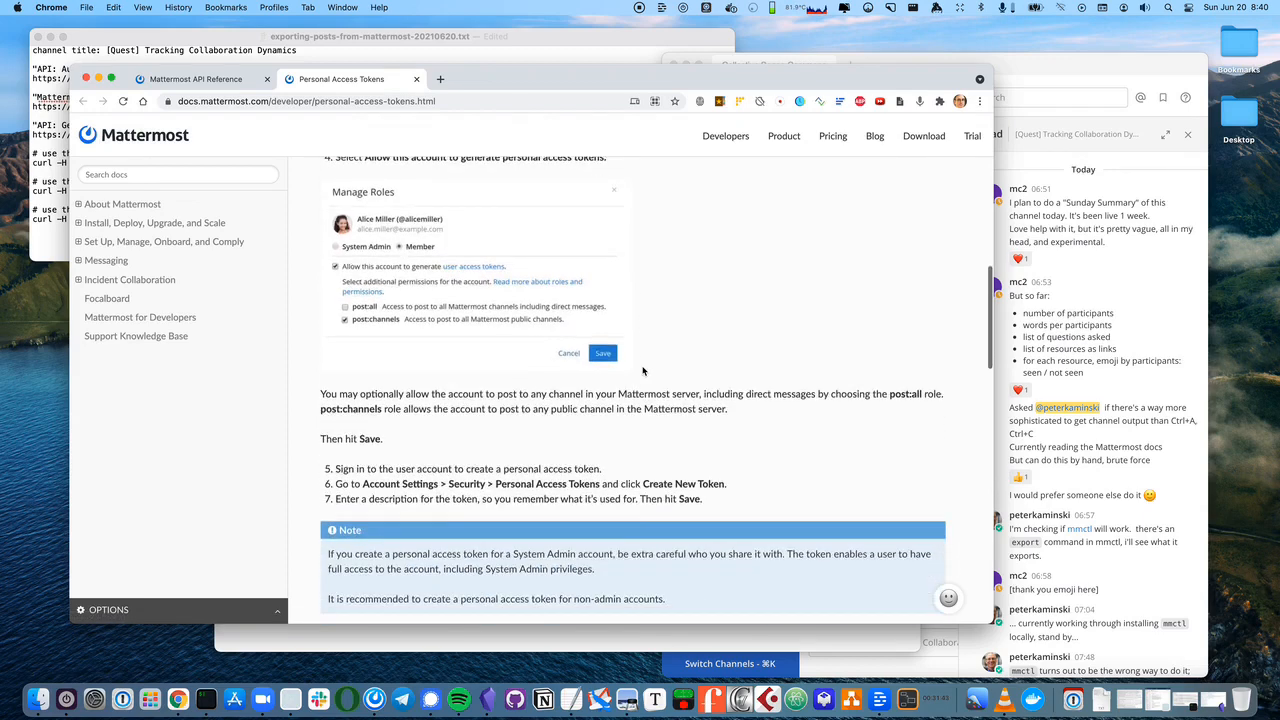
scroll(down, 3)
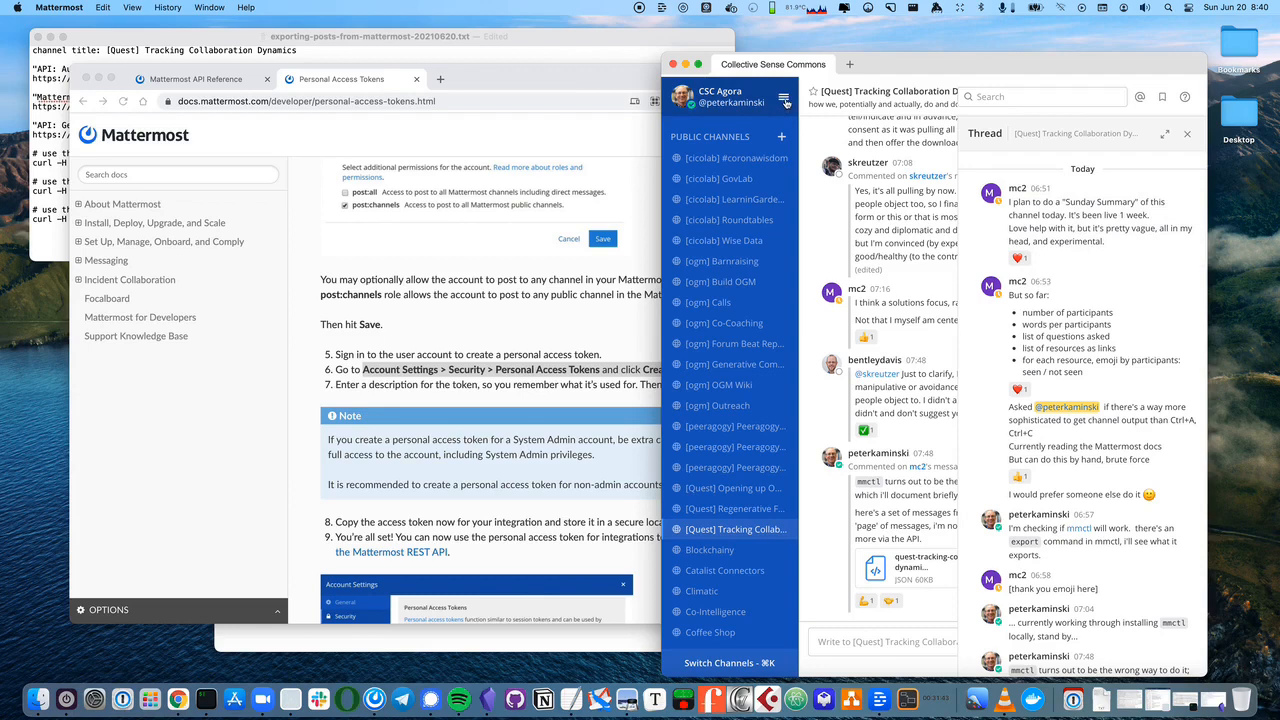
Reach Account Settings > Security > Personal Access Tokens and start a new token
click(784, 96)
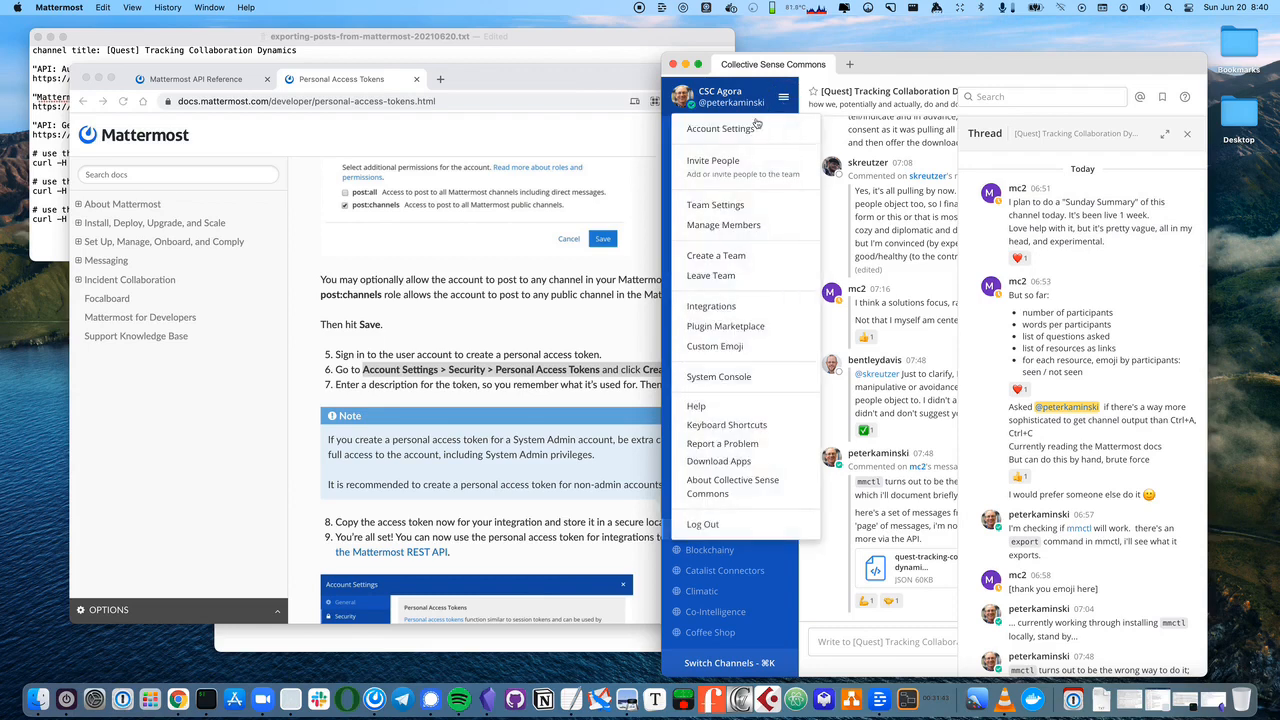
click(720, 128)
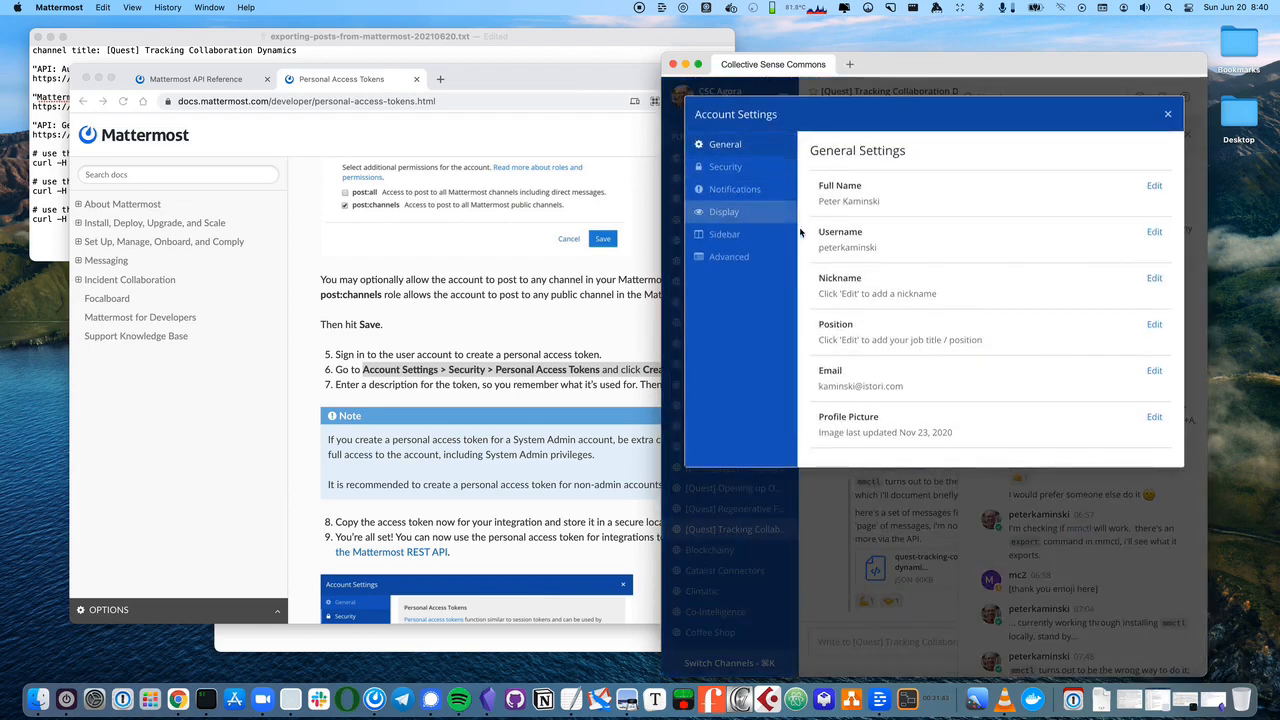
click(724, 166)
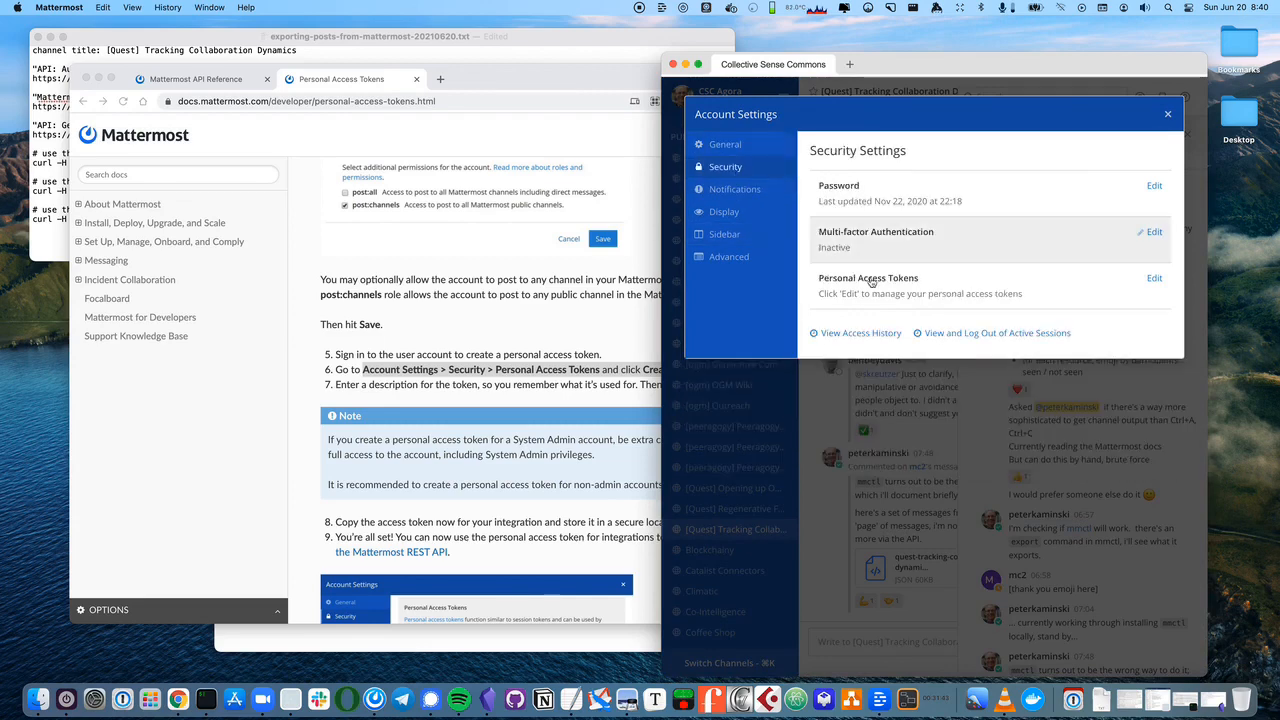
mouse_move(910, 318)
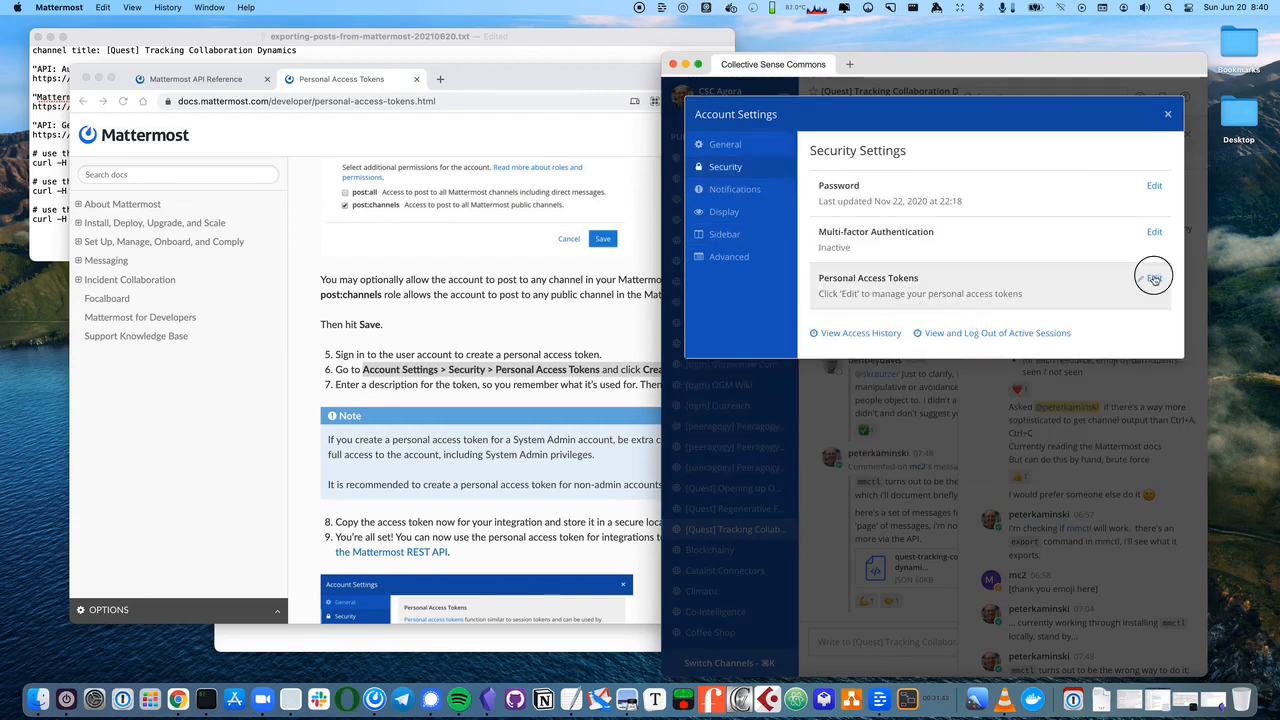
click(1152, 276)
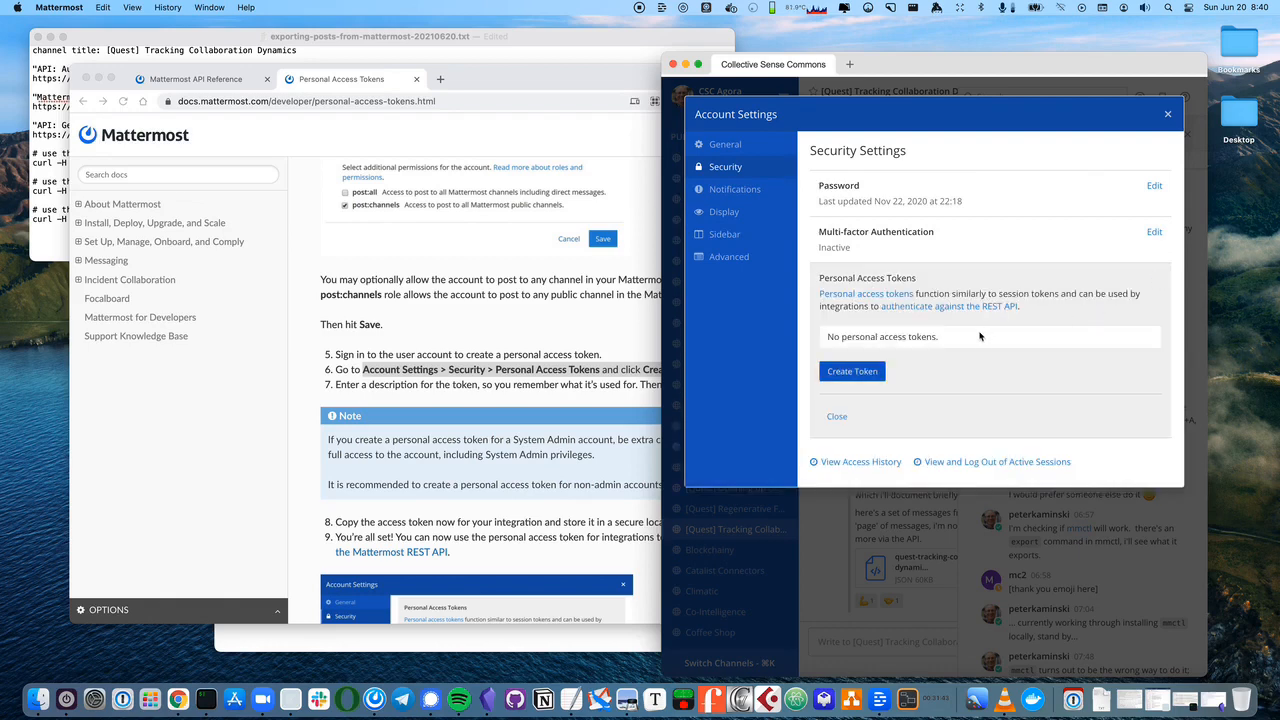
mouse_move(852, 370)
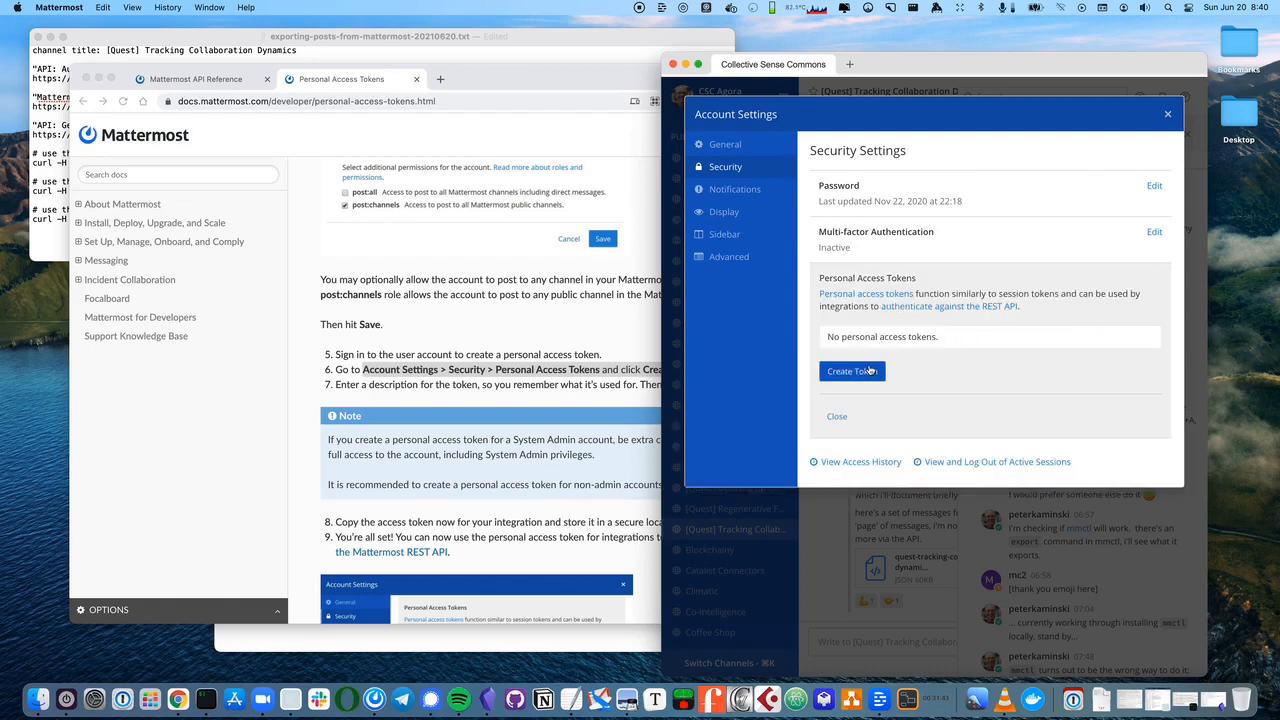
click(852, 370)
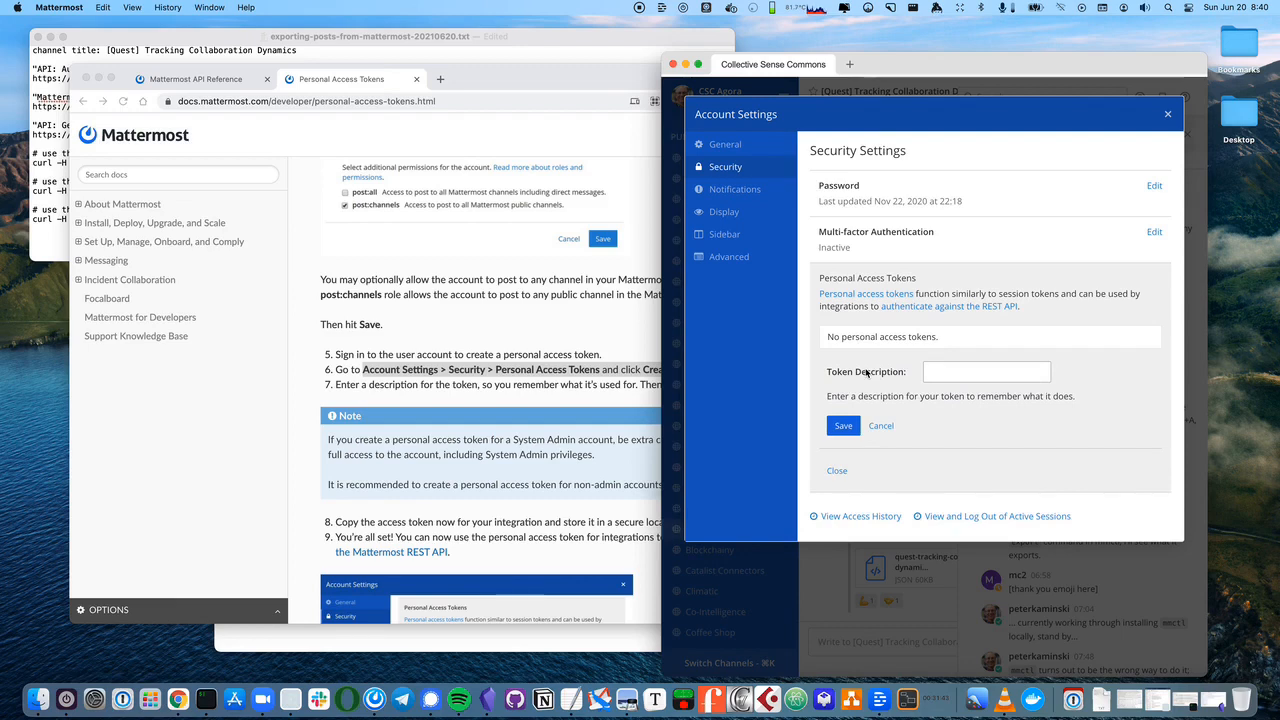
Enter the token description 'exporting messages, 2021-06-20'
click(986, 370)
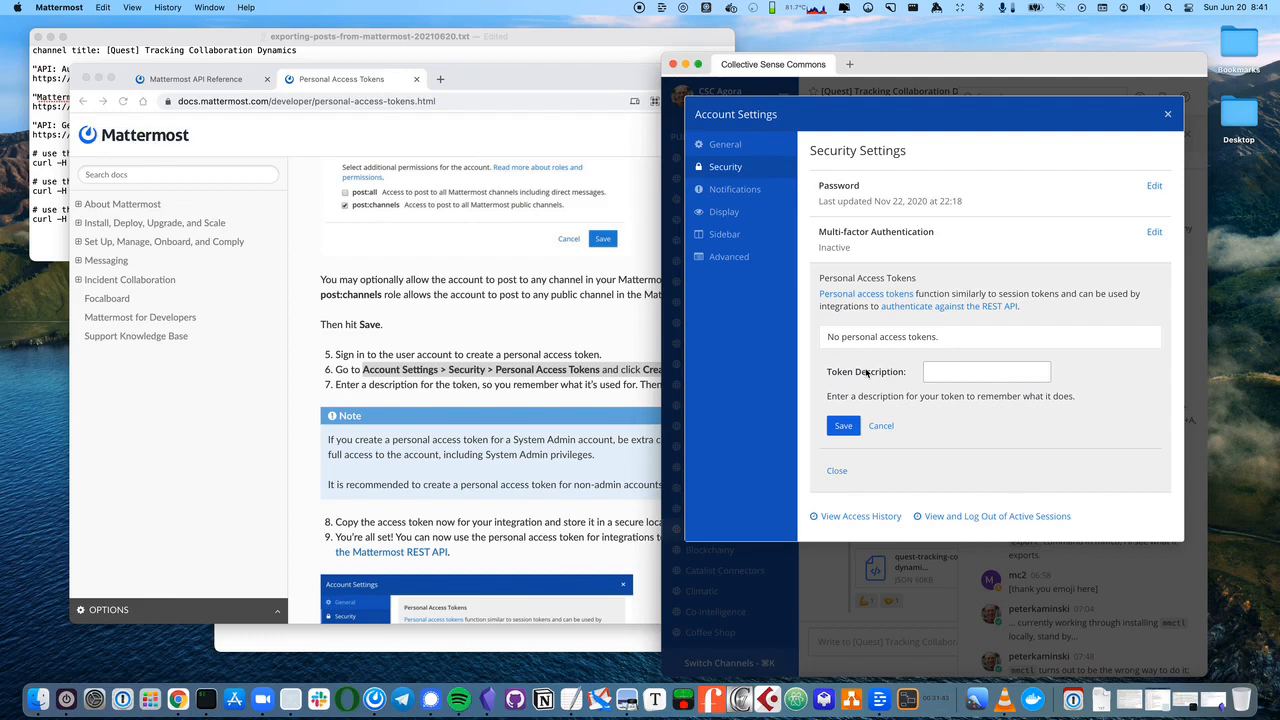
click(986, 370)
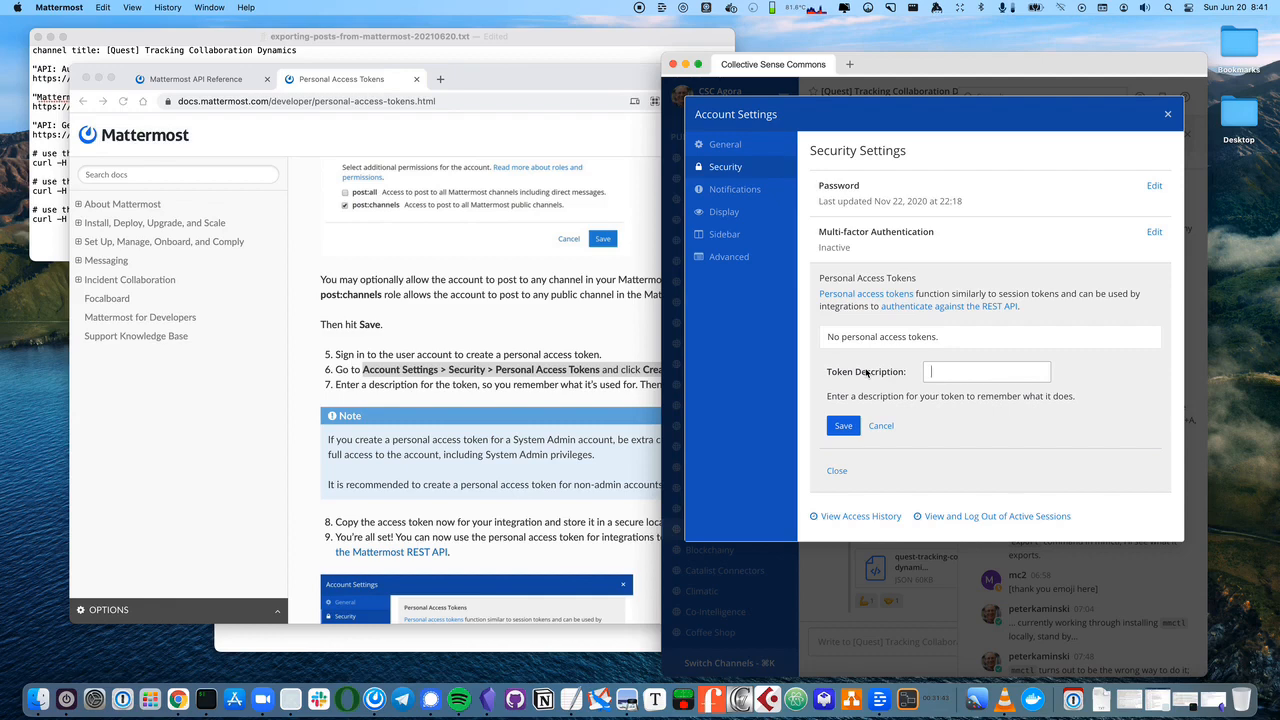
text(exporting me)
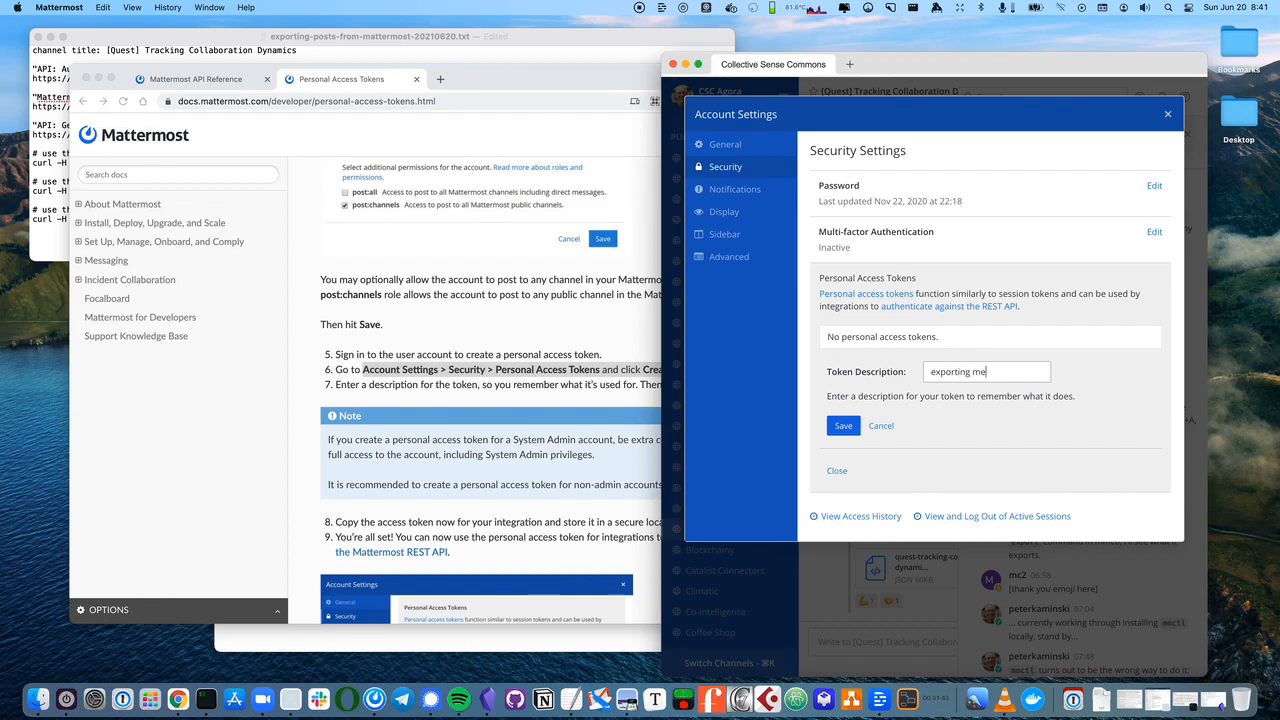
text(ssages, 2)
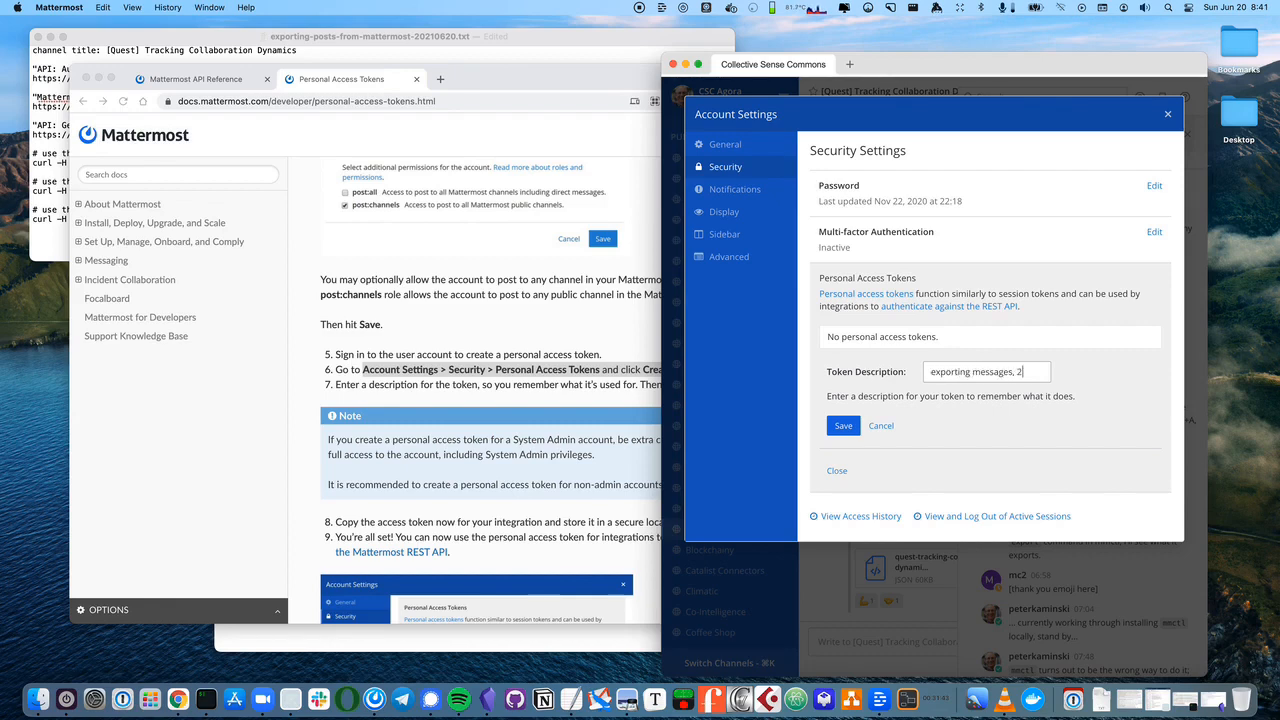
text(02)
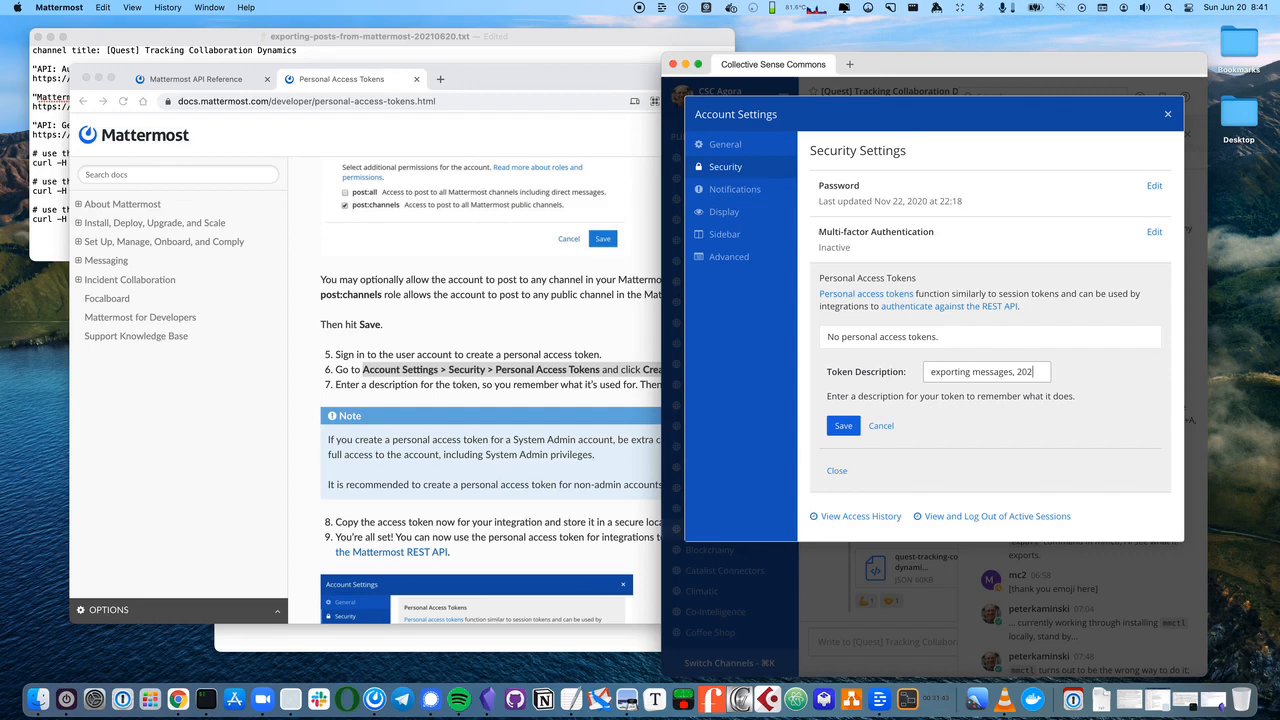
text(2021-06-)
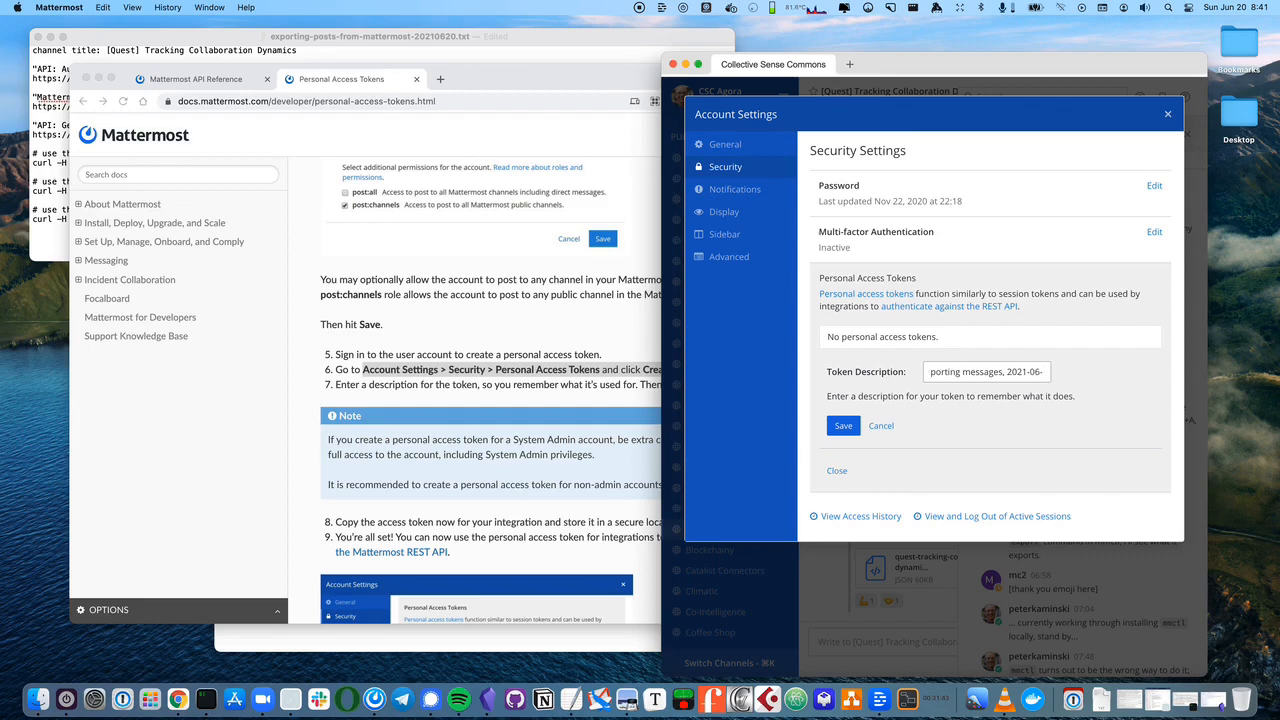
text(20)
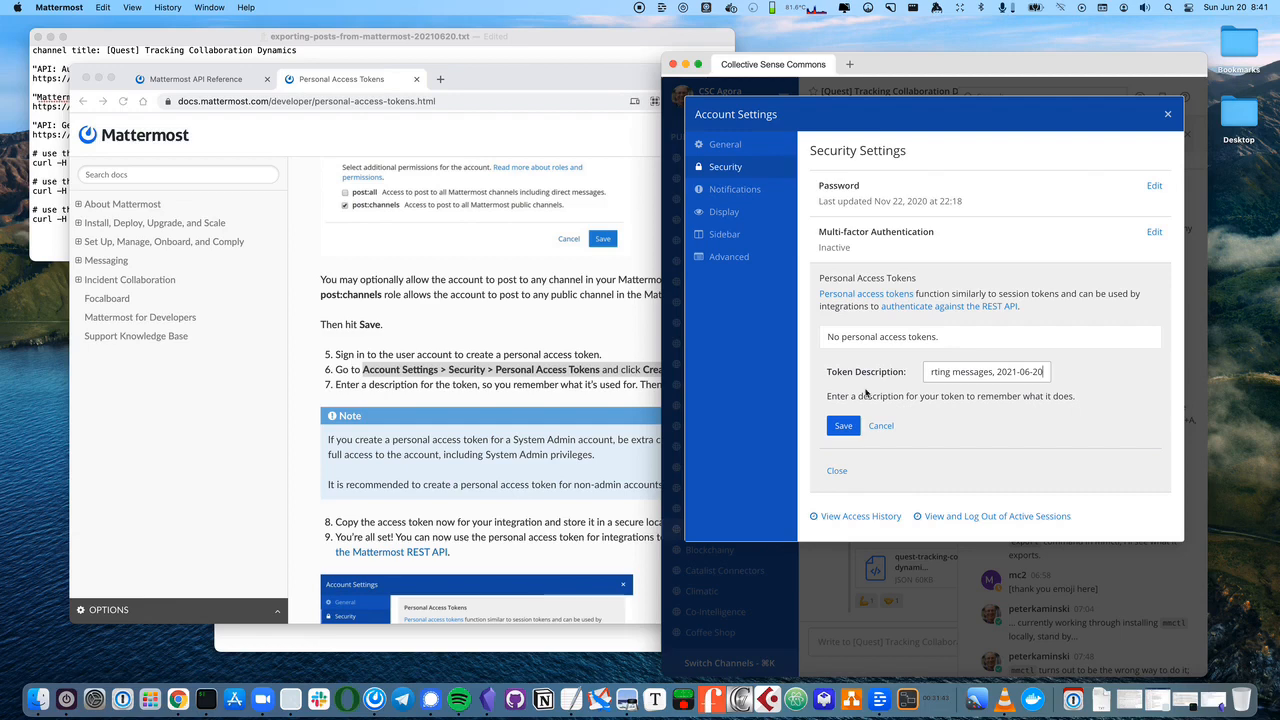
Confirm the system-admin warning and save the token so its ID and secret appear
click(844, 424)
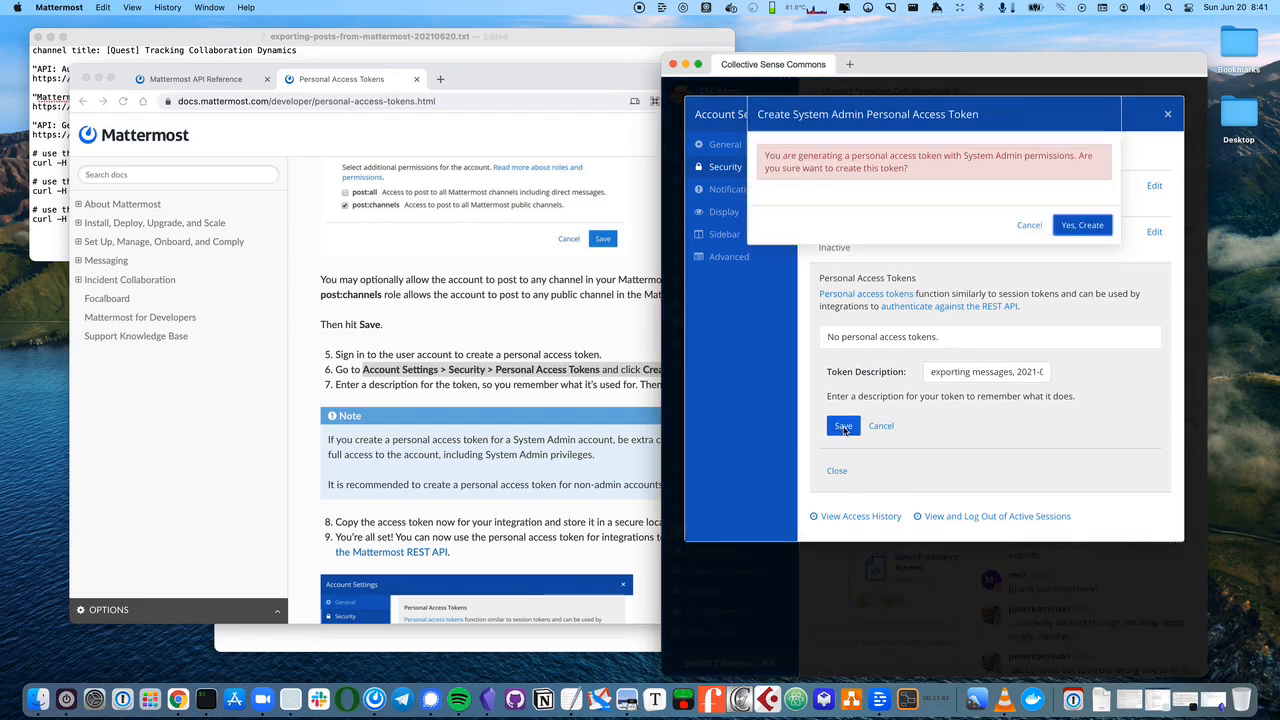
mouse_move(856, 198)
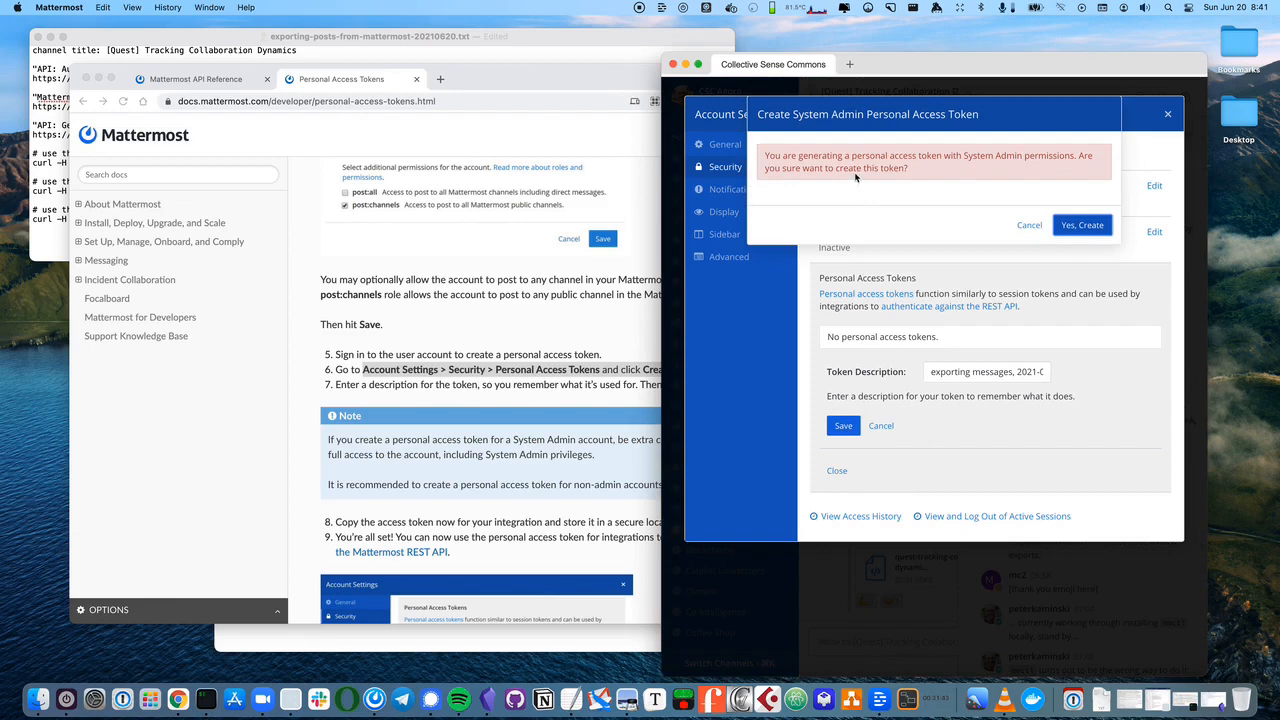
mouse_move(1000, 168)
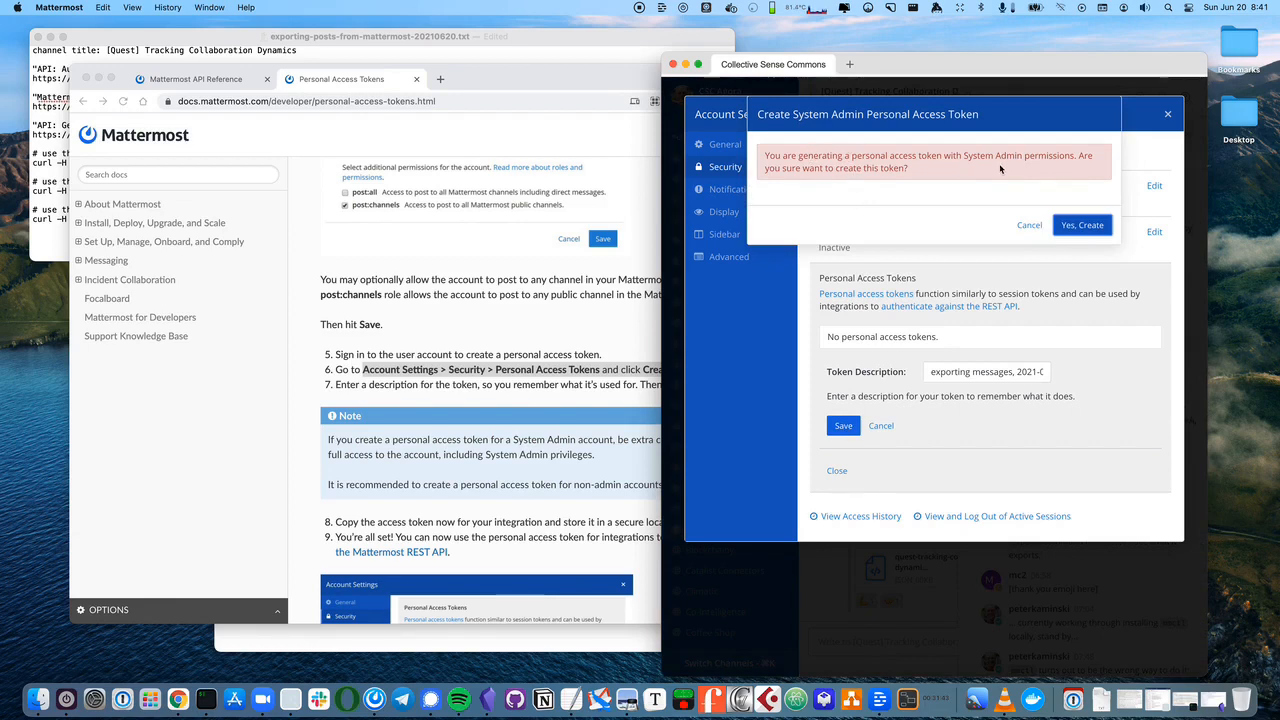
mouse_move(1024, 212)
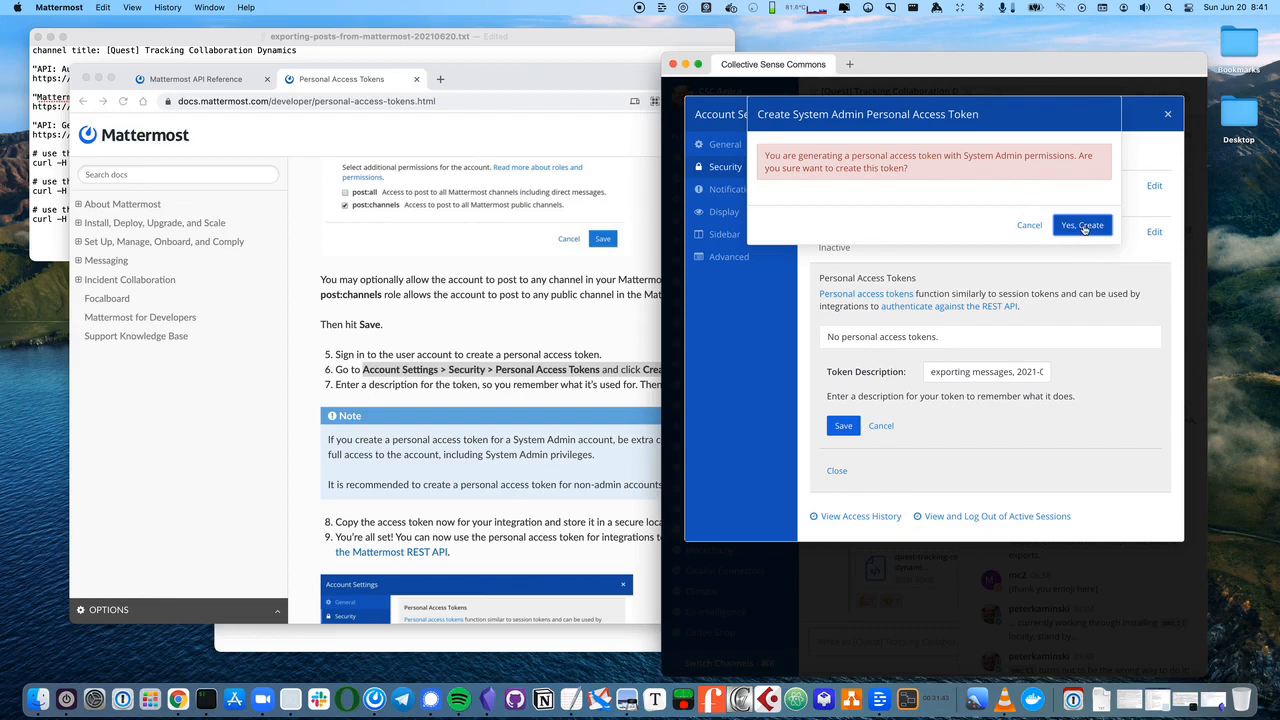
click(1082, 224)
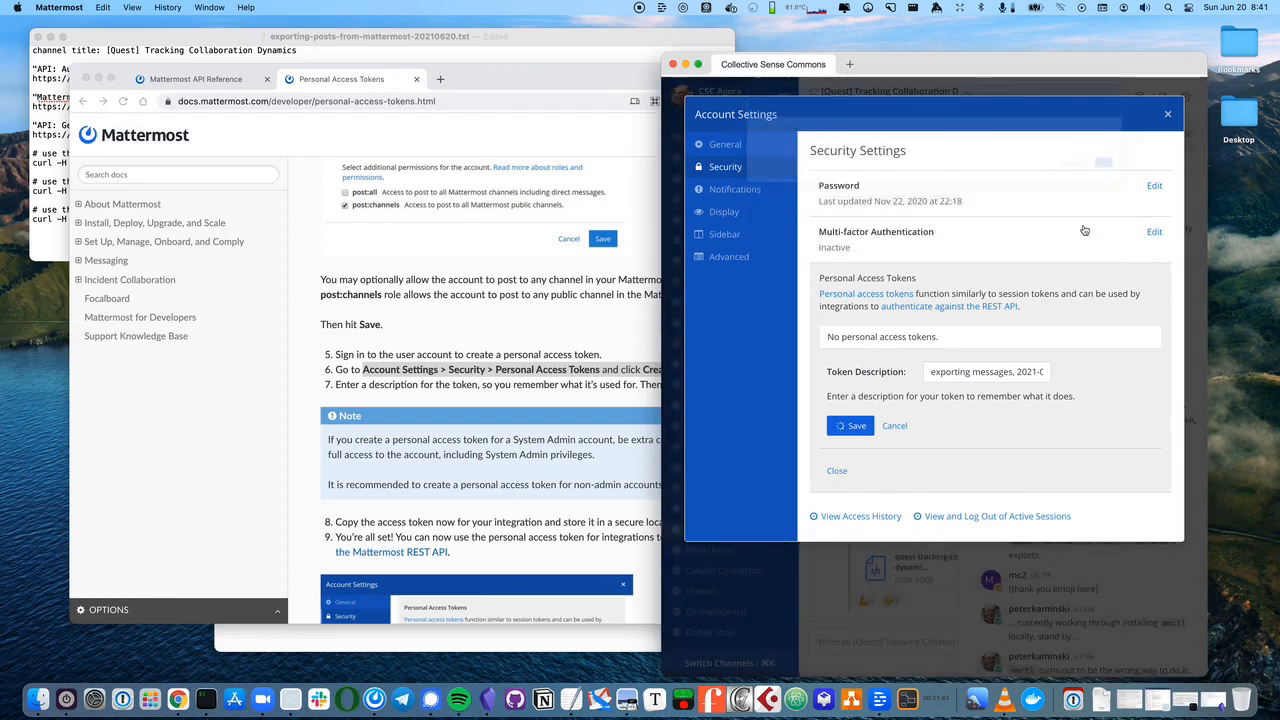
click(850, 424)
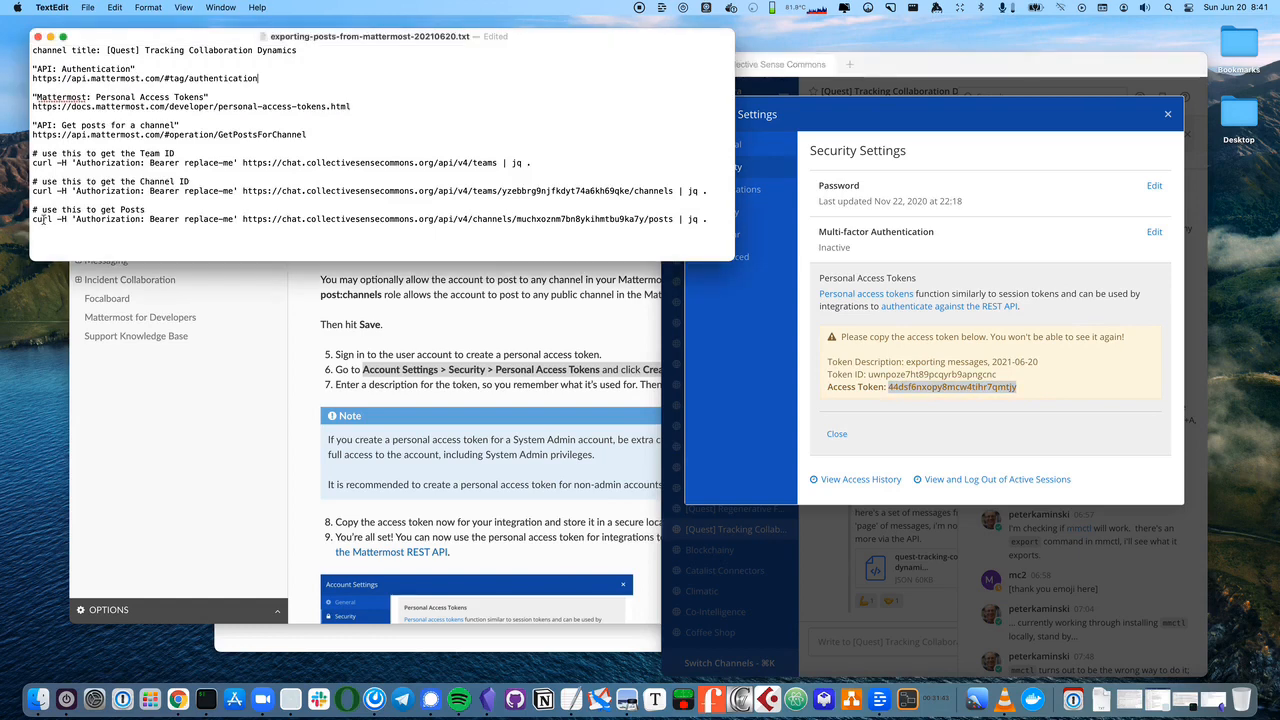
mouse_move(712, 218)
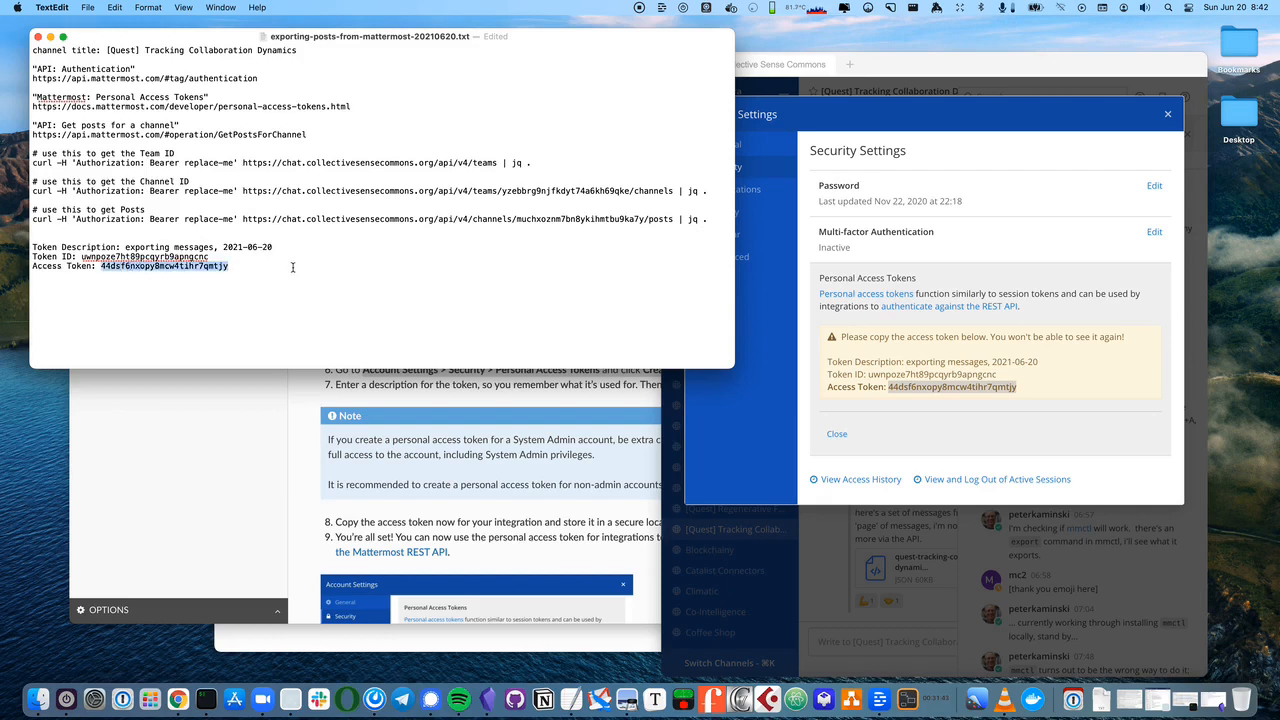
mouse_move(800, 158)
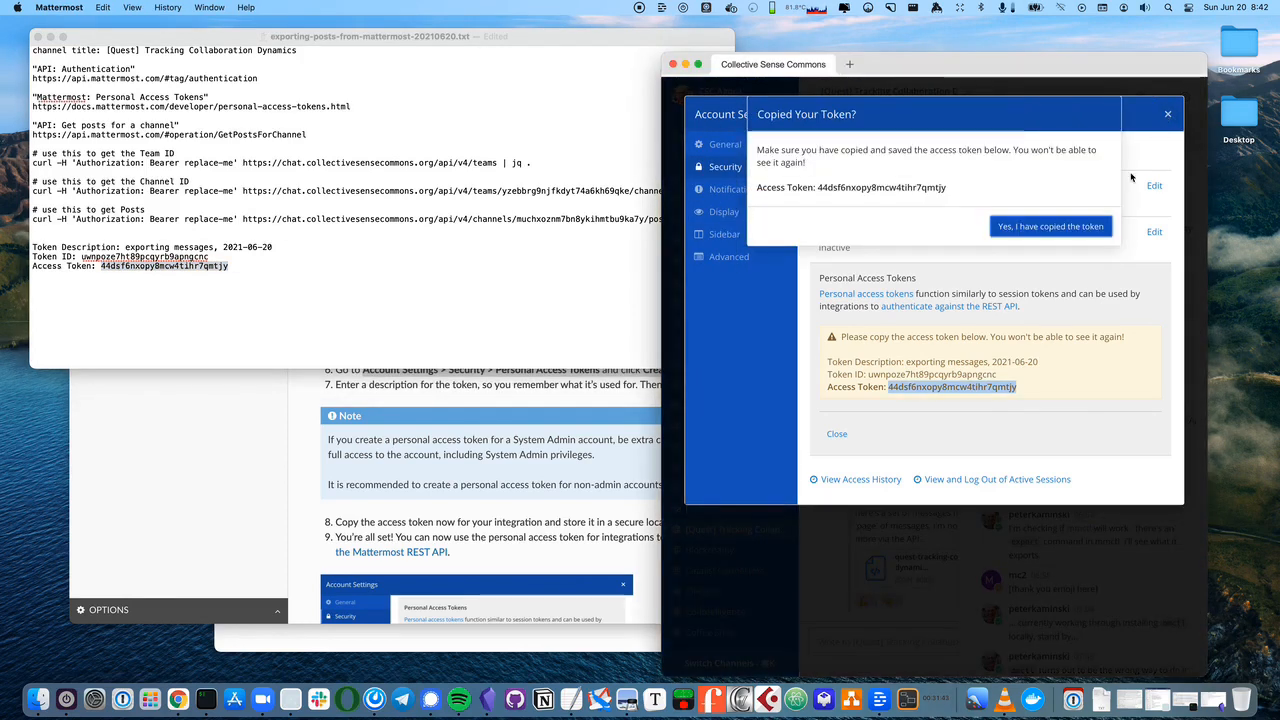
Acknowledge the token was copied and close the Mattermost settings
click(1052, 226)
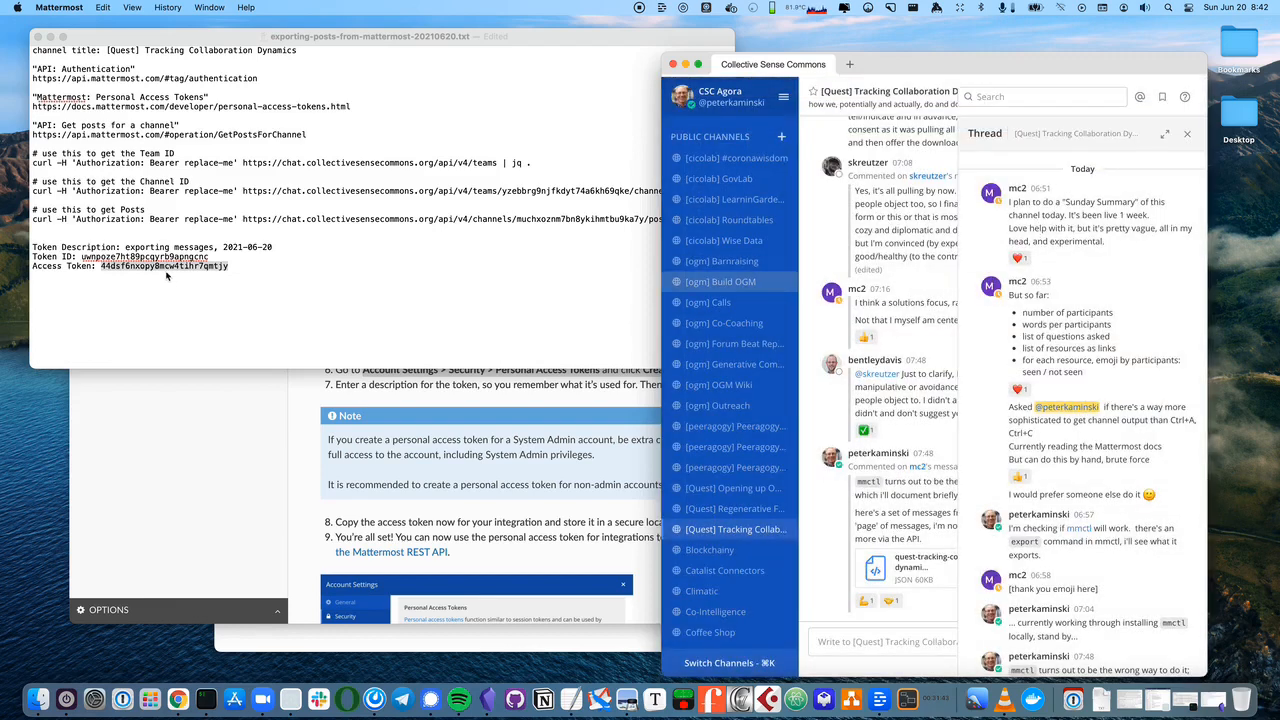
click(160, 270)
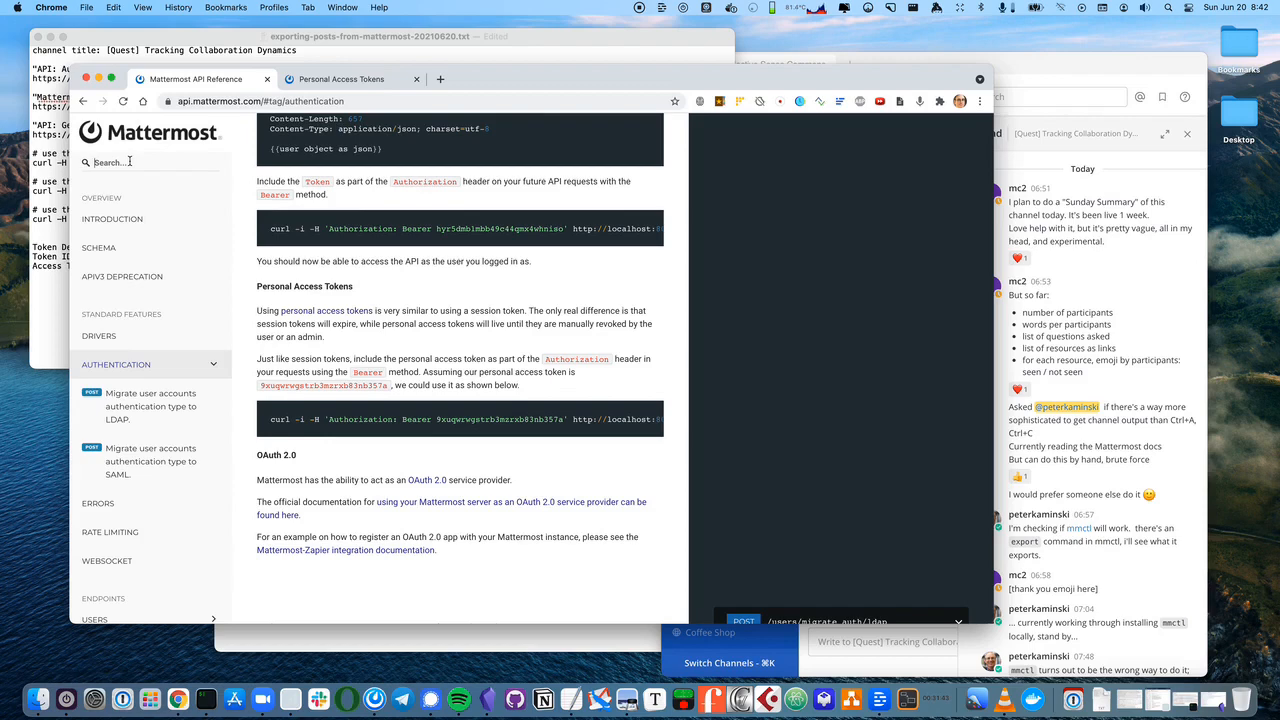
Find the Posts > Get posts for a channel endpoint and select its request URL for copying
text(posts)
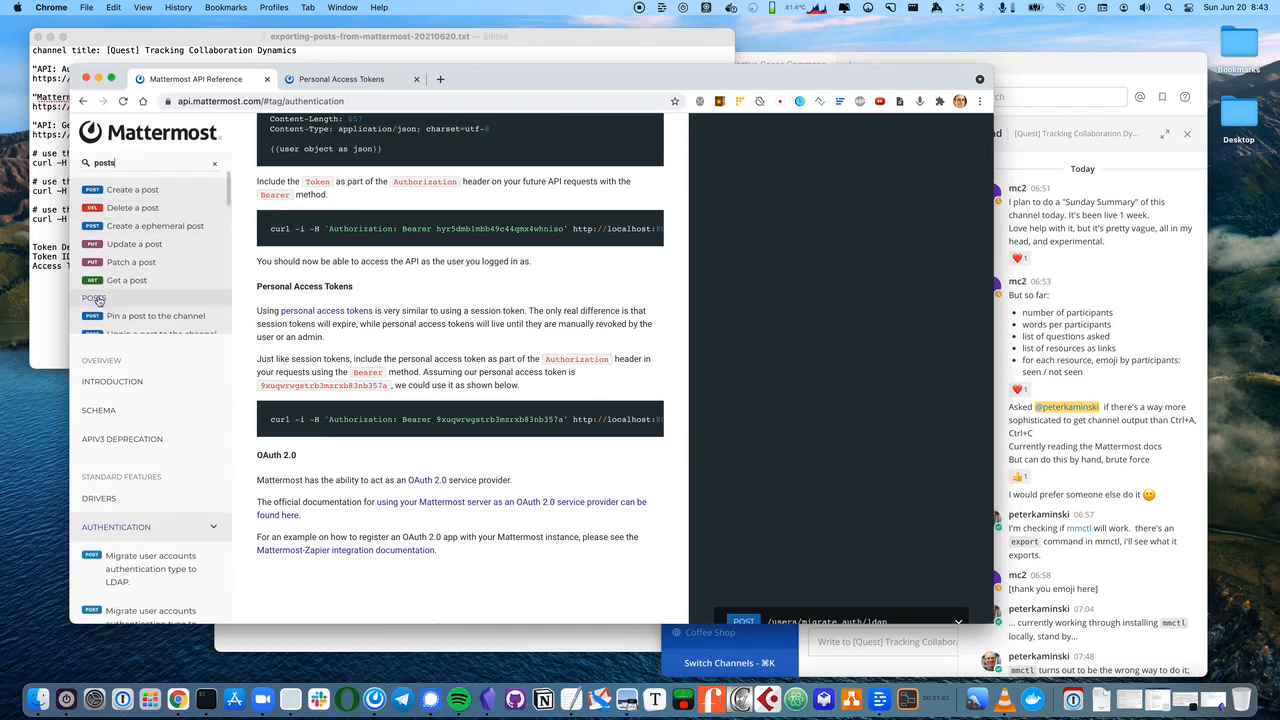
click(92, 298)
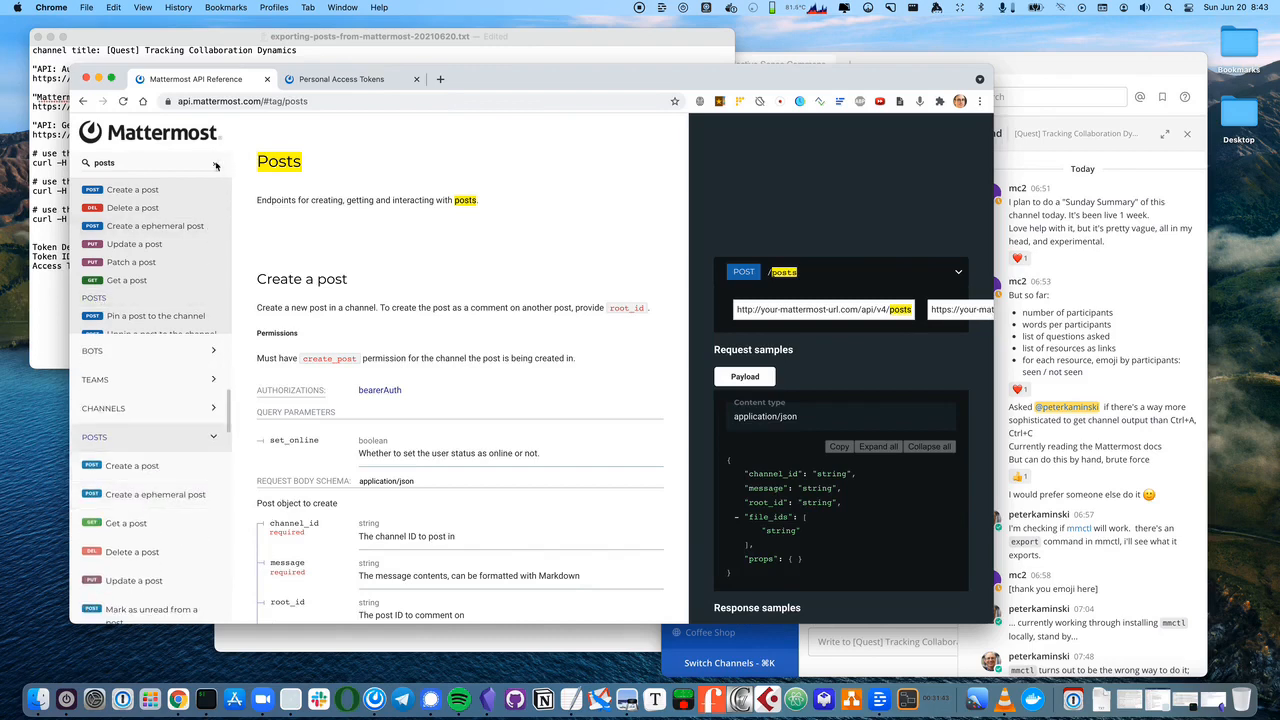
mouse_move(204, 452)
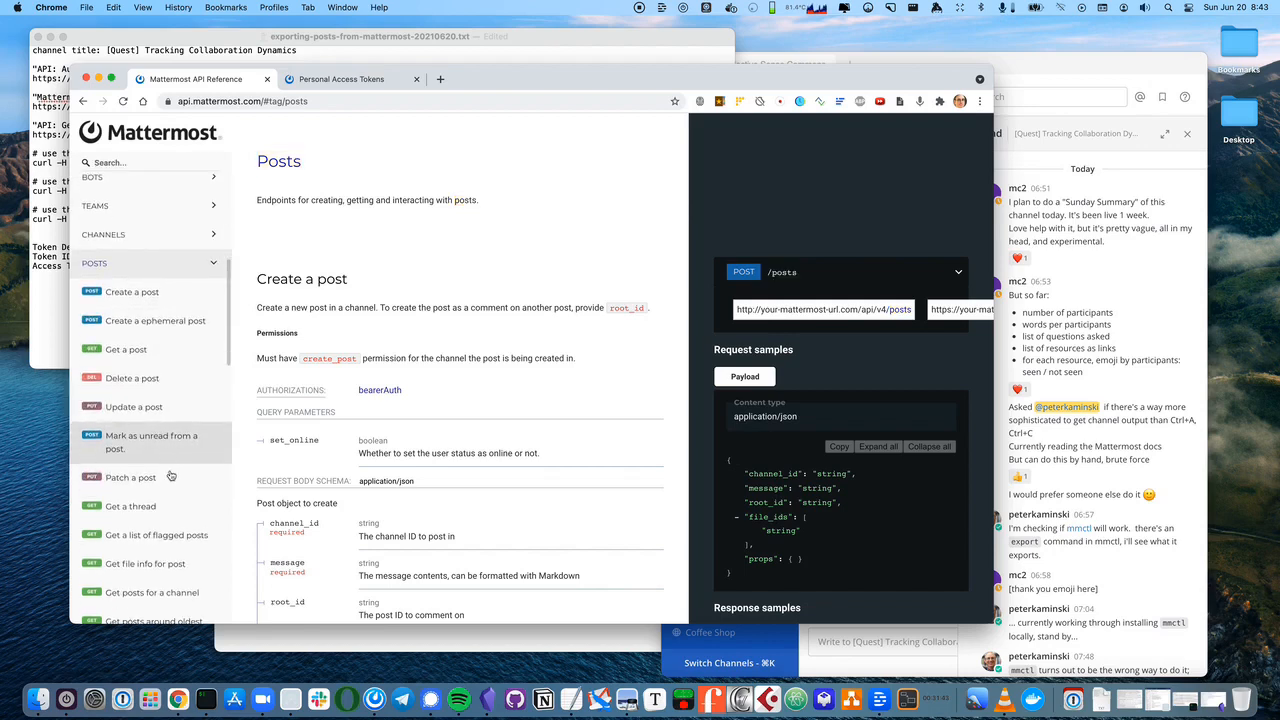
scroll(down, 3)
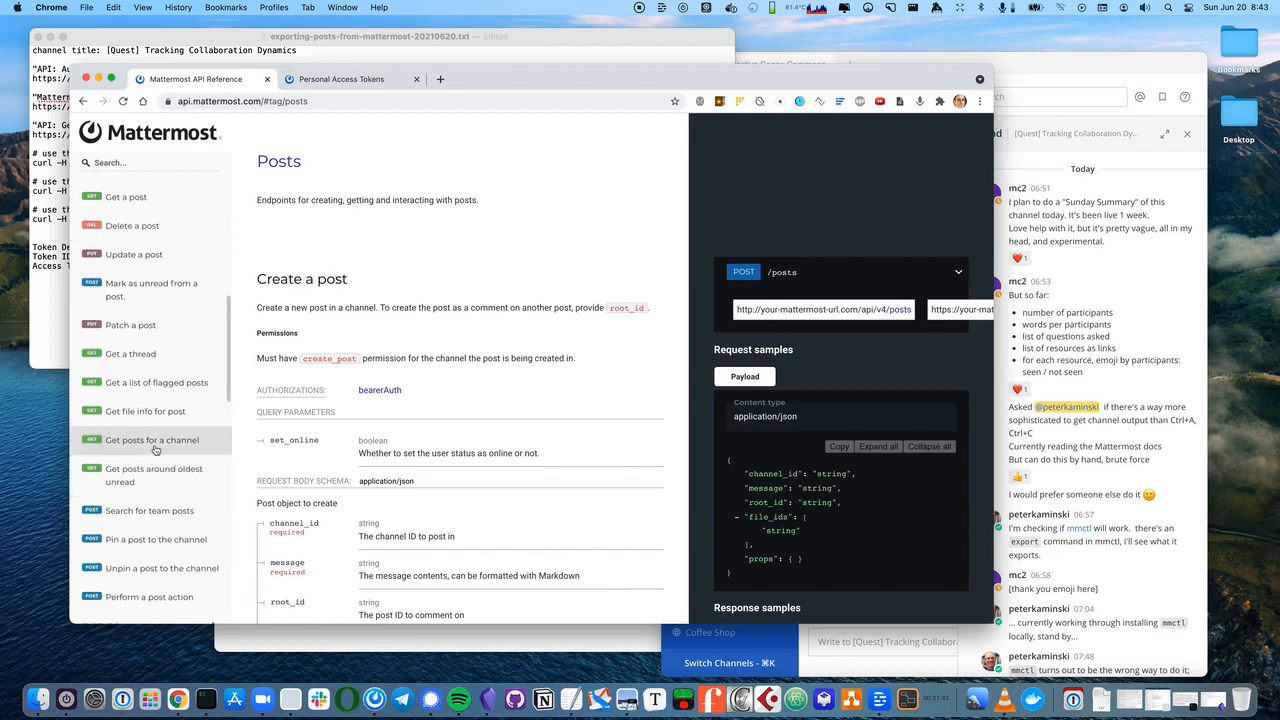
mouse_move(136, 418)
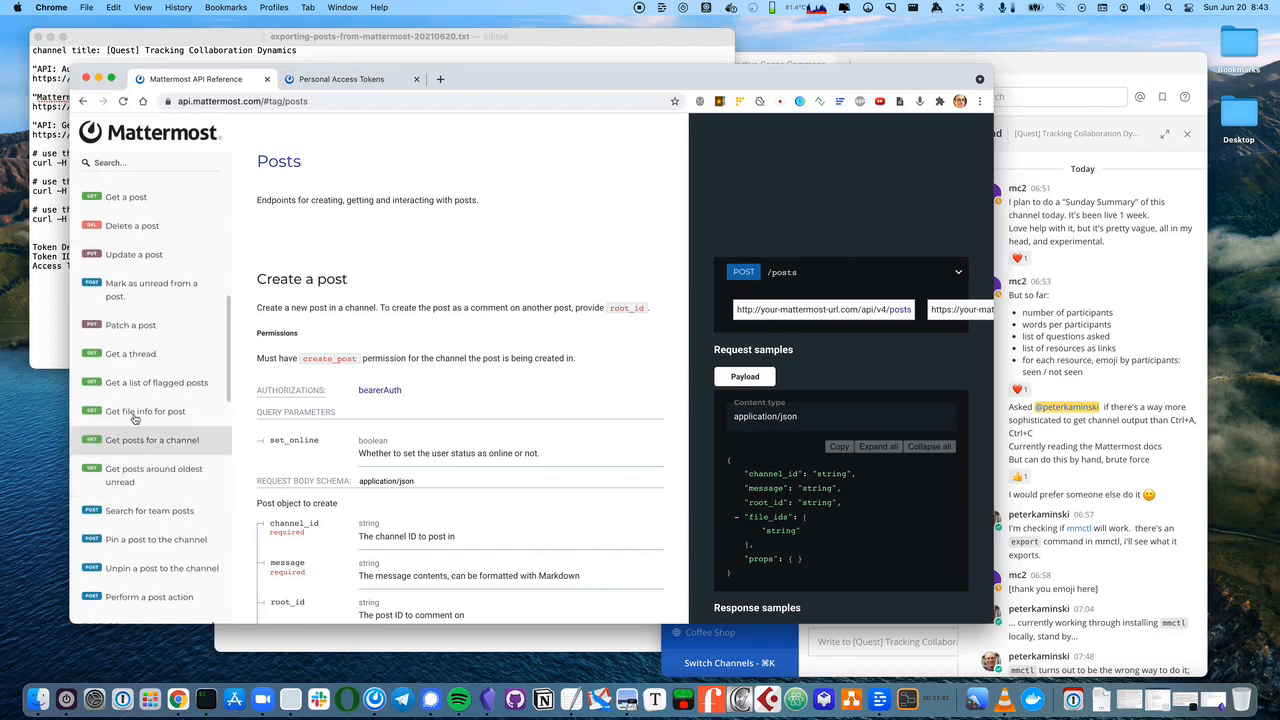
mouse_move(136, 388)
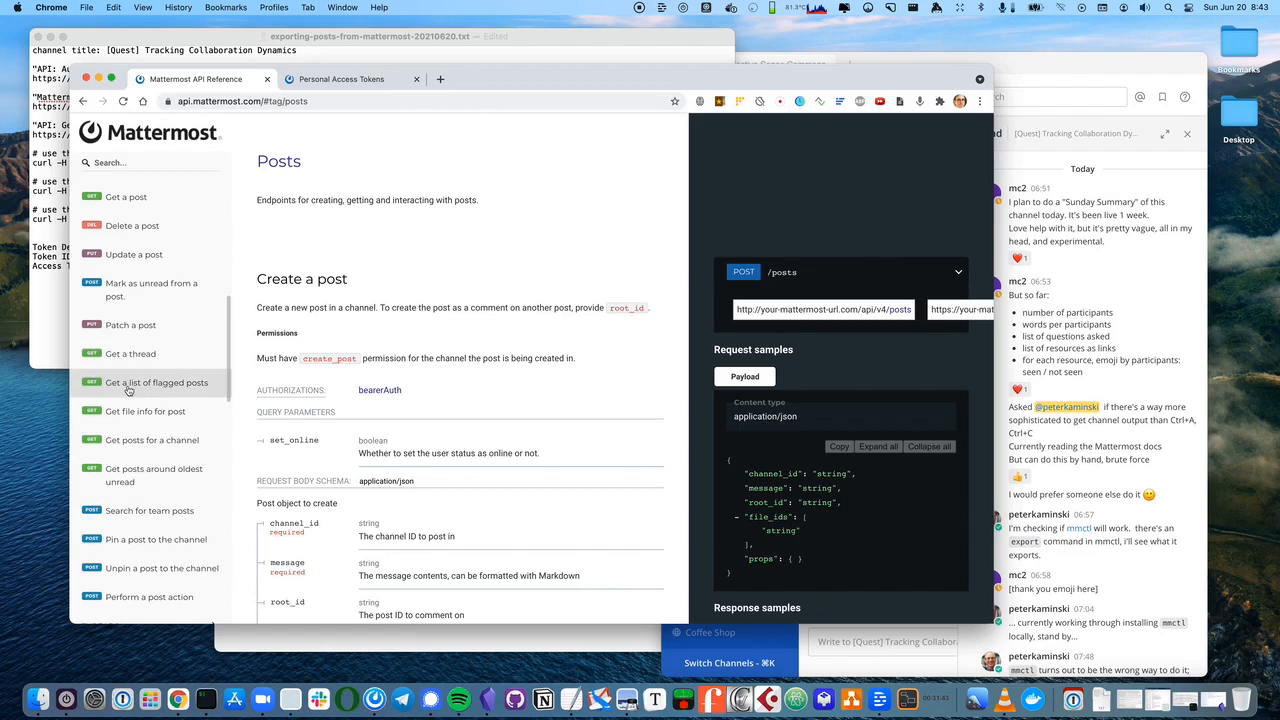
mouse_move(144, 412)
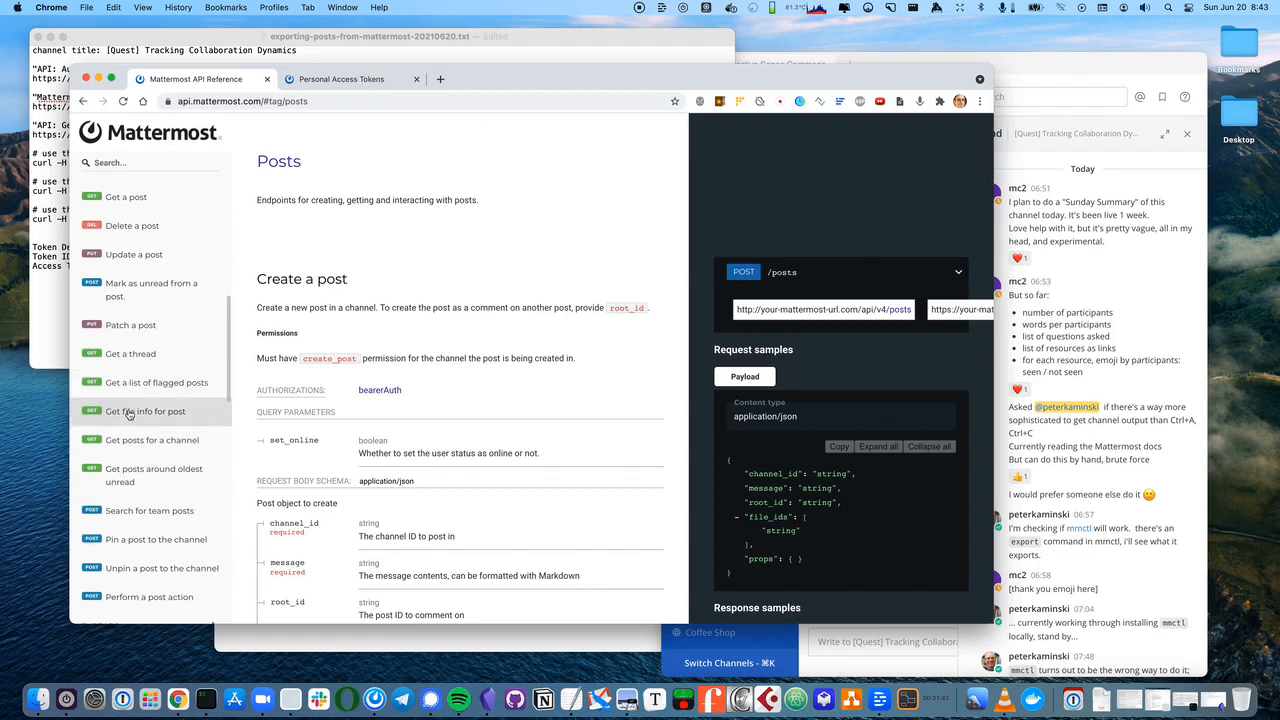
mouse_move(144, 448)
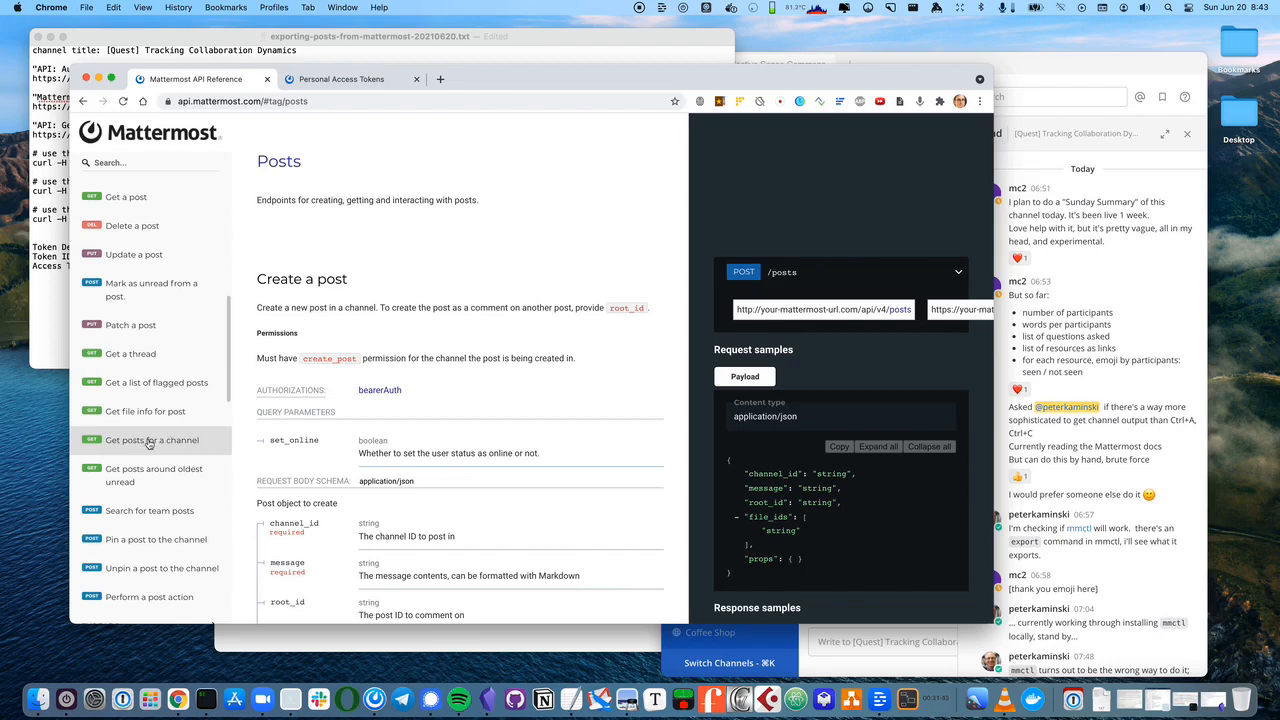
click(152, 440)
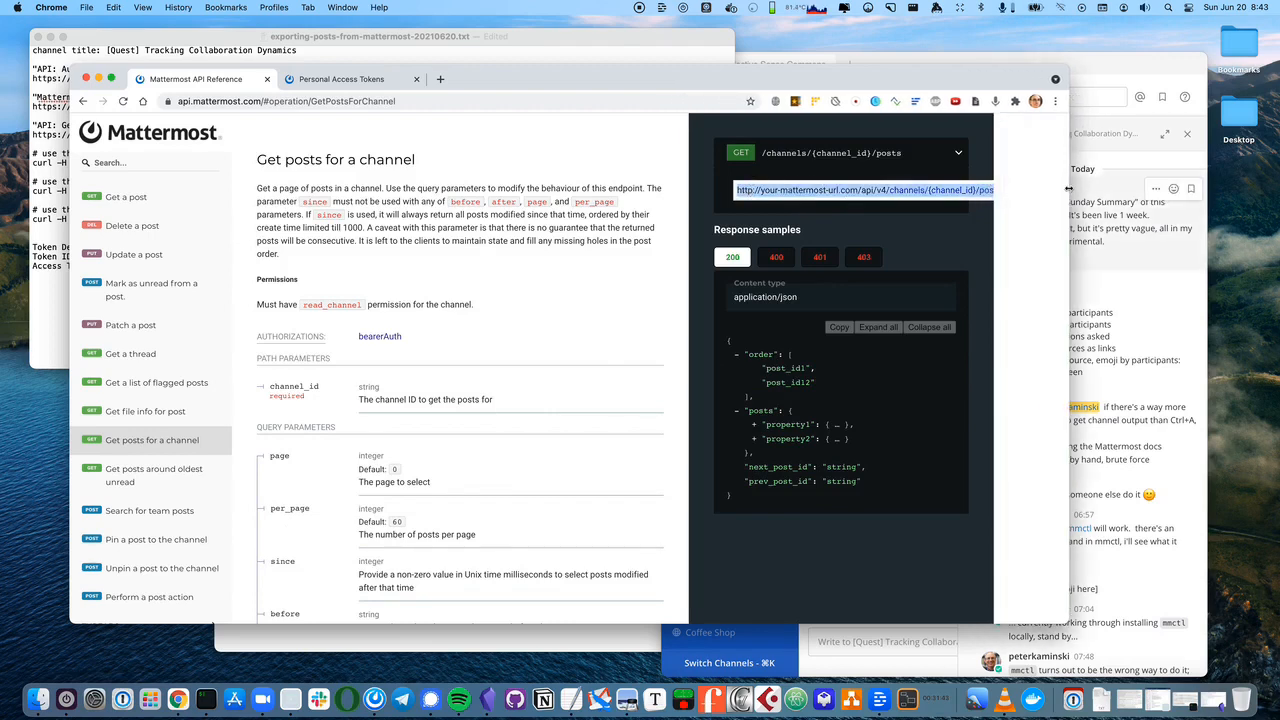
mouse_move(960, 210)
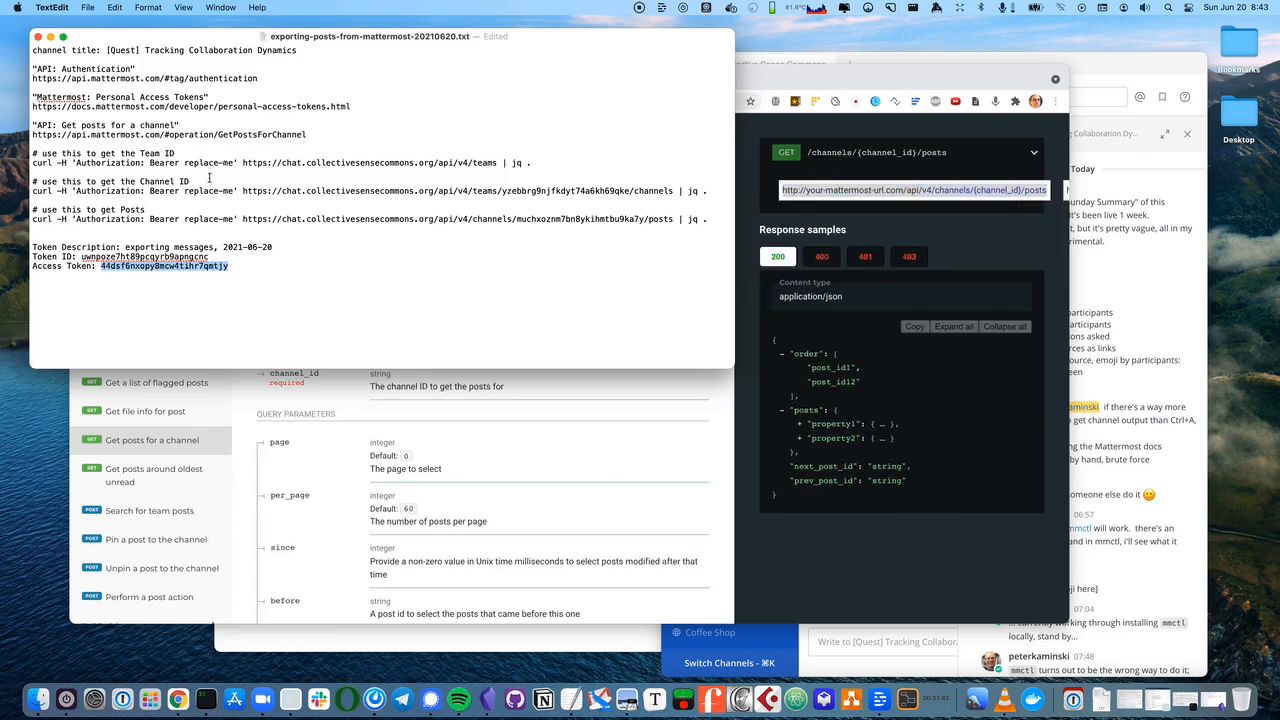
mouse_move(628, 234)
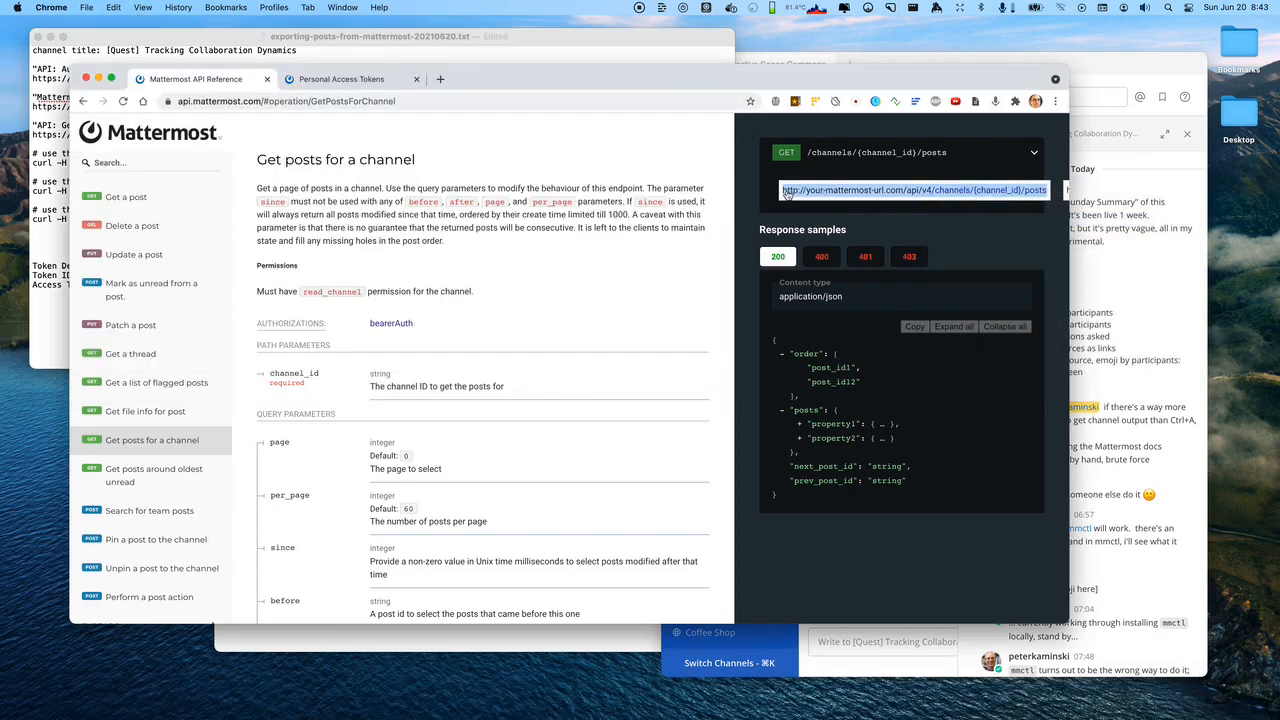
right_click(910, 190)
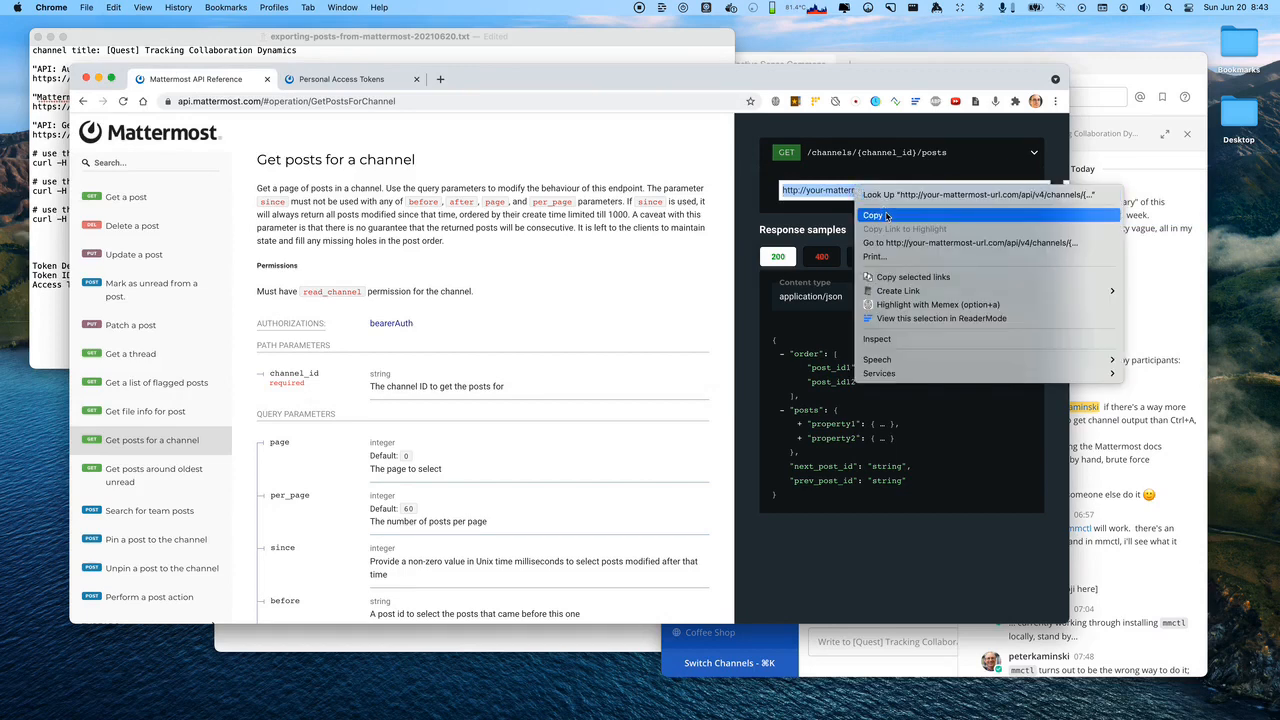
click(872, 216)
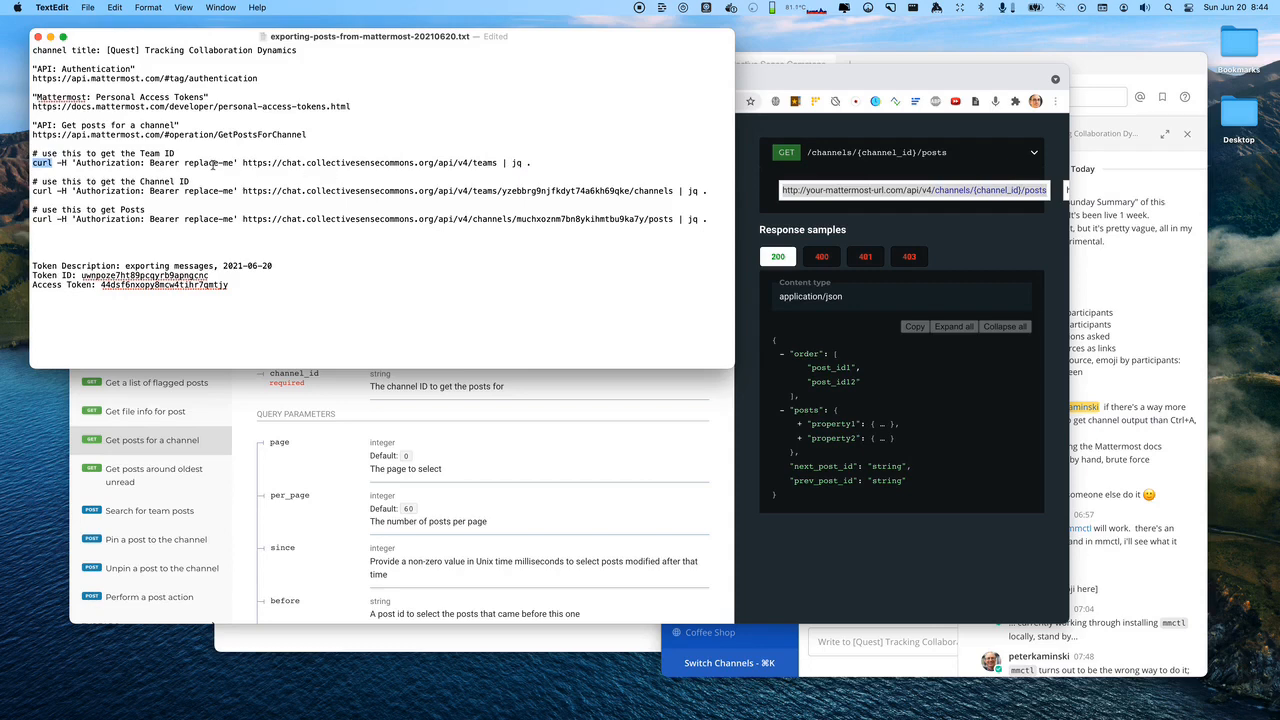
mouse_move(516, 164)
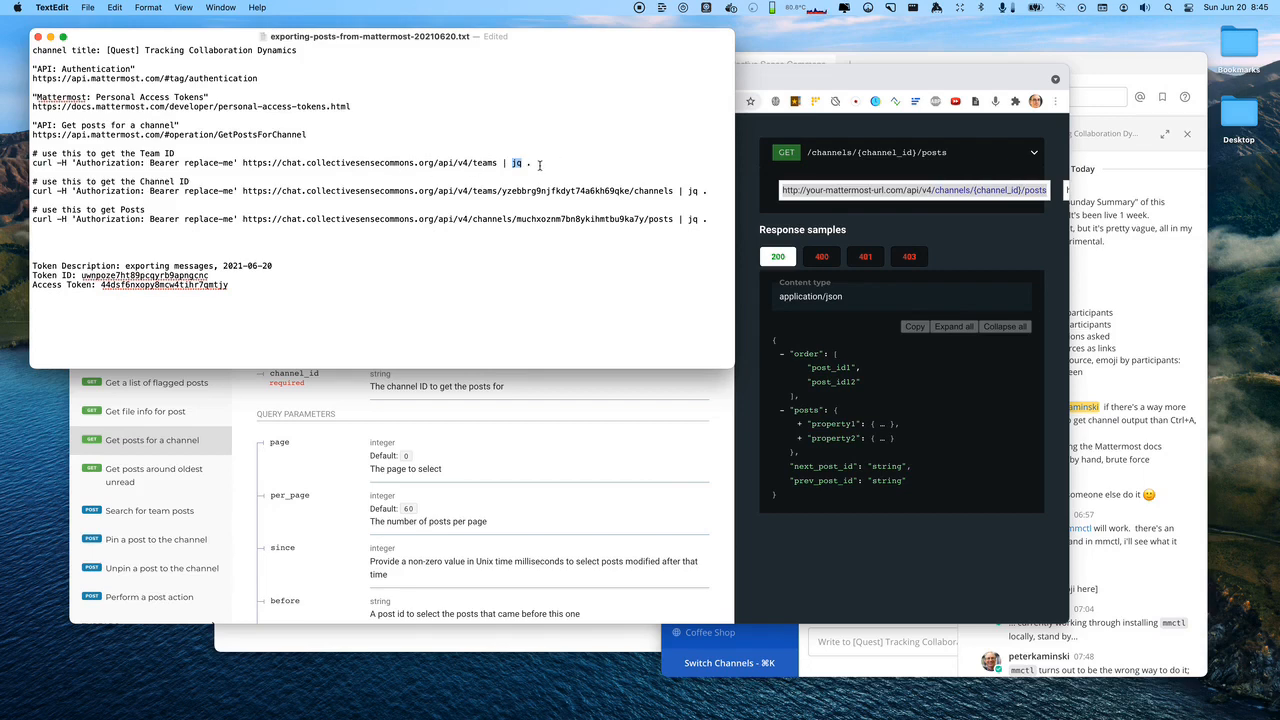
mouse_move(540, 164)
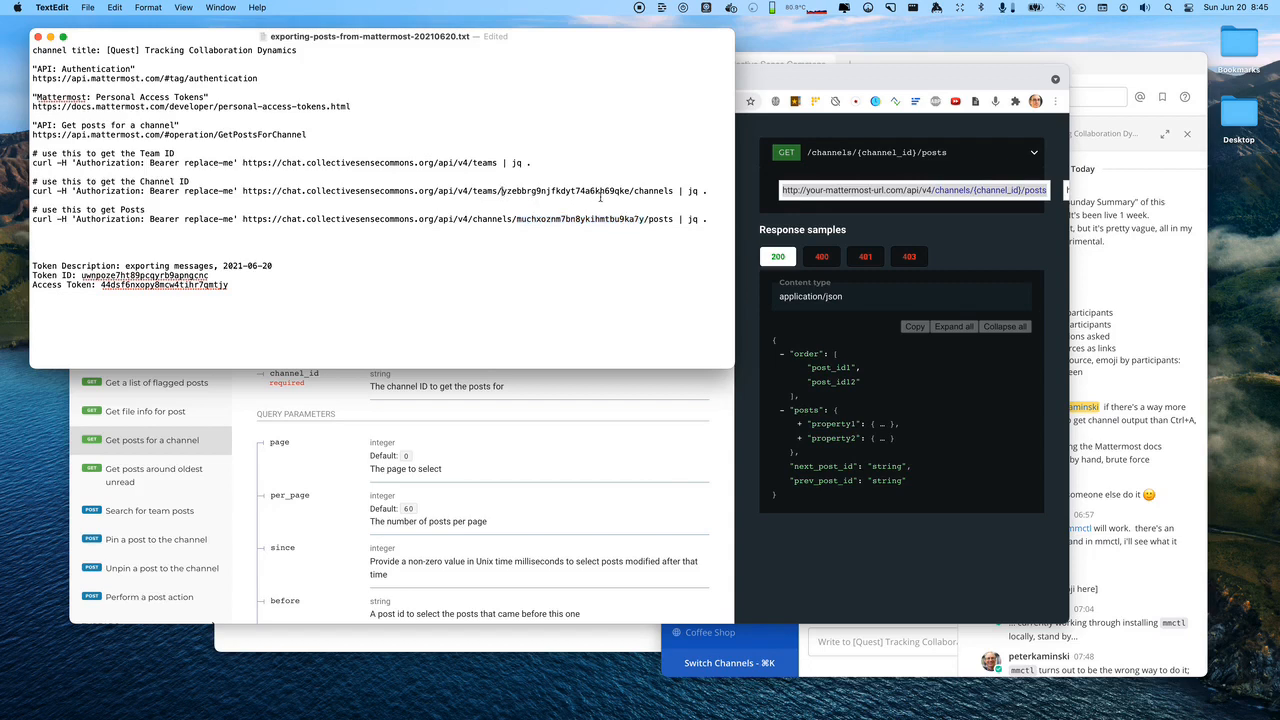
double_click(652, 192)
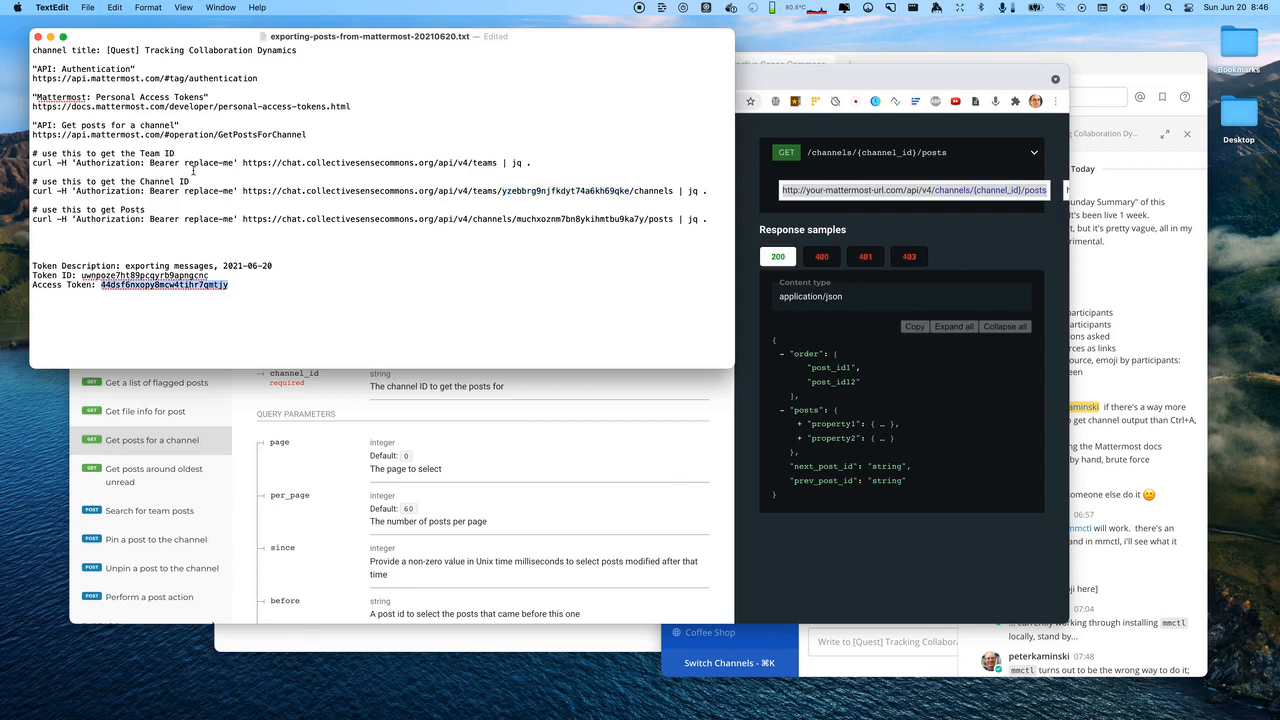
double_click(210, 162)
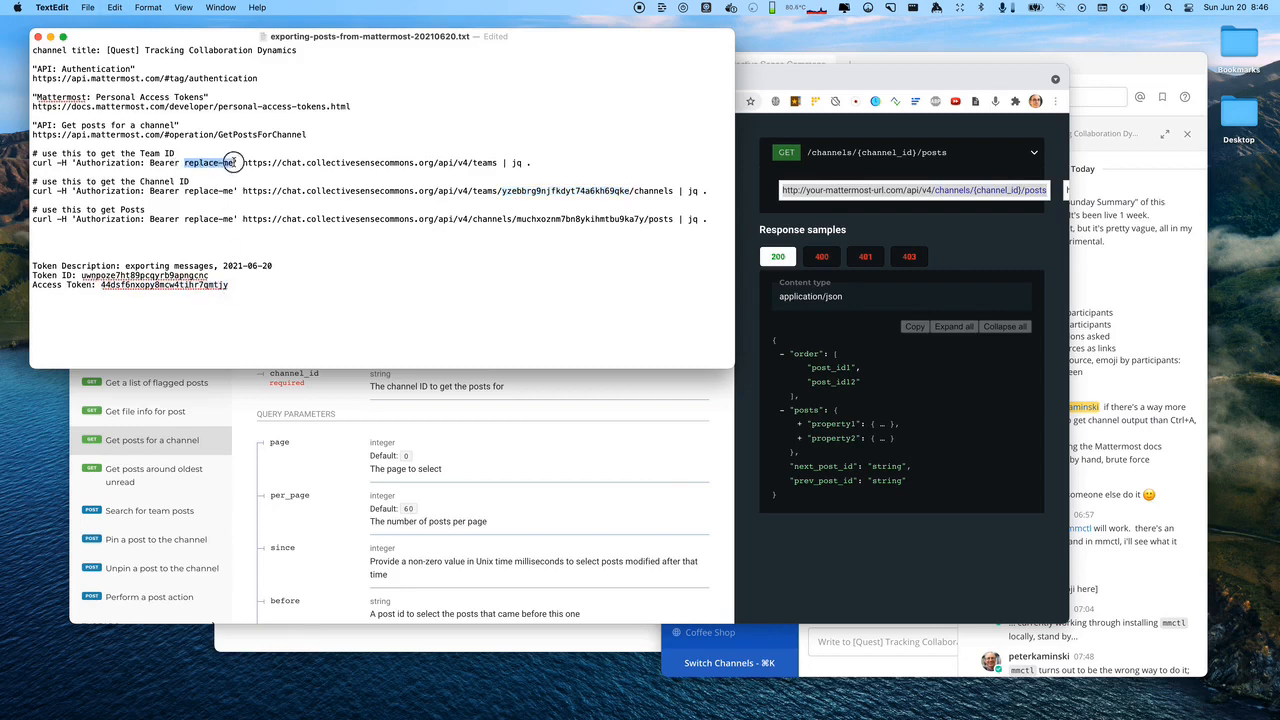
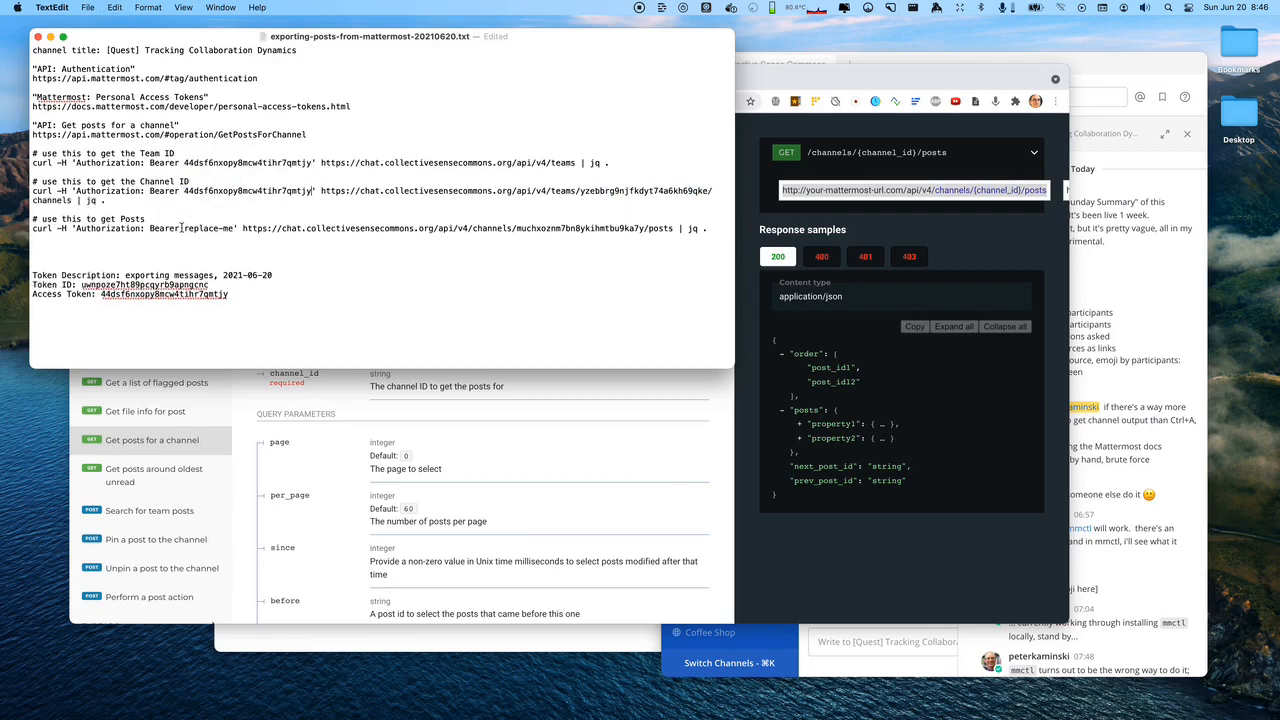
Fill the posts curl placeholder and pick the team id from the teams/channels JSON output
double_click(208, 228)
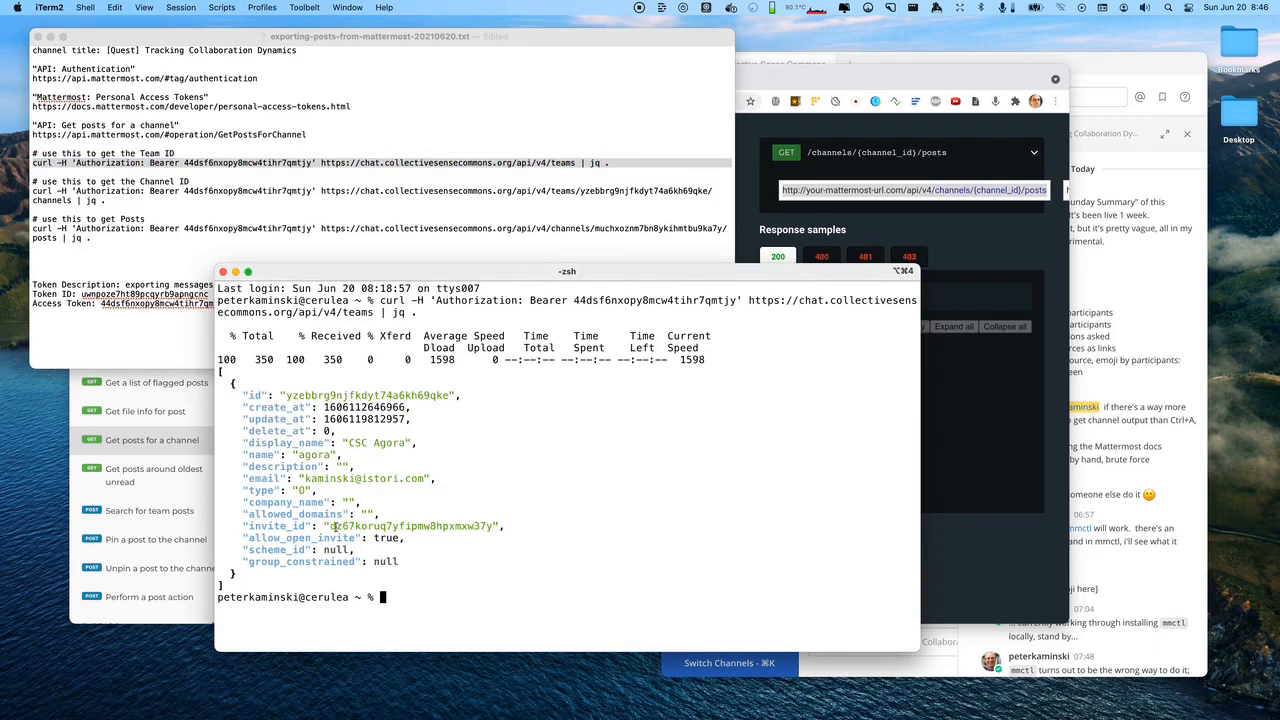
mouse_move(336, 528)
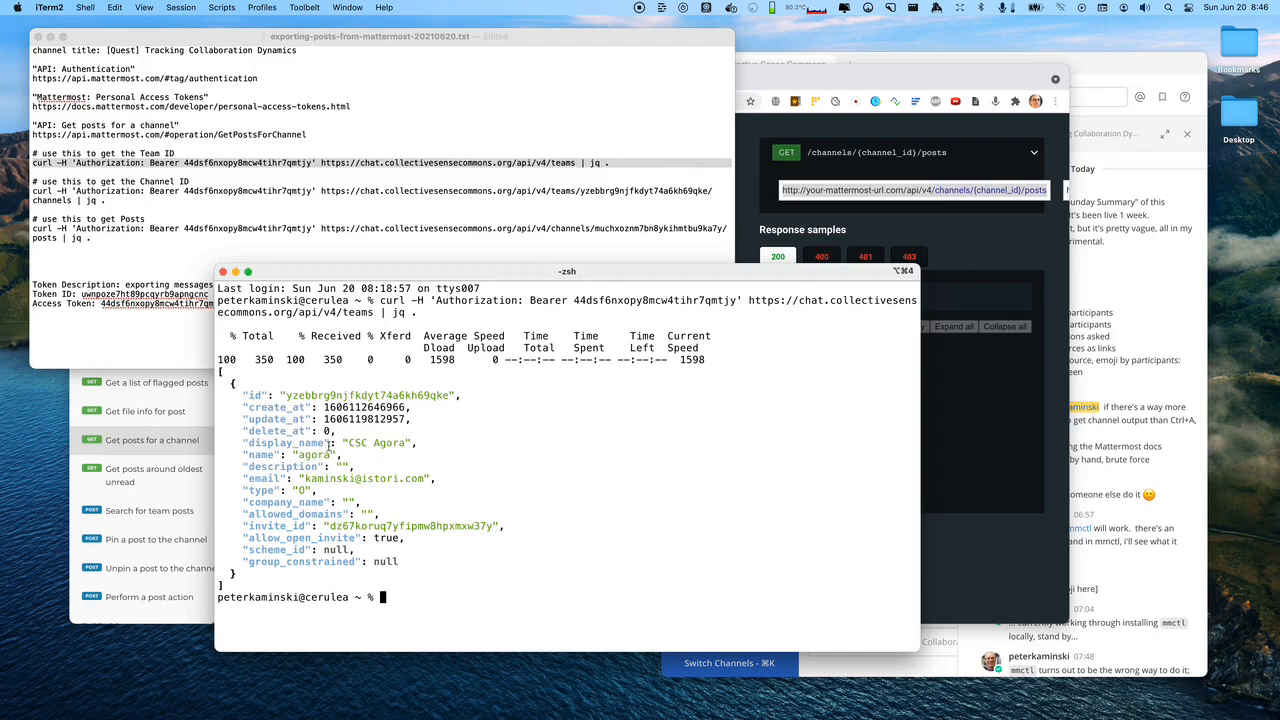
double_click(310, 454)
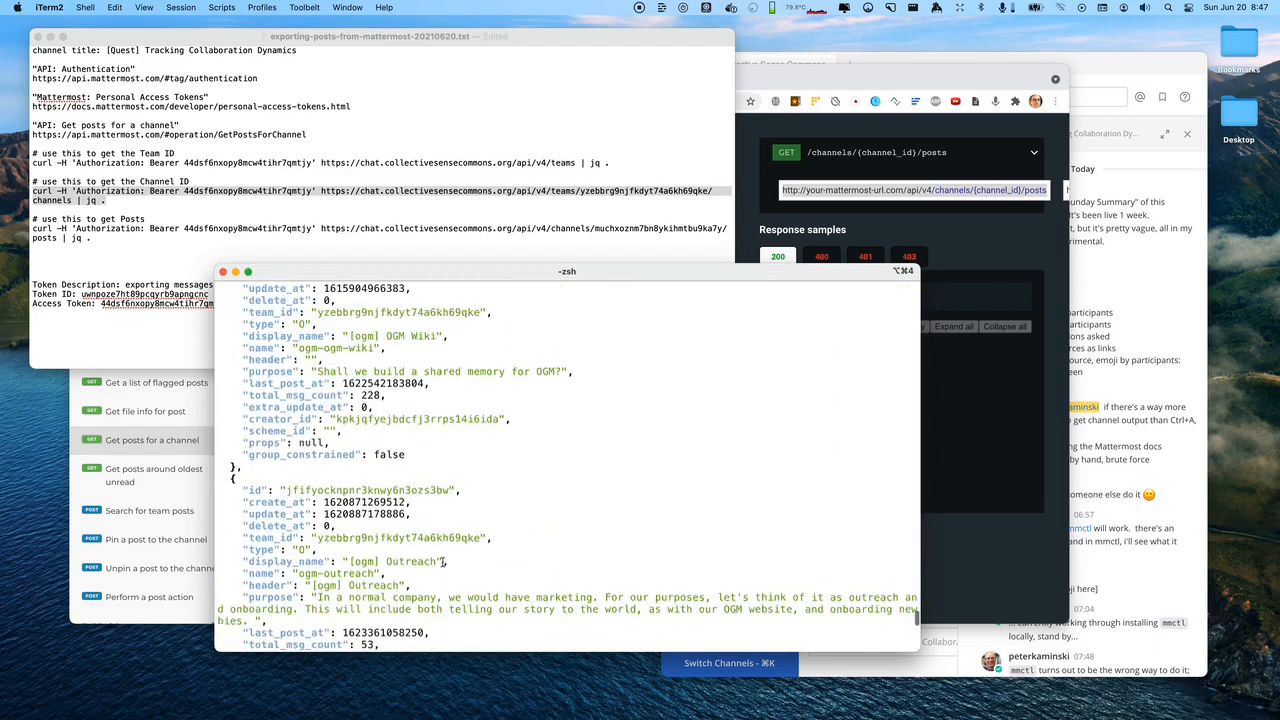
Scroll the channel list for the Quest Tracking channel id and the fetched posts JSON
scroll(up, 3)
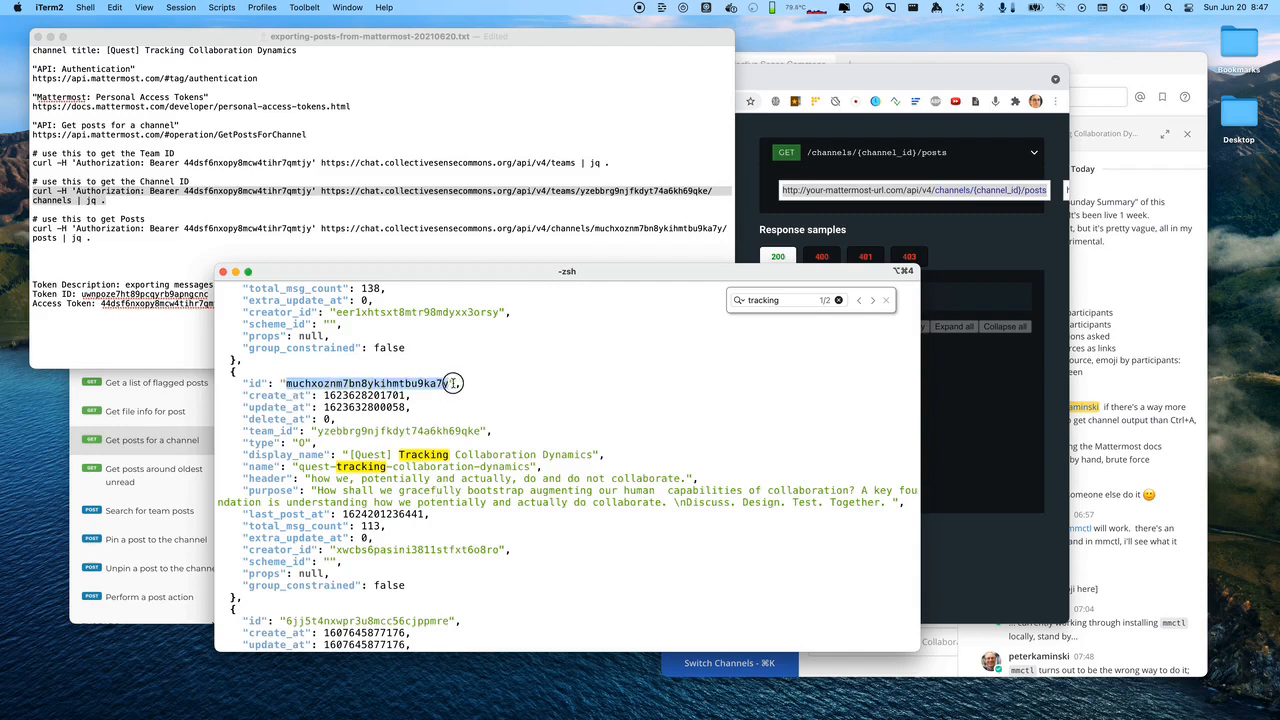
mouse_move(560, 322)
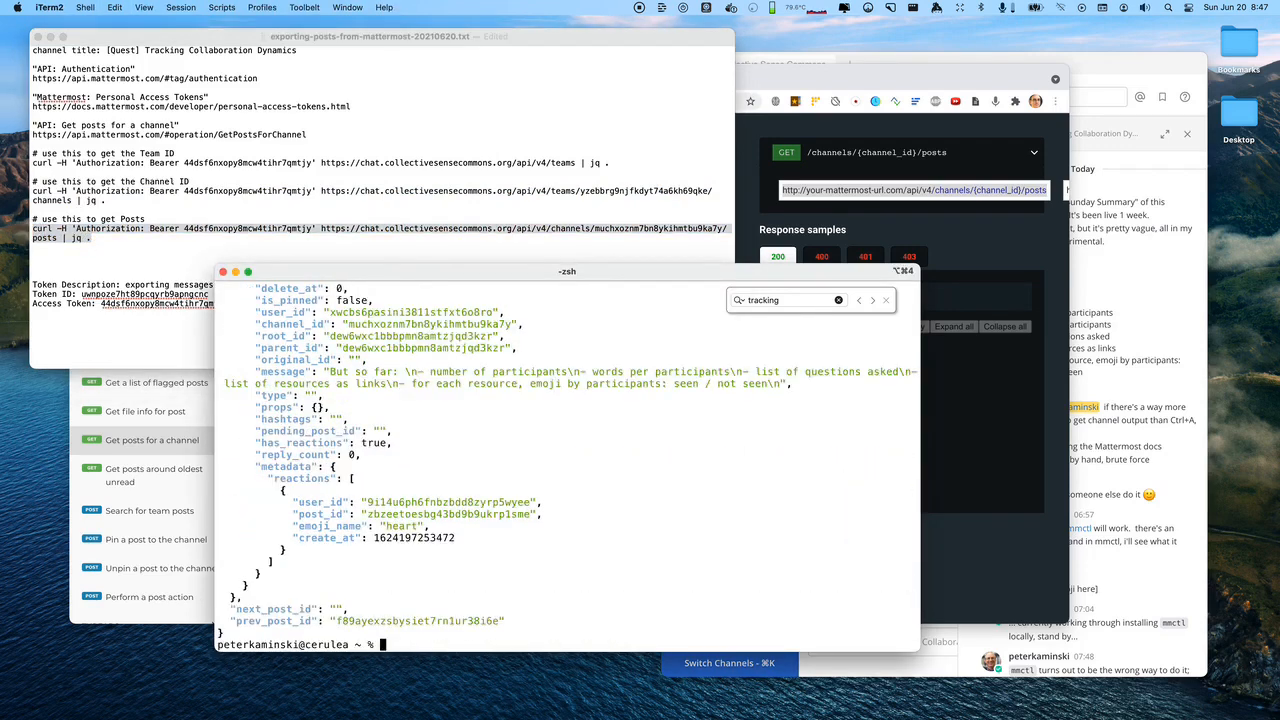
scroll(up, 3)
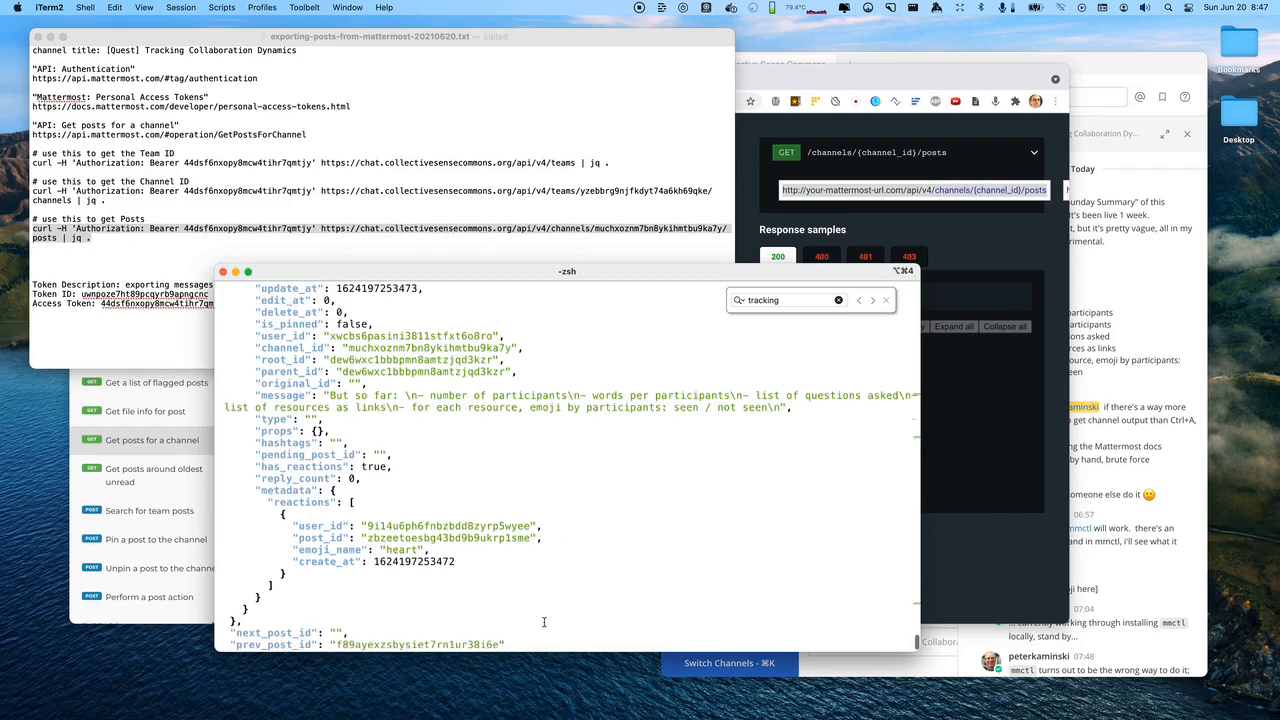
scroll(down, 3)
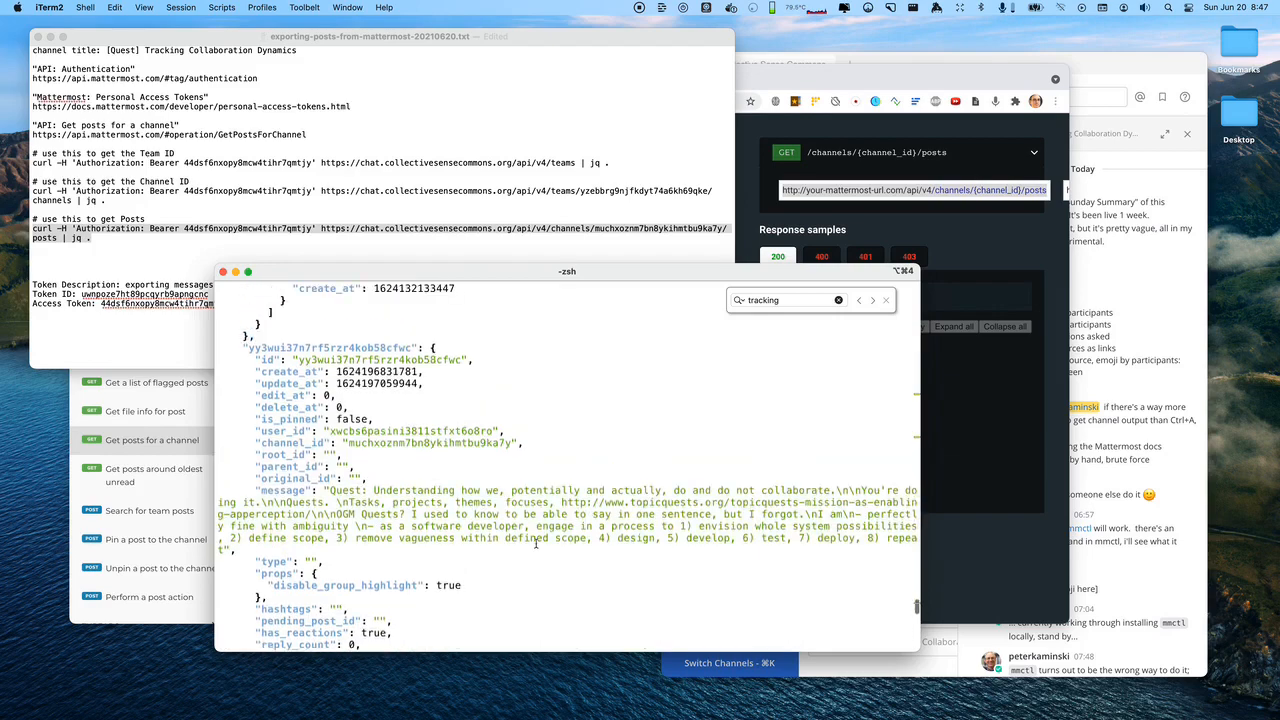
scroll(down, 3)
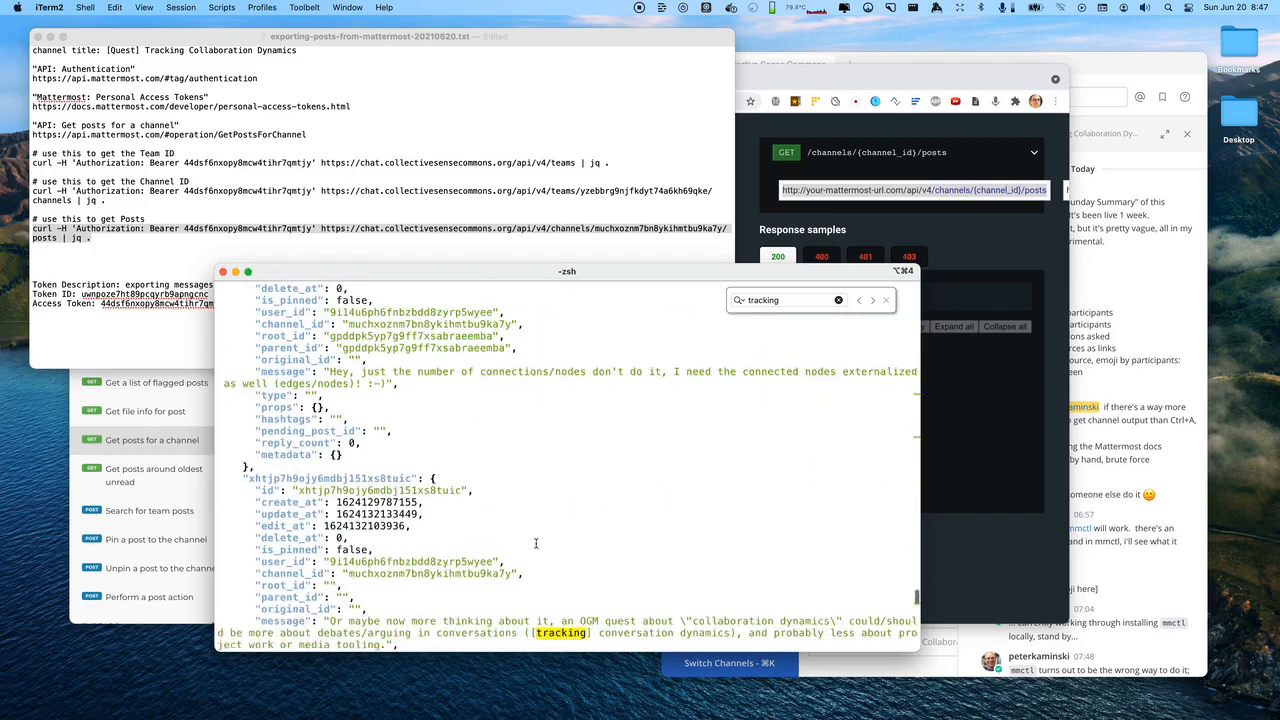
scroll(down, 3)
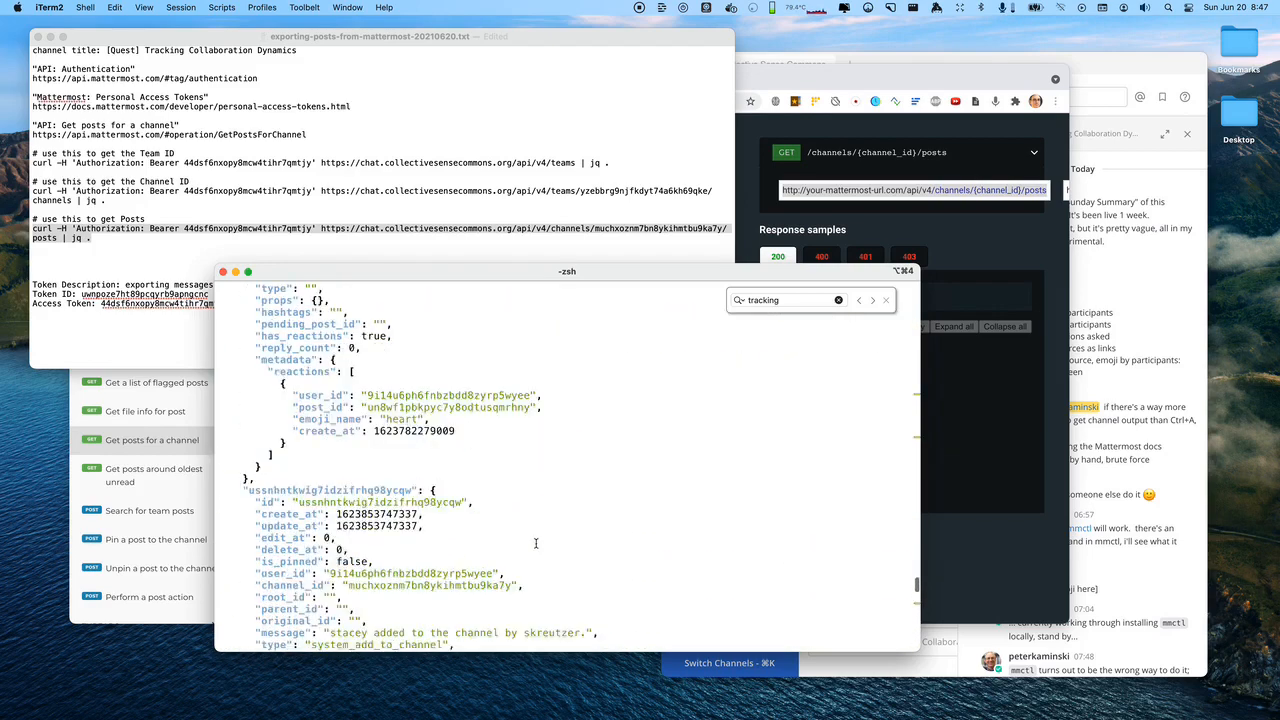
scroll(down, 3)
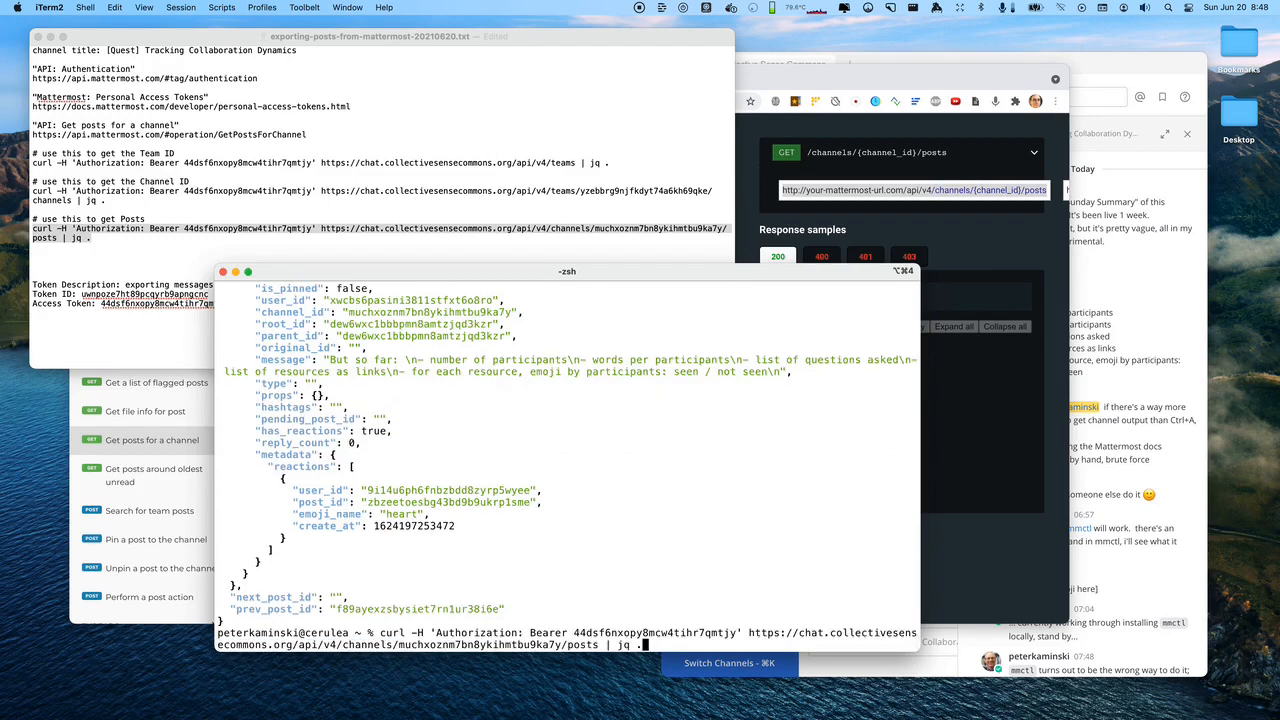
Redirect the posts to output.json, then page through it with 'more output.json'
text(>output.json)
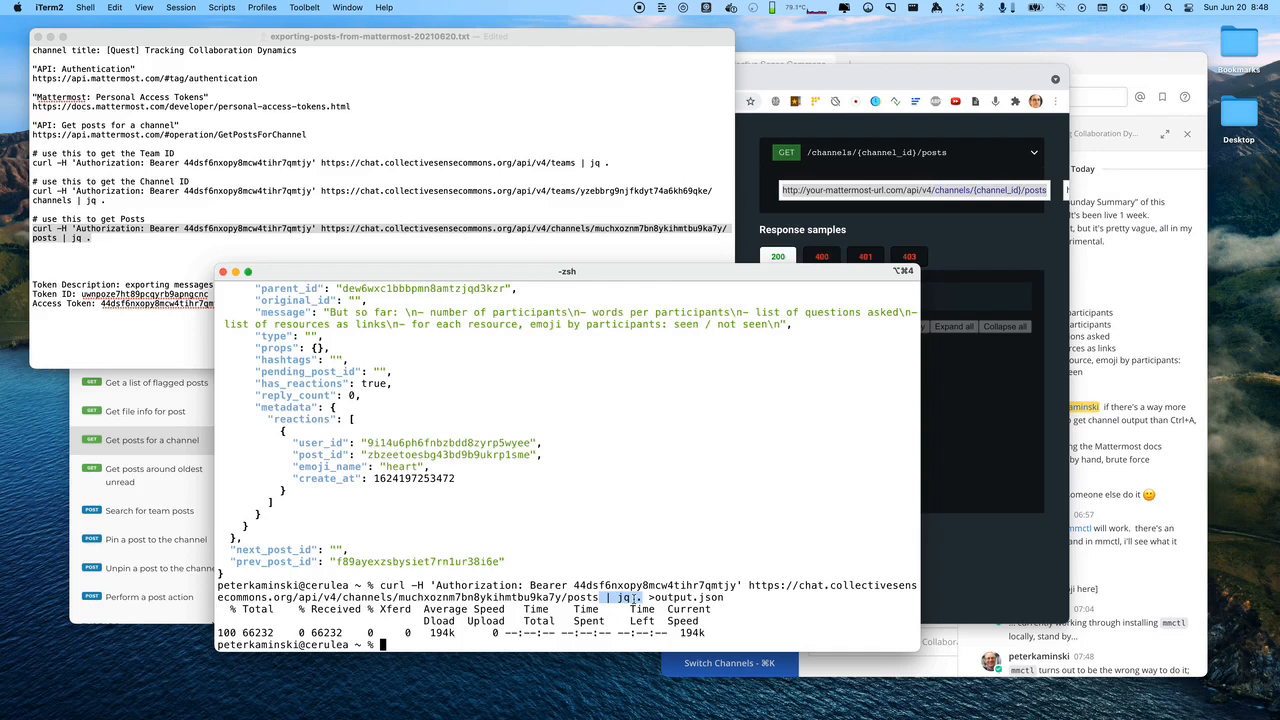
text(more outp)
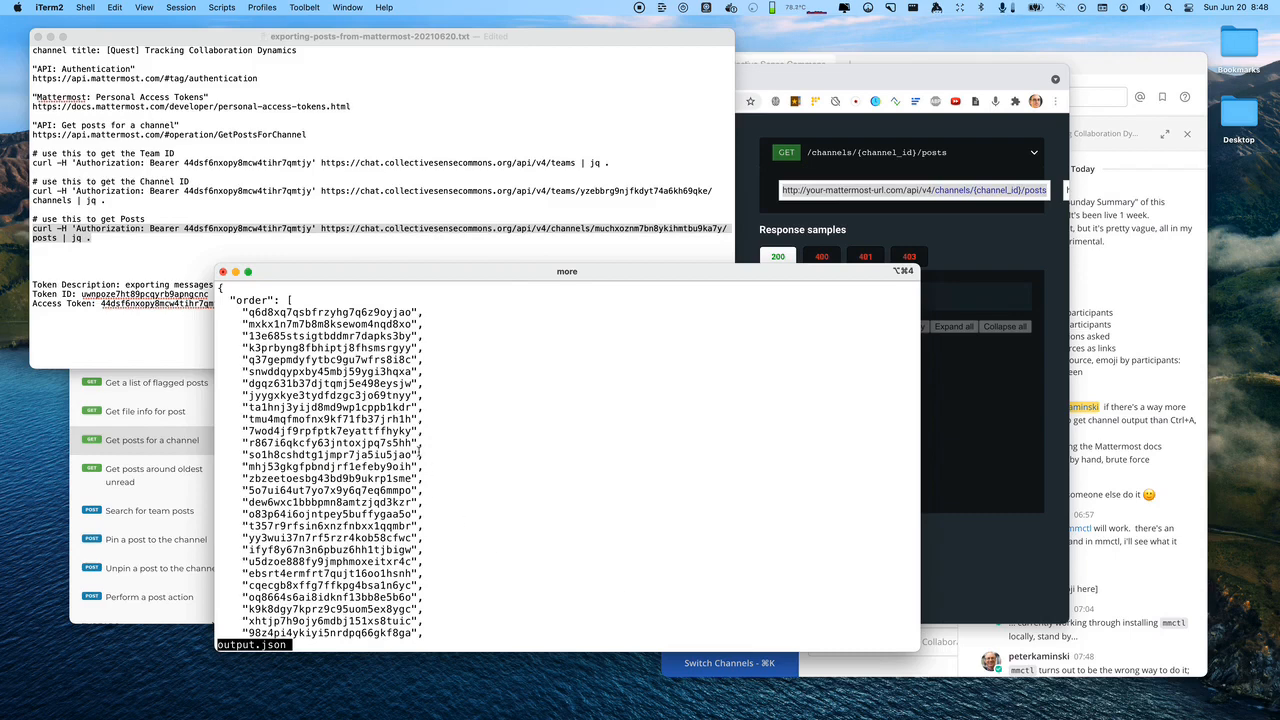
scroll(down, 3)
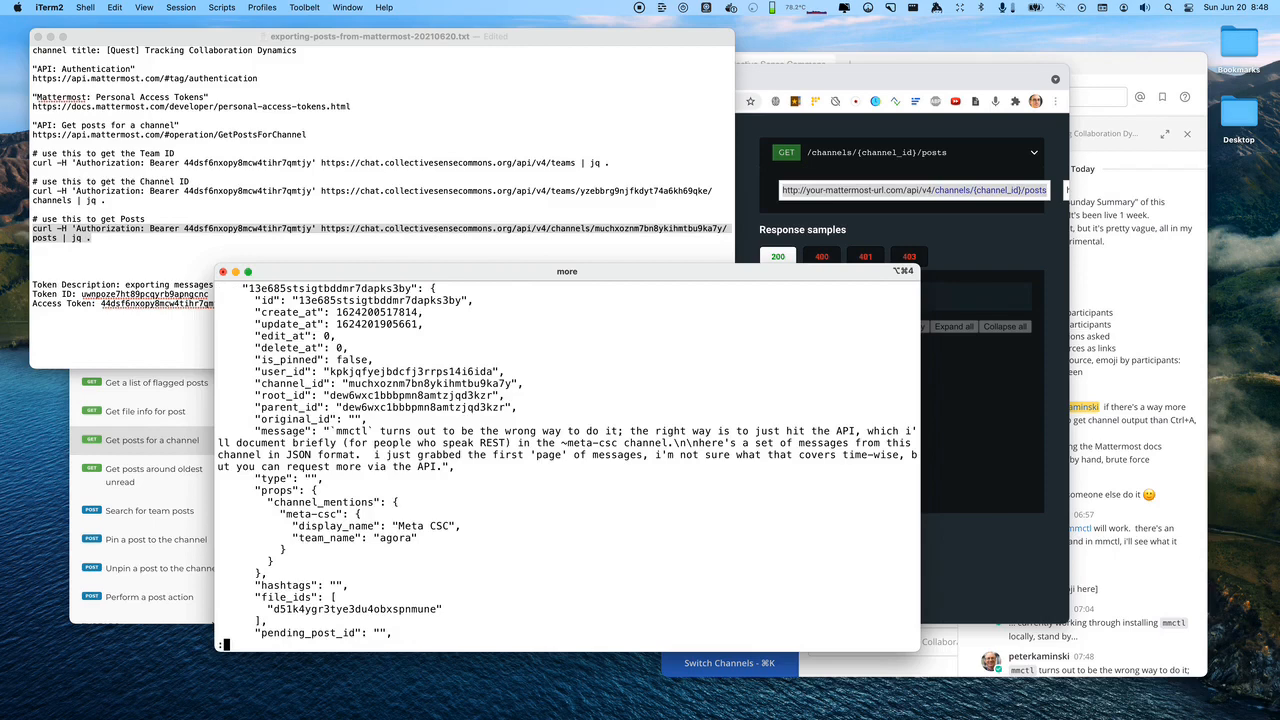
mouse_move(416, 488)
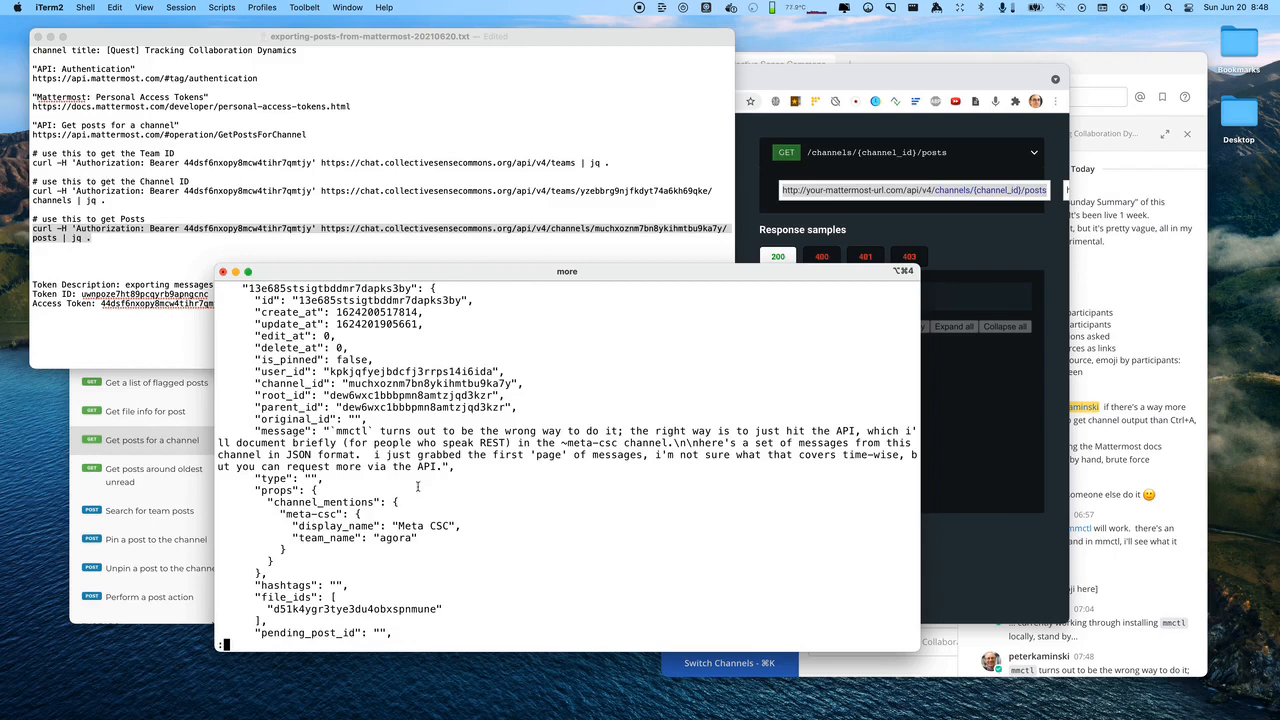
mouse_move(414, 560)
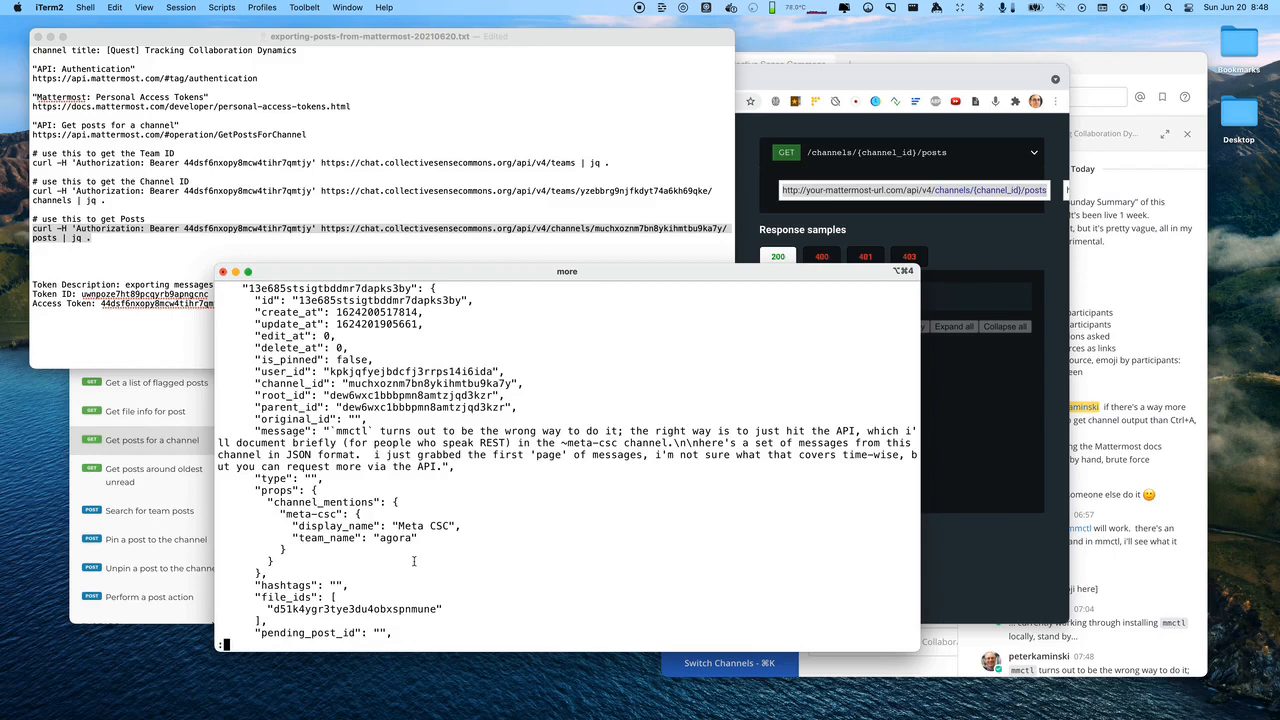
scroll(down, 3)
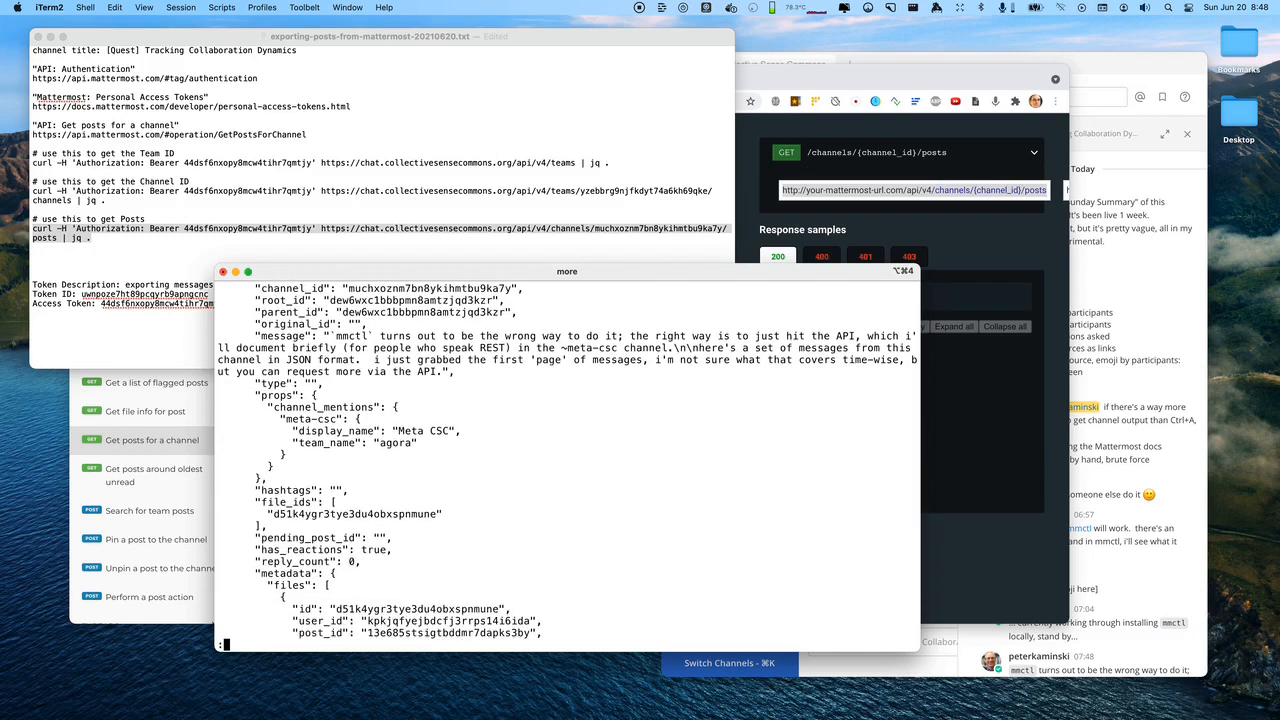
scroll(down, 3)
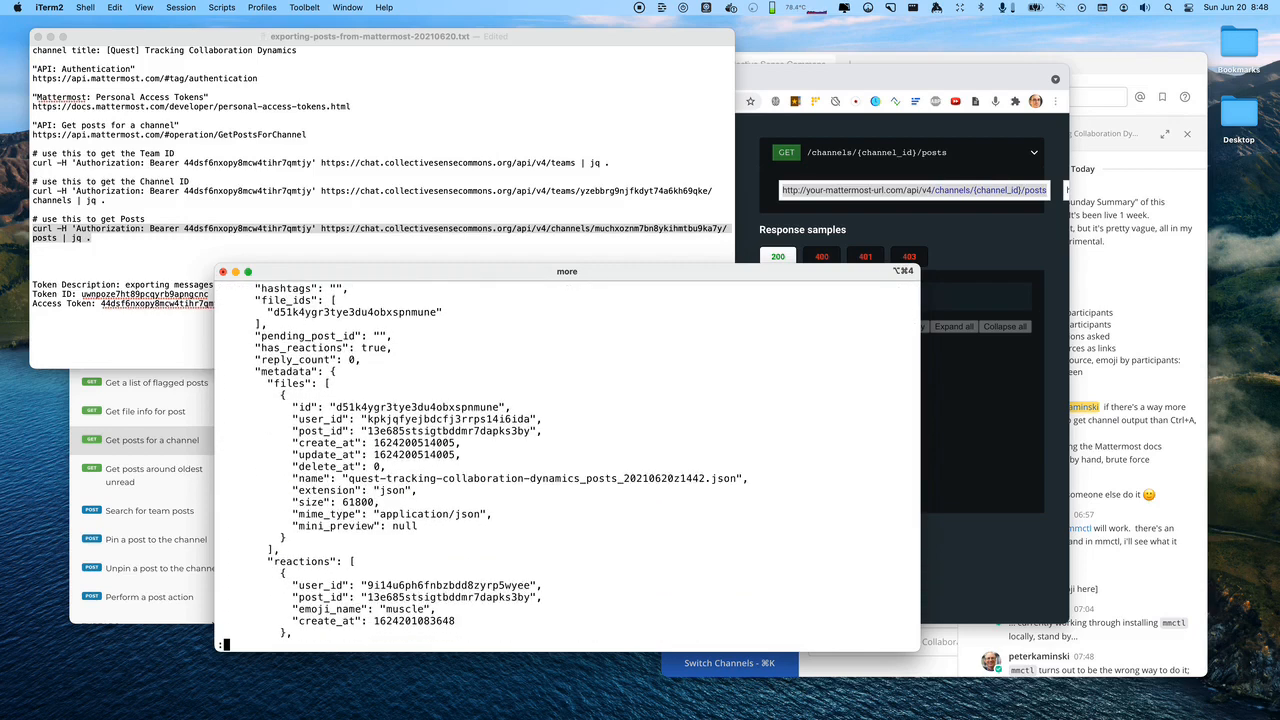
scroll(down, 3)
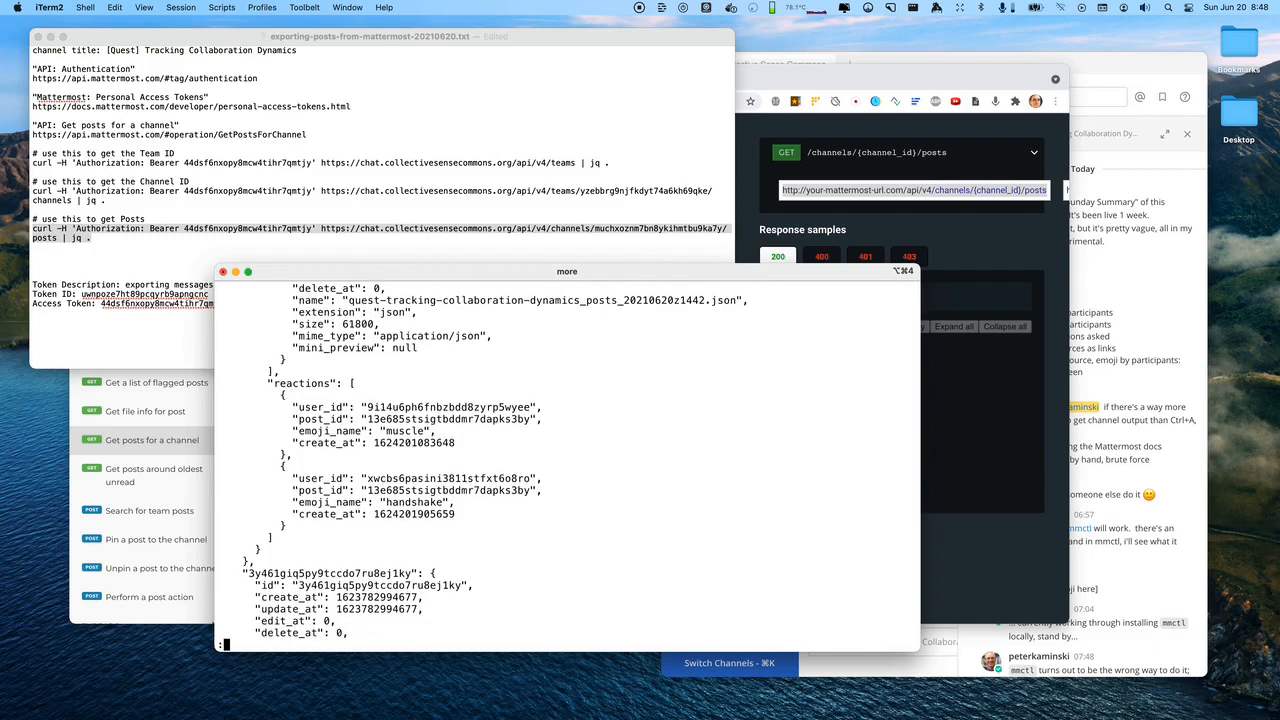
scroll(down, 3)
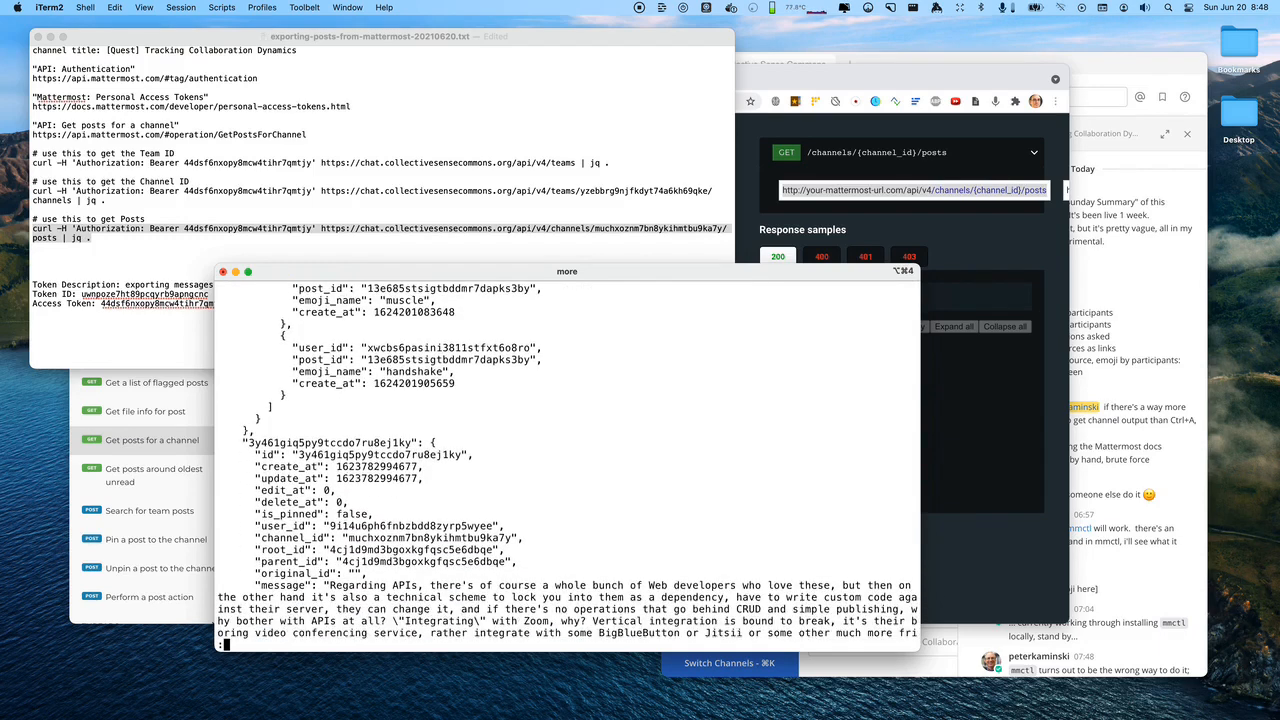
Scroll the 'Get posts for a channel' reference through its paging query parameters down to Responses
scroll(down, 3)
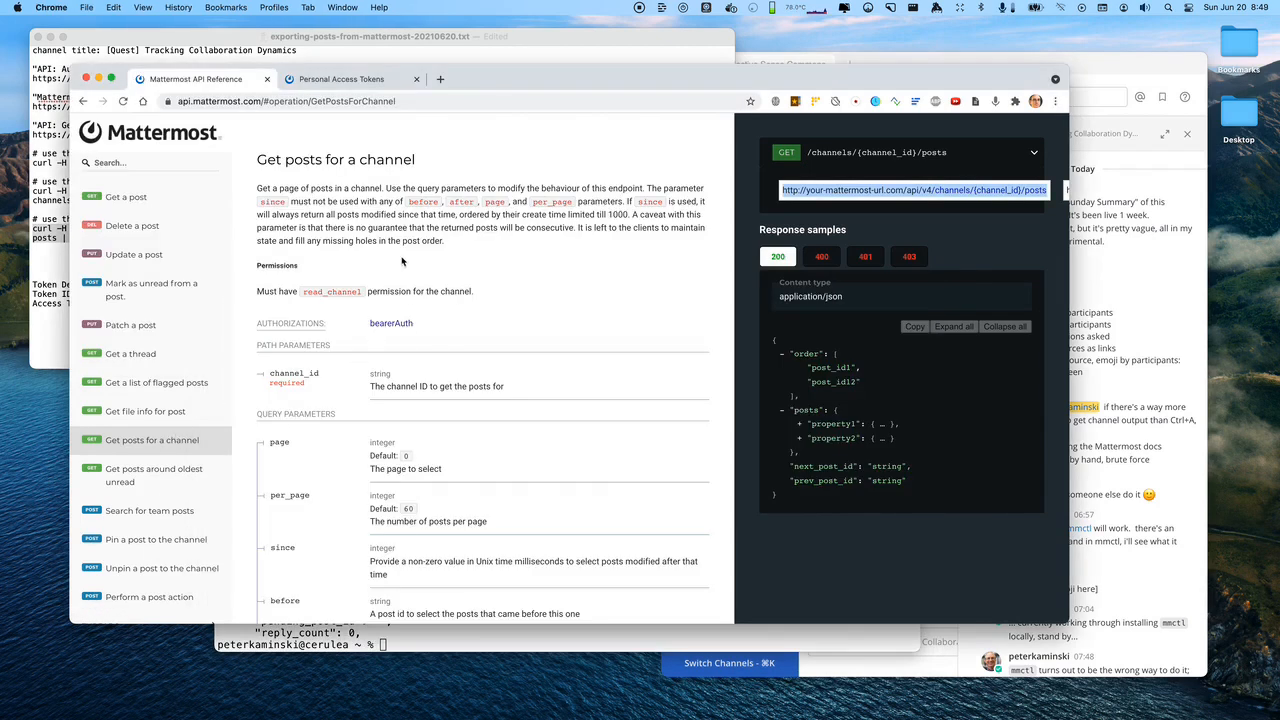
scroll(down, 3)
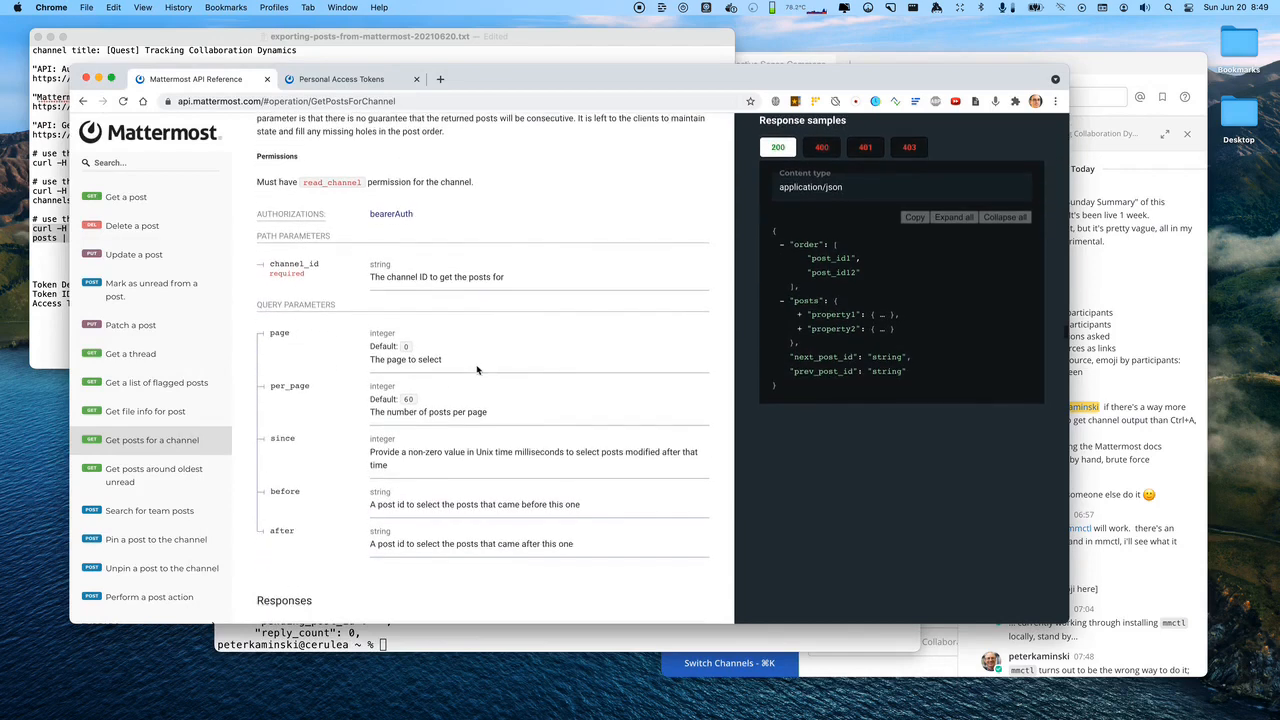
mouse_move(388, 350)
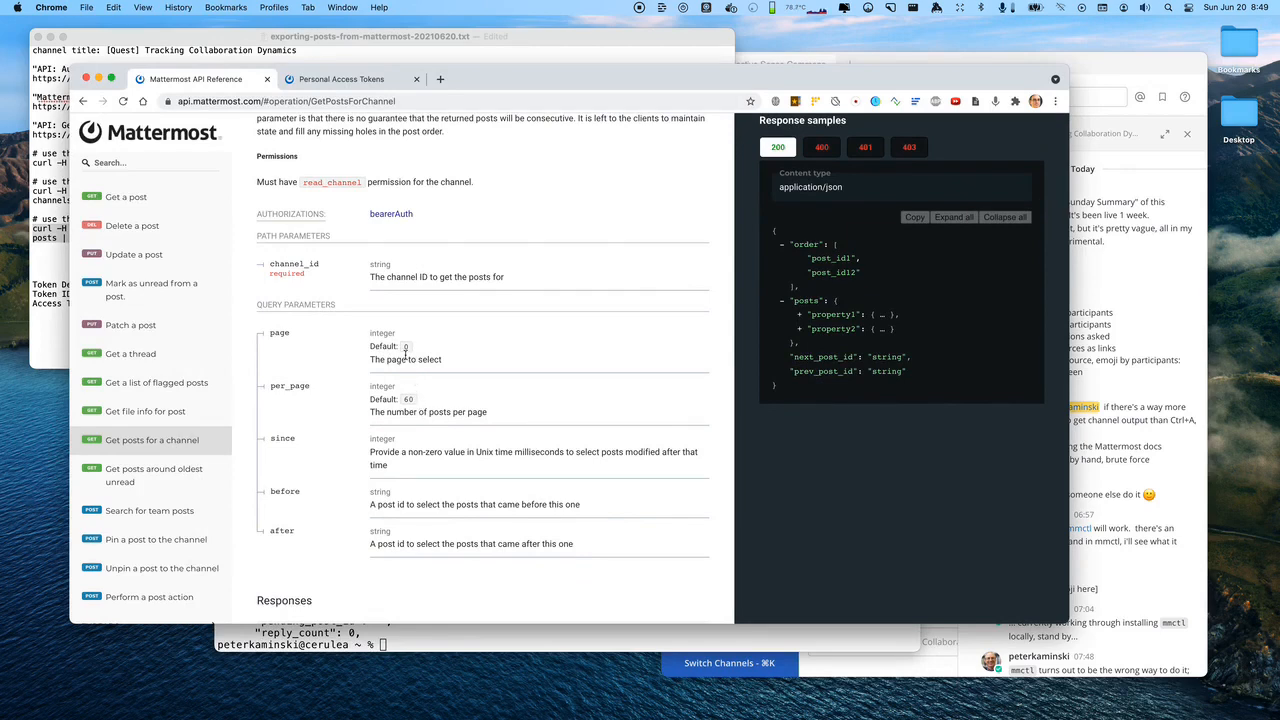
mouse_move(432, 488)
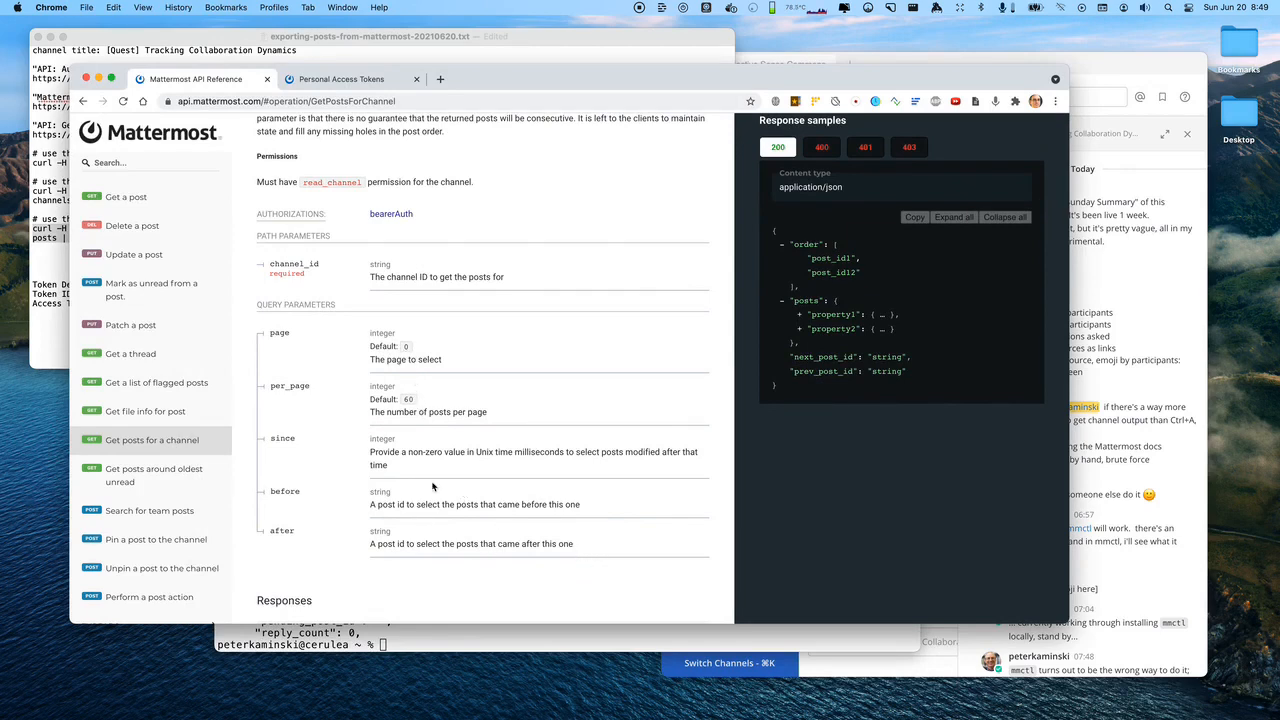
mouse_move(576, 552)
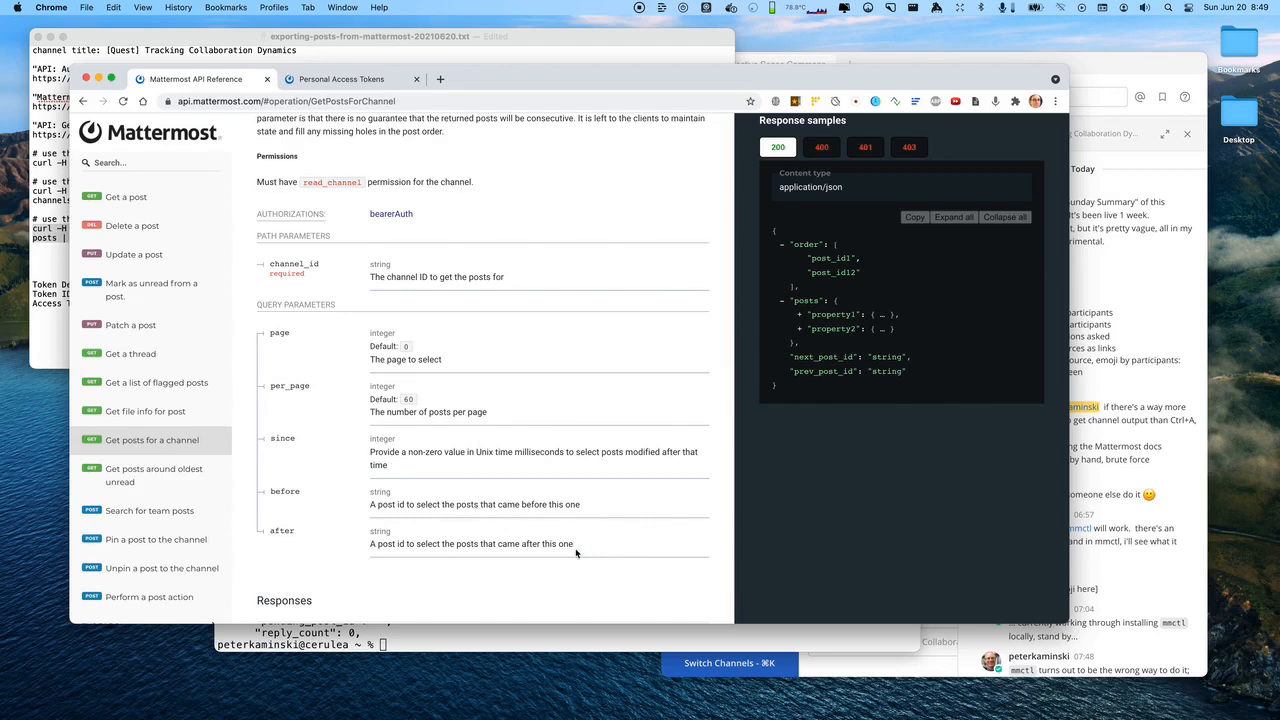
scroll(down, 3)
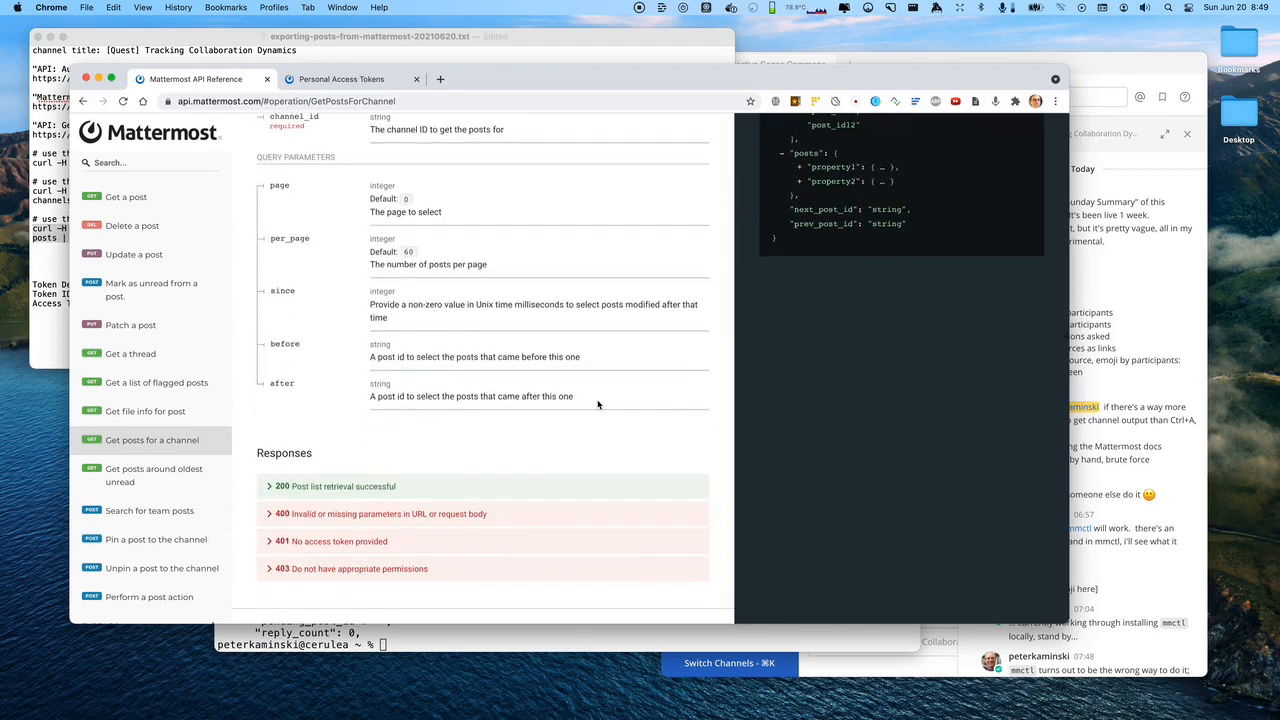
scroll(up, 3)
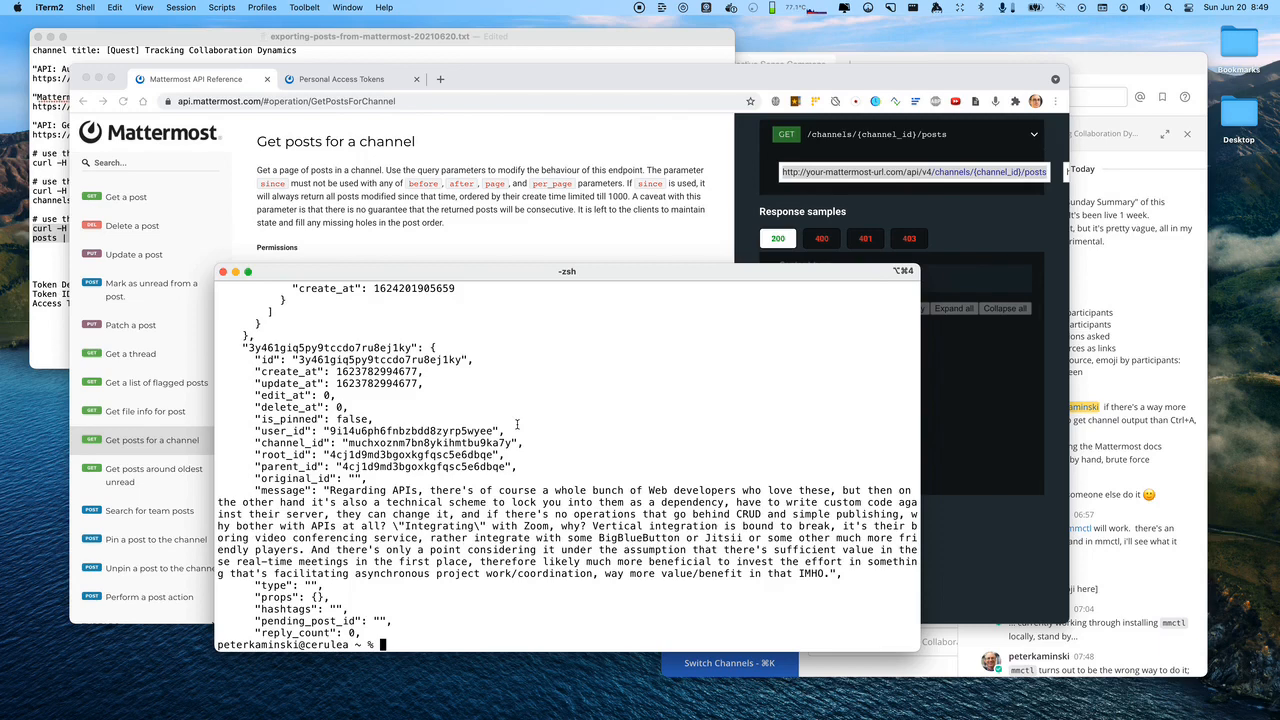
mouse_move(1124, 280)
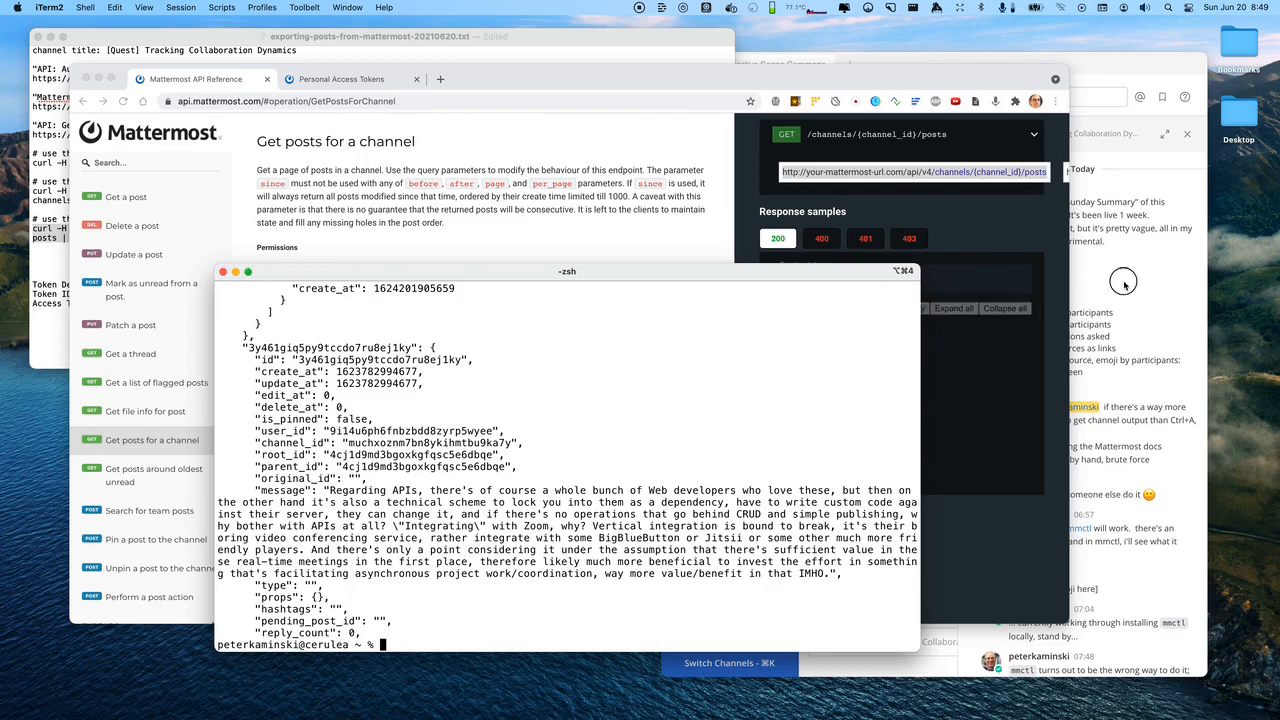